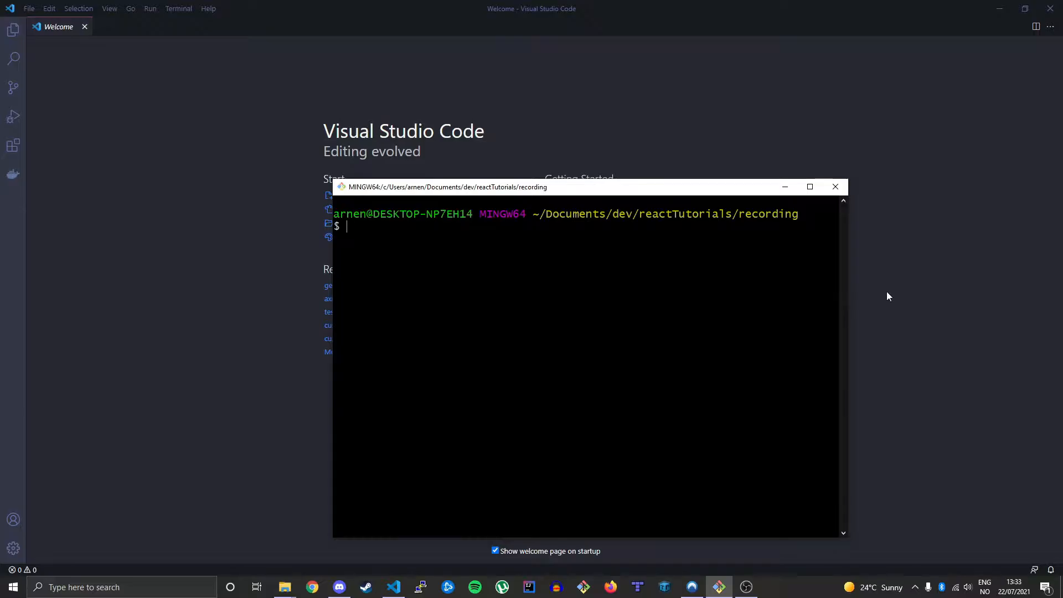
mouse_move(891, 294)
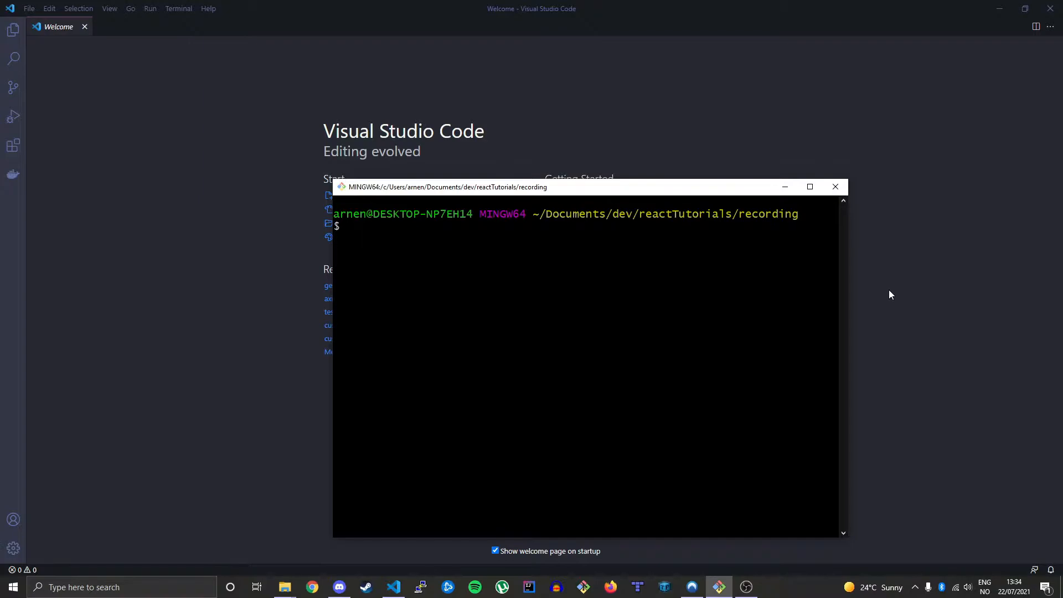
Step: Run npx create-react-app get-request in Git Bash to scaffold the React project
text(npx create)
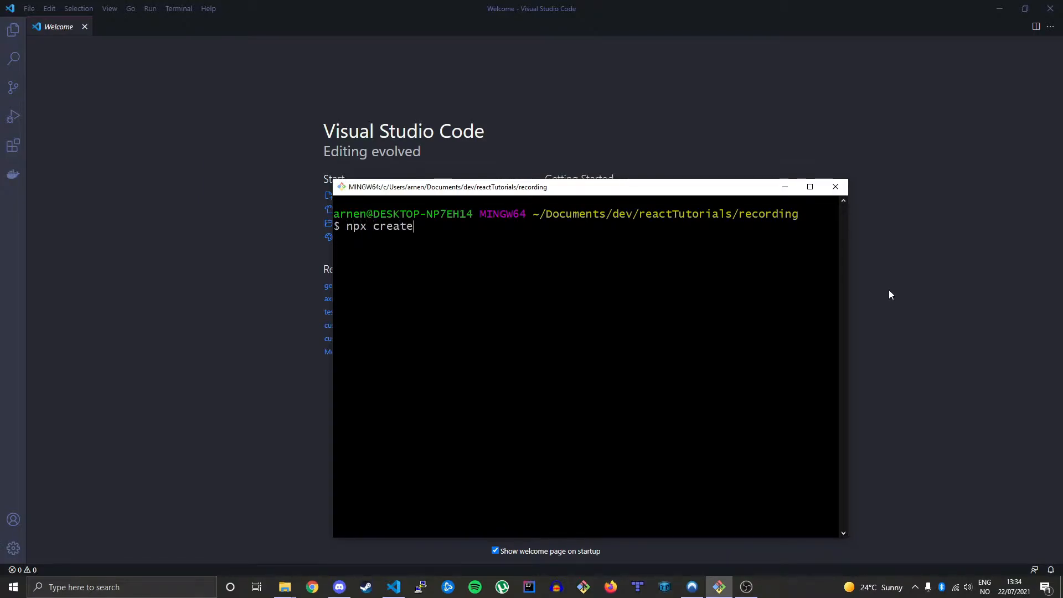
text(-react-app)
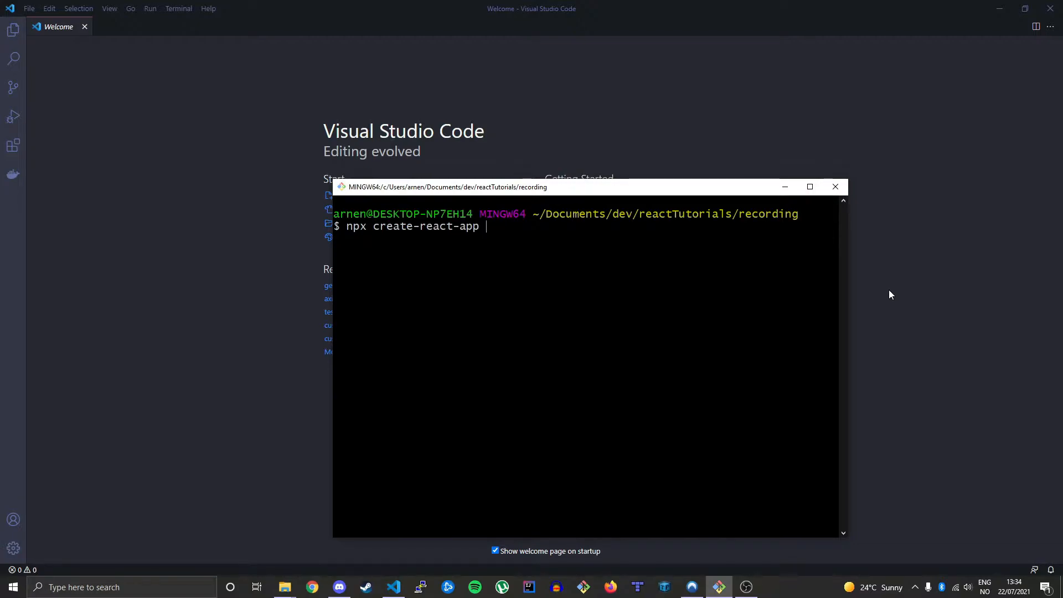
text(get-requ)
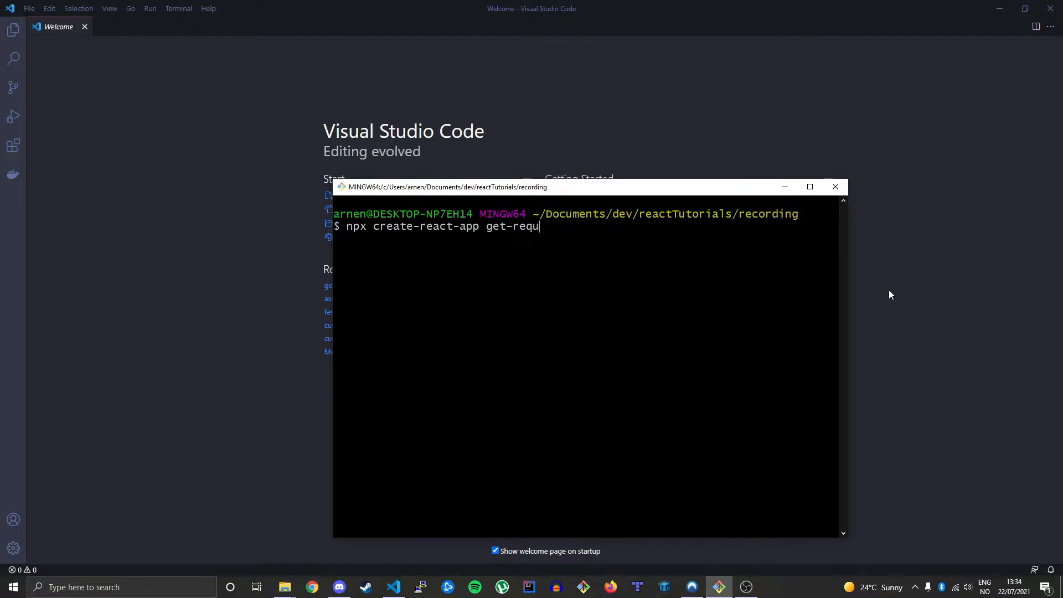
text(est)
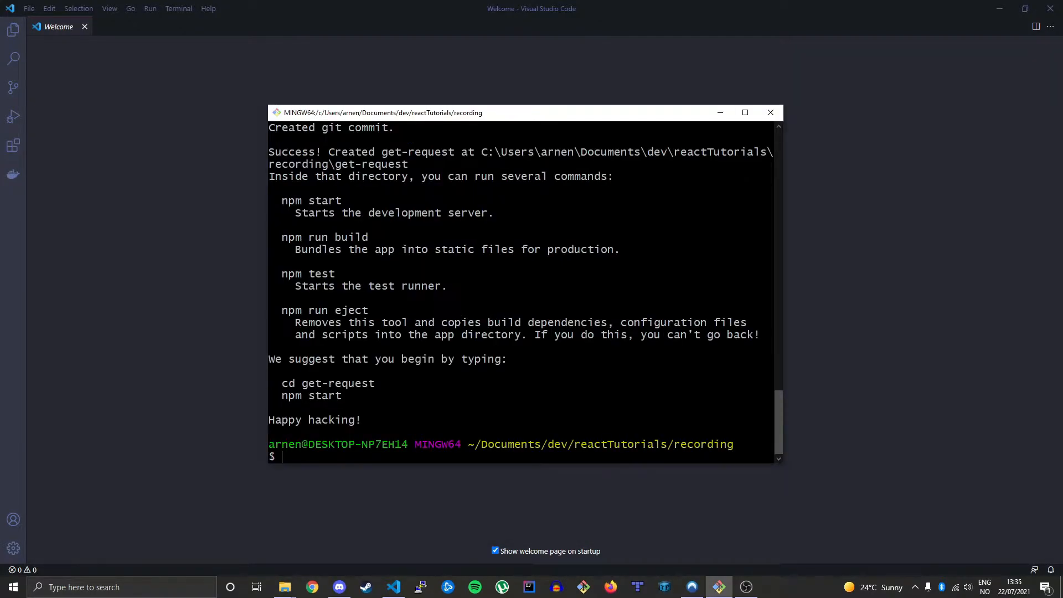
Step: Run cd get-request/ and bring up the project in Visual Studio Code
text(c)
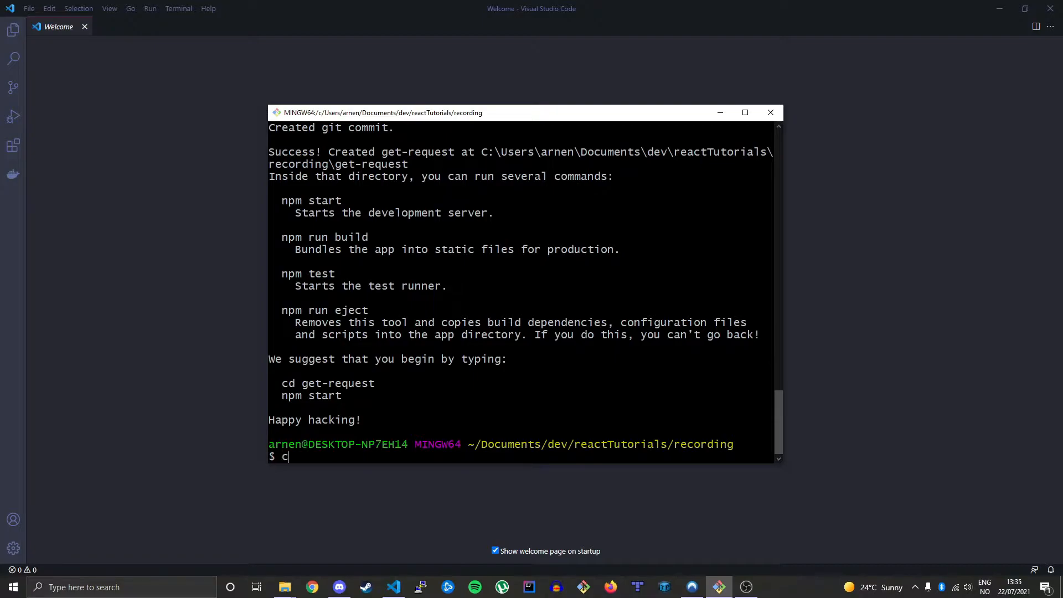
text(d get-request/)
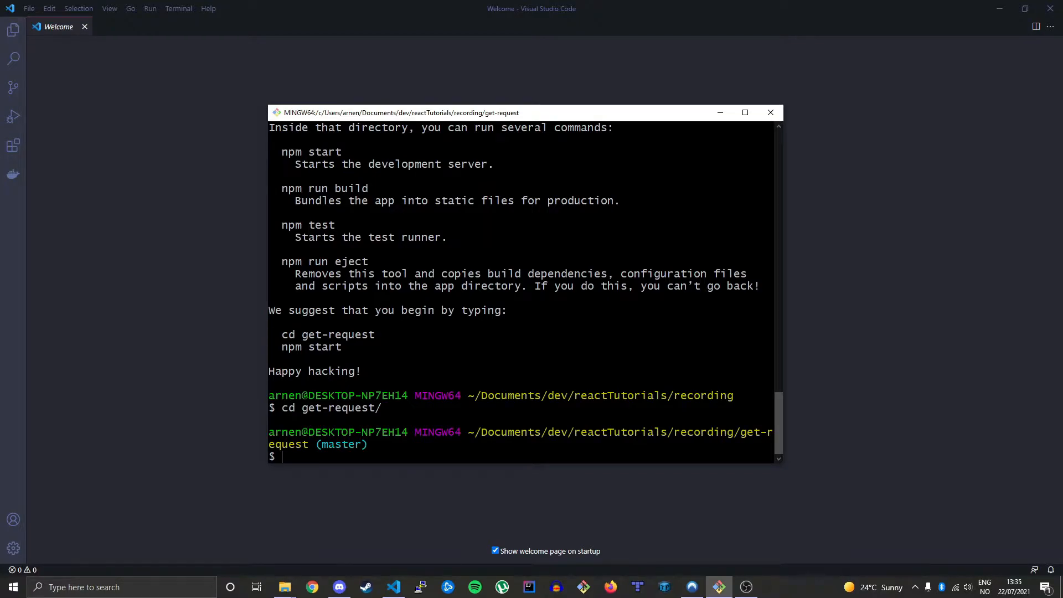
mouse_move(310, 552)
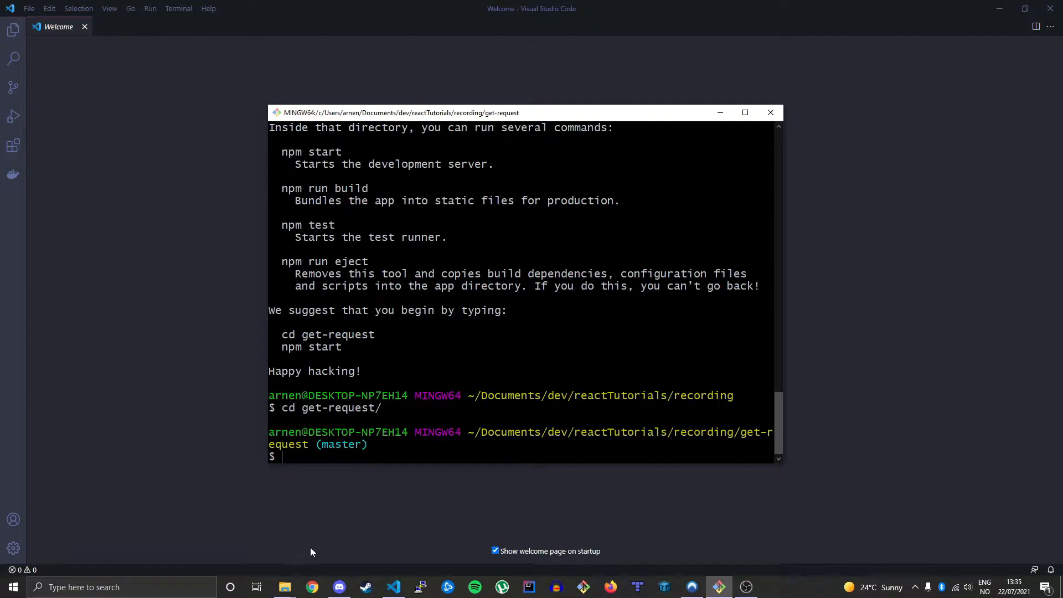
click(284, 586)
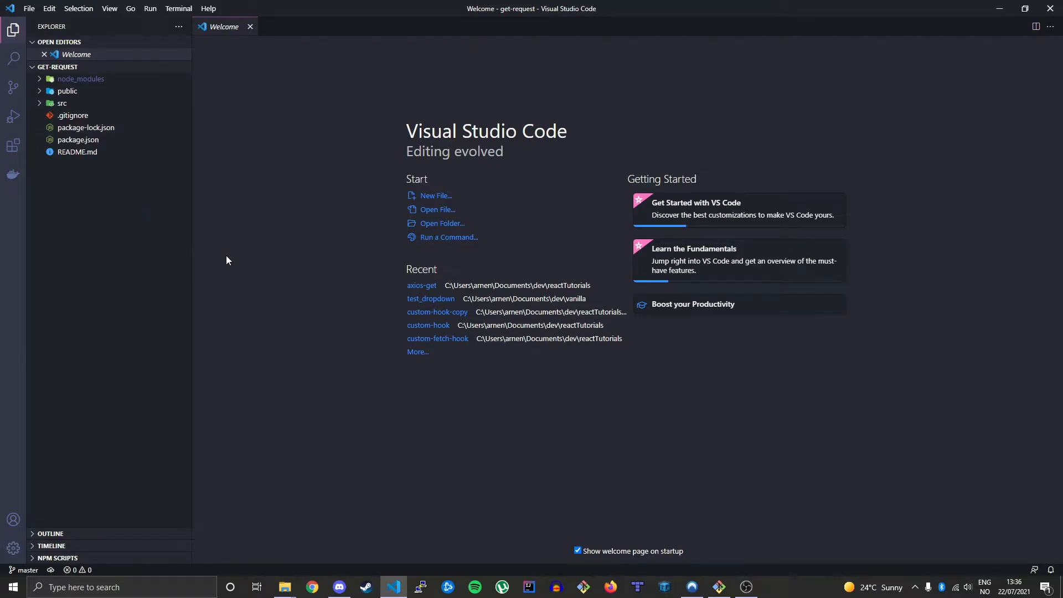
mouse_move(391, 290)
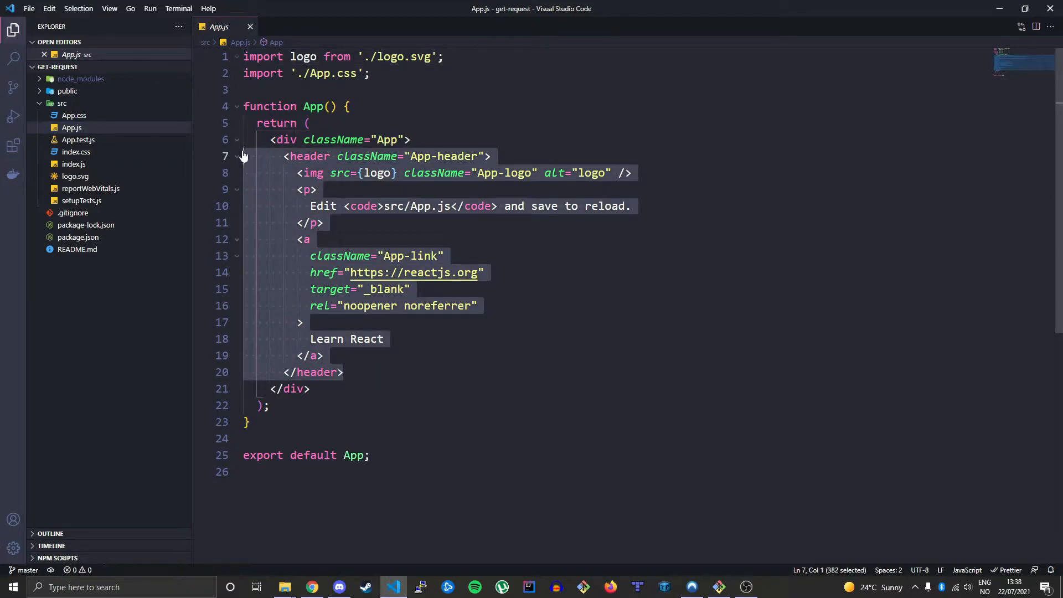
Step: Replace App.js's boilerplate header markup with an h1 reading 'test'
key(Delete)
text(<h1></h1>)
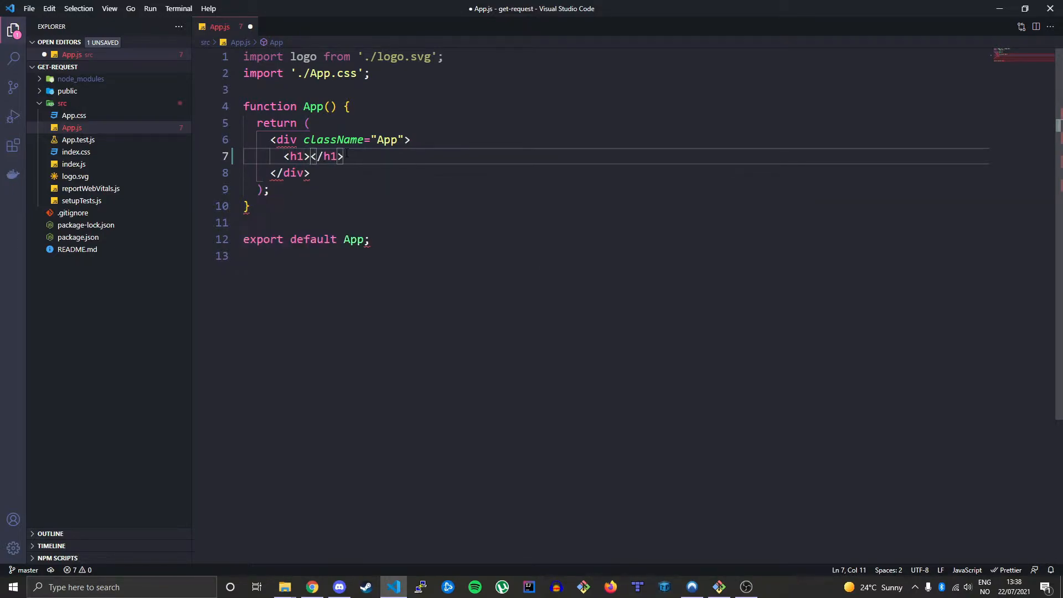
text(test)
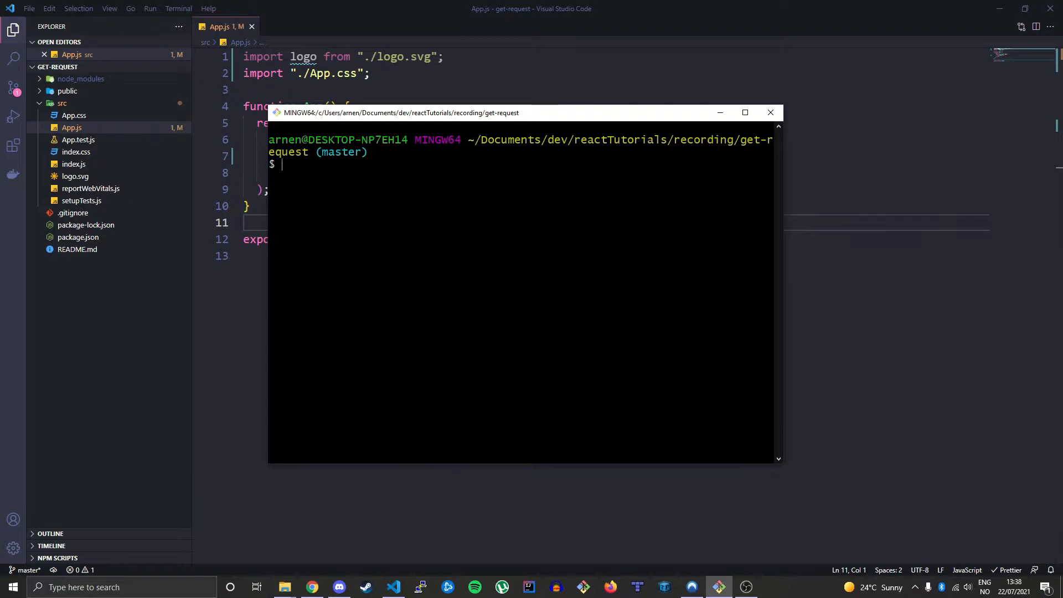
Step: Start the dev server with npm run start, let it compile, then stop it
text(npm)
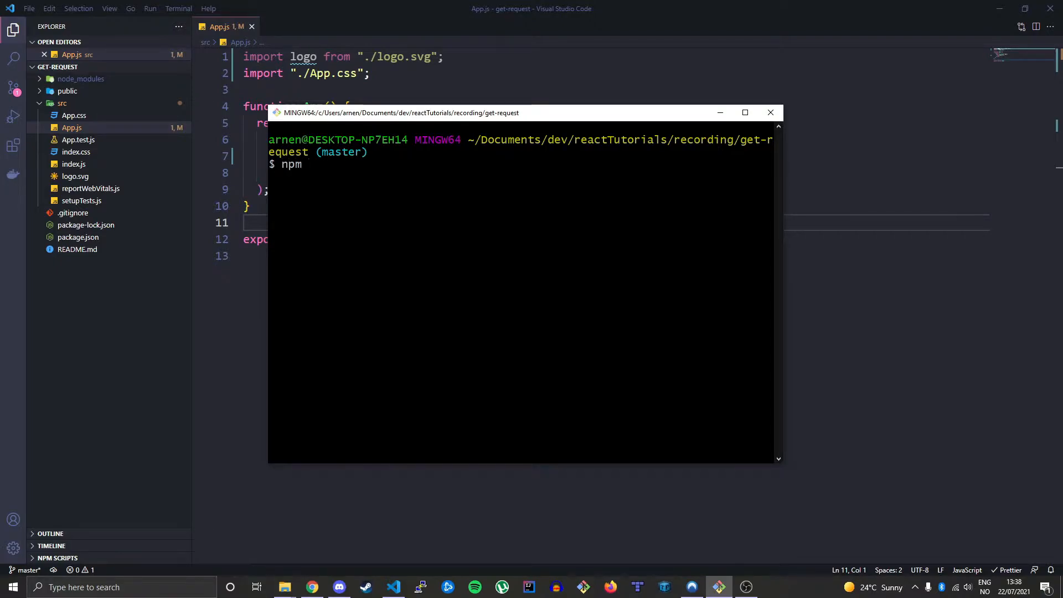
text(run start)
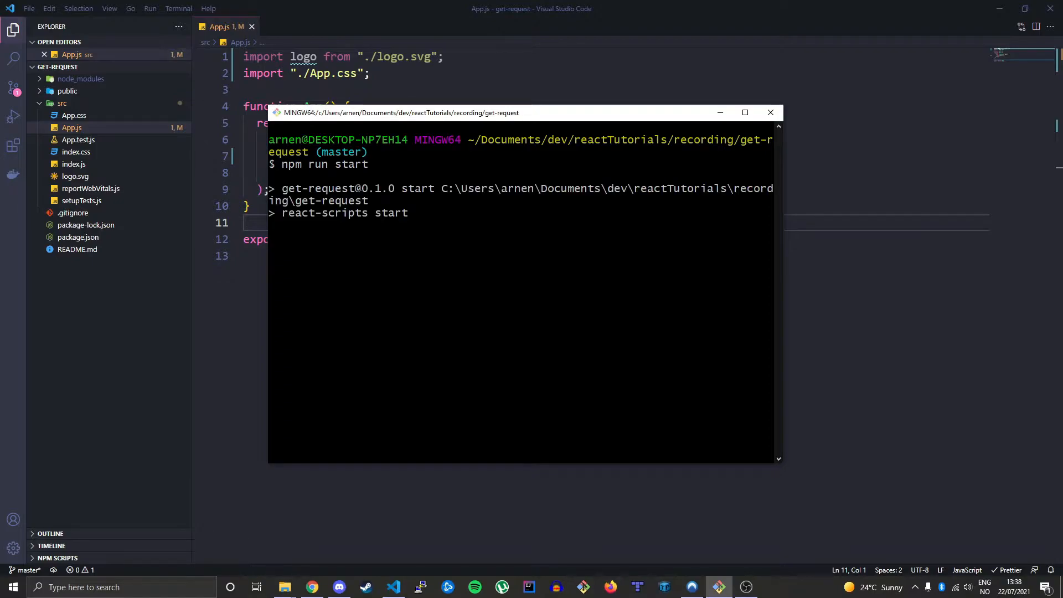
click(311, 587)
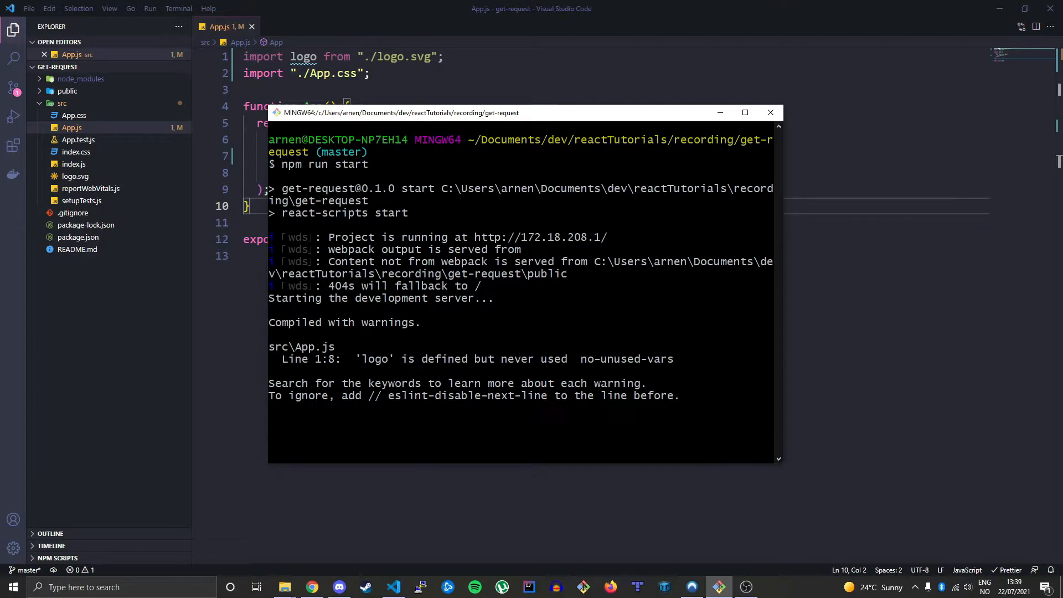
key(ctrl+c)
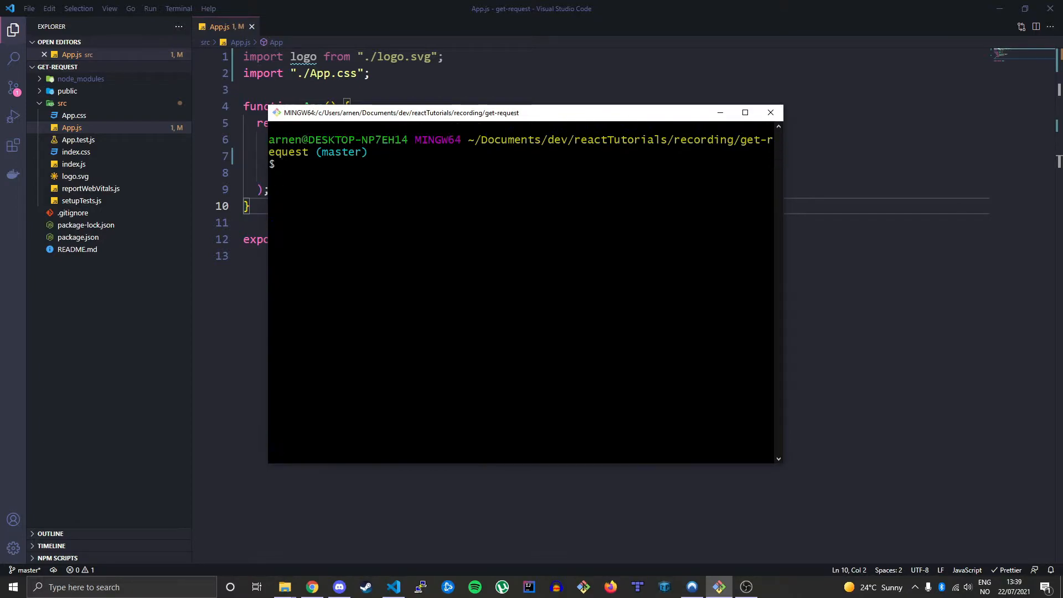
Step: Run npm install axios and confirm the package was added
text(npm)
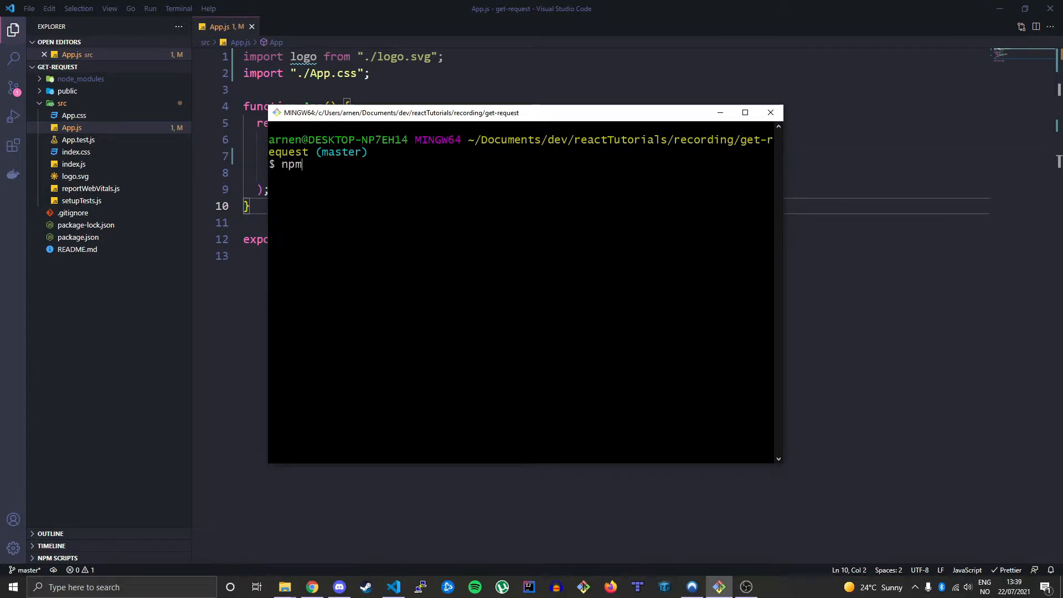
text(install)
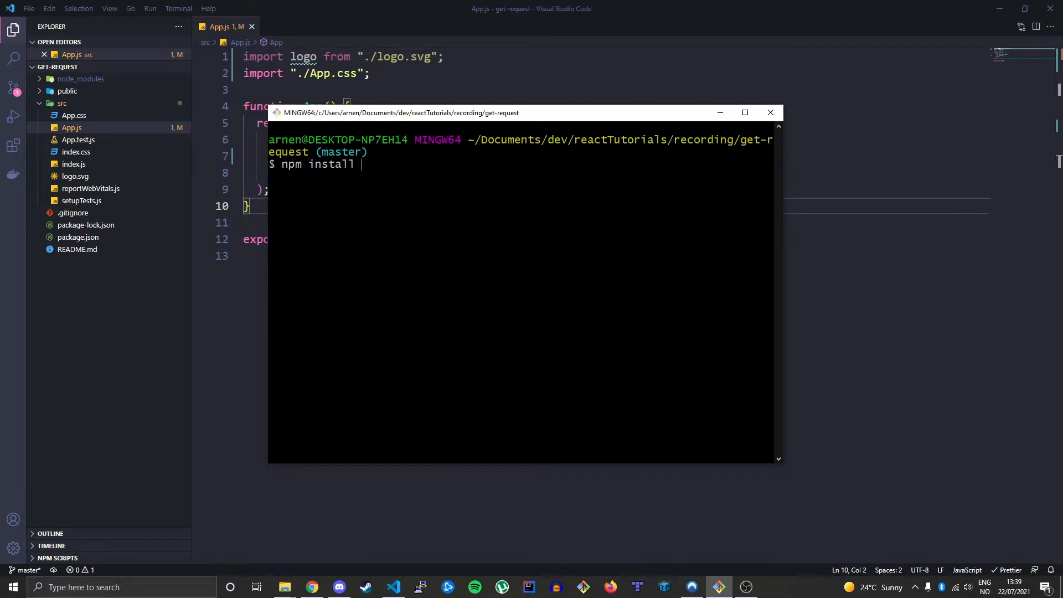
text(a)
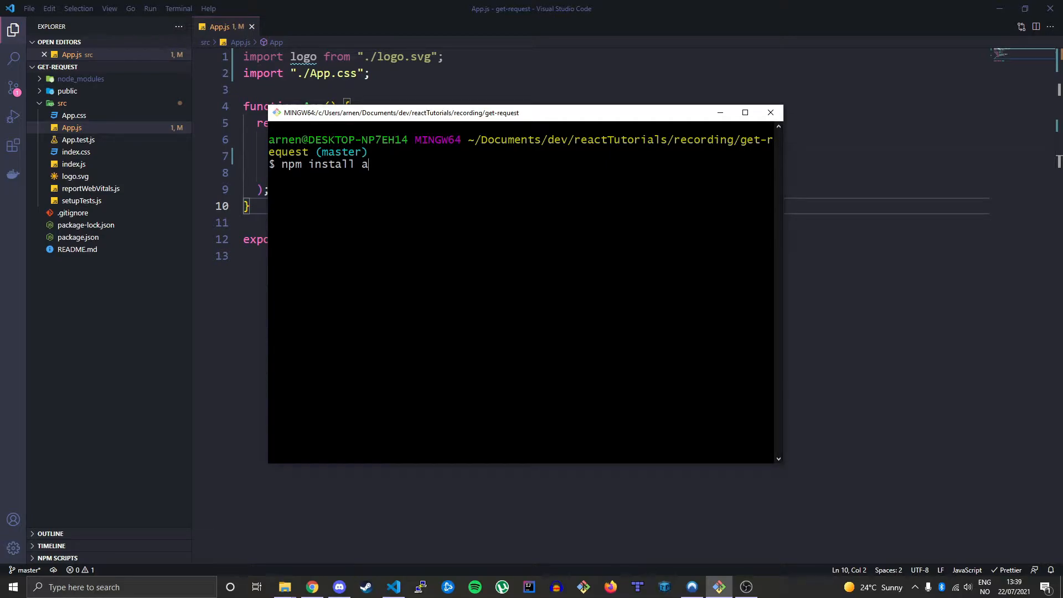
text(xios)
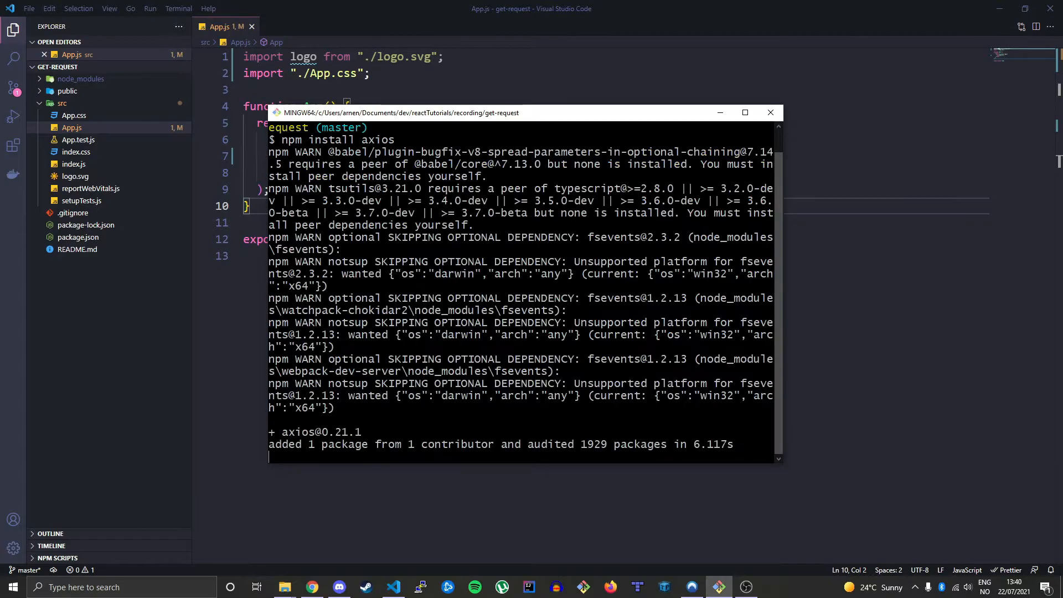
scroll(down, 3)
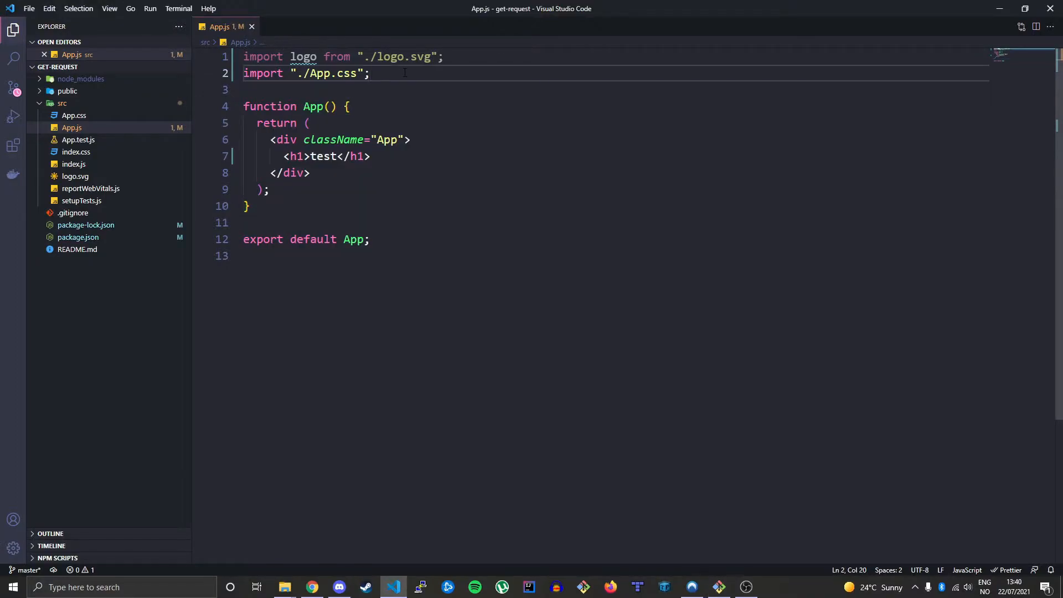
Step: Add import axios from "axios" to App.js, save, and delete the unused logo import
text(import)
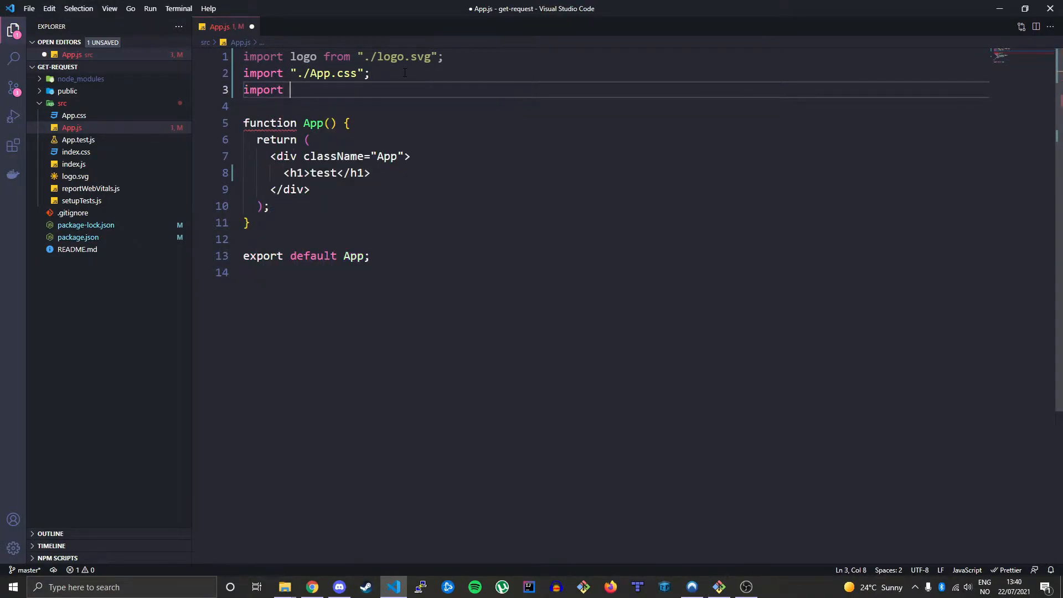
text({)
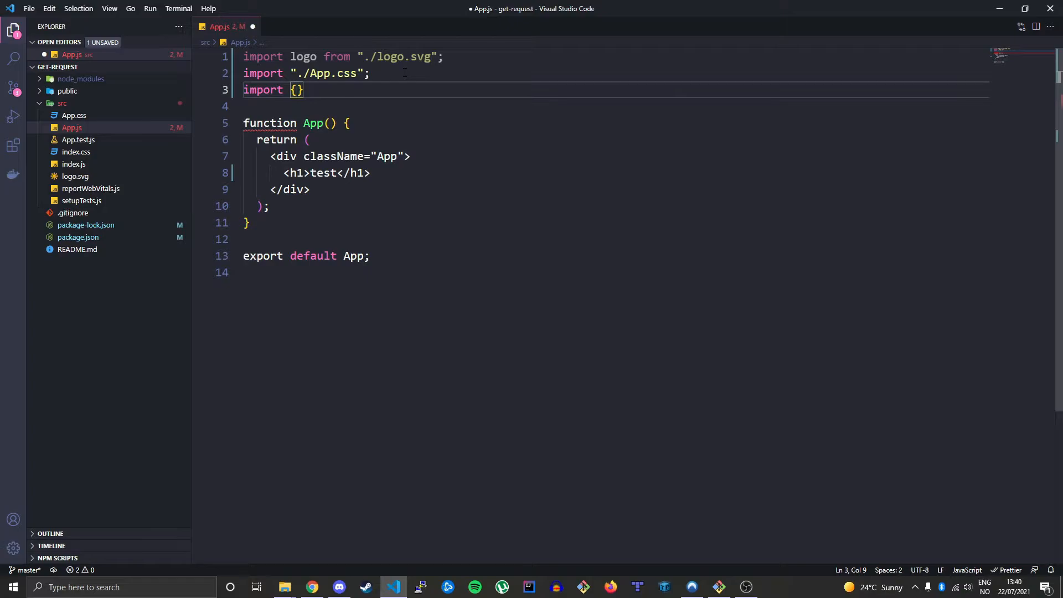
text(a")
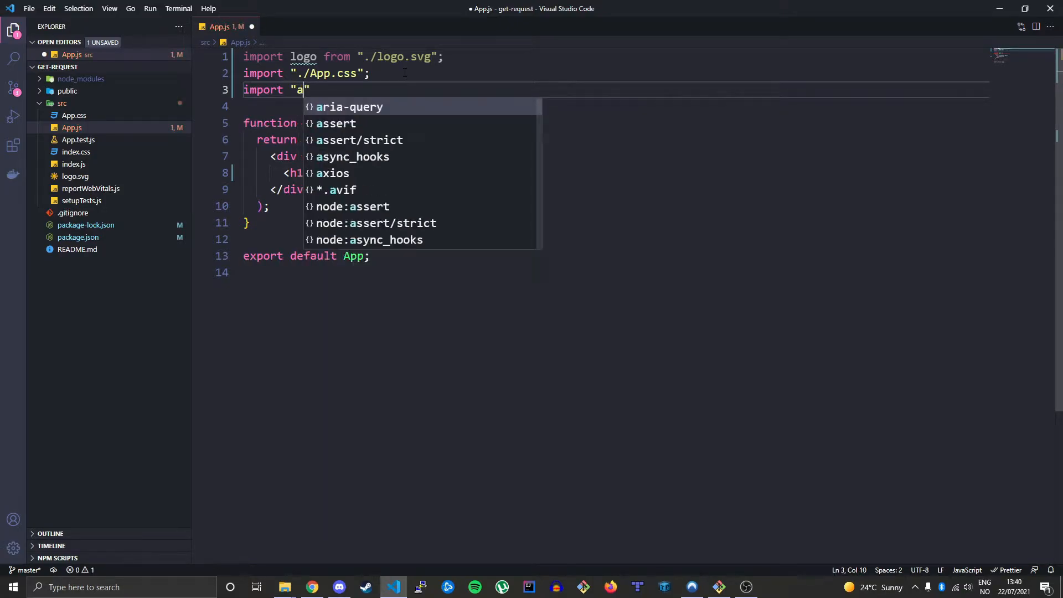
text(xios)
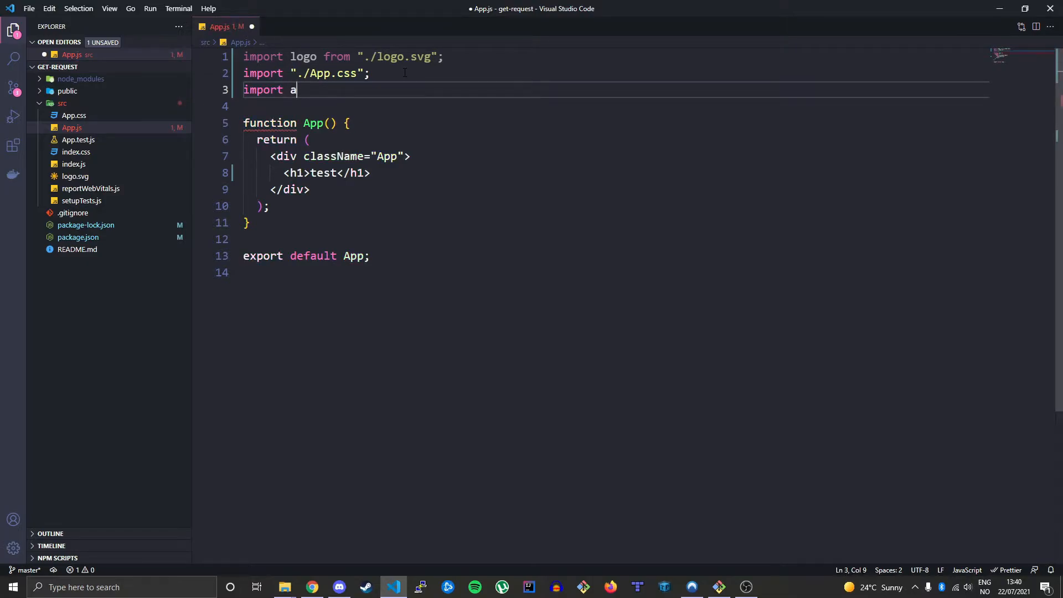
text(xios from)
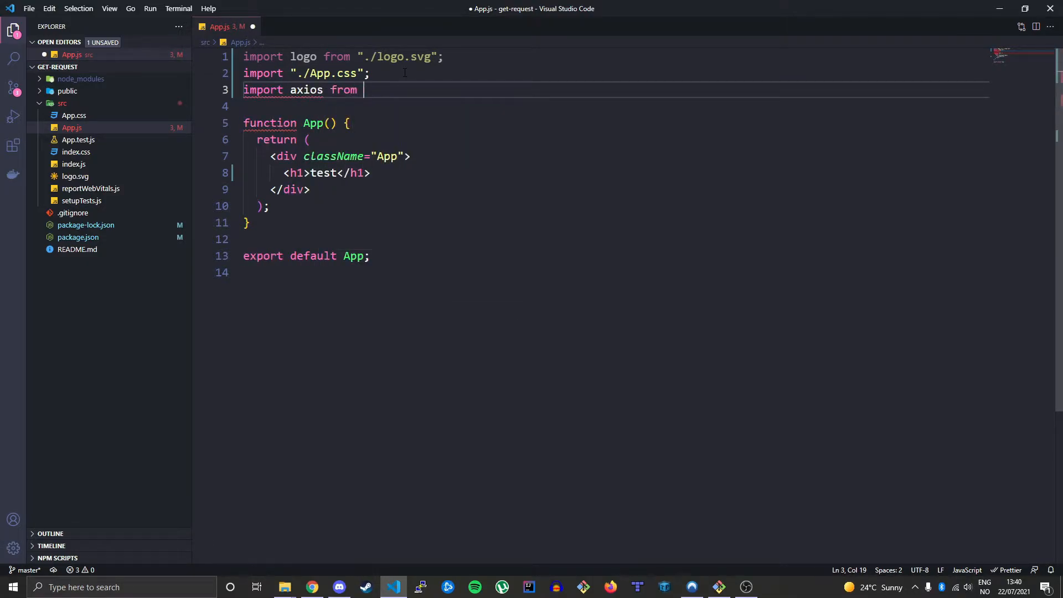
text("axios")
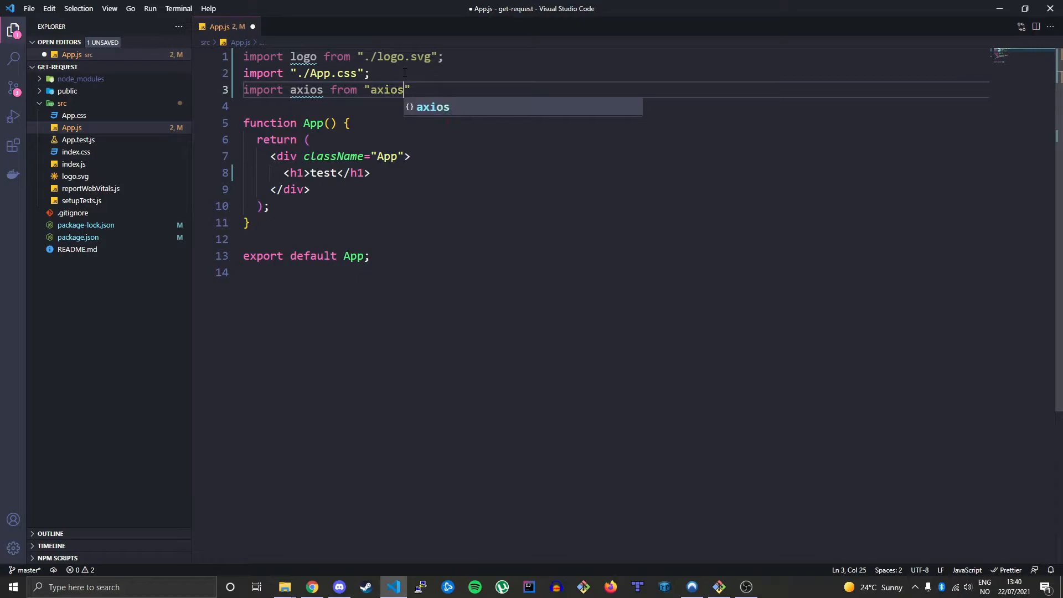
key(ctrl+s)
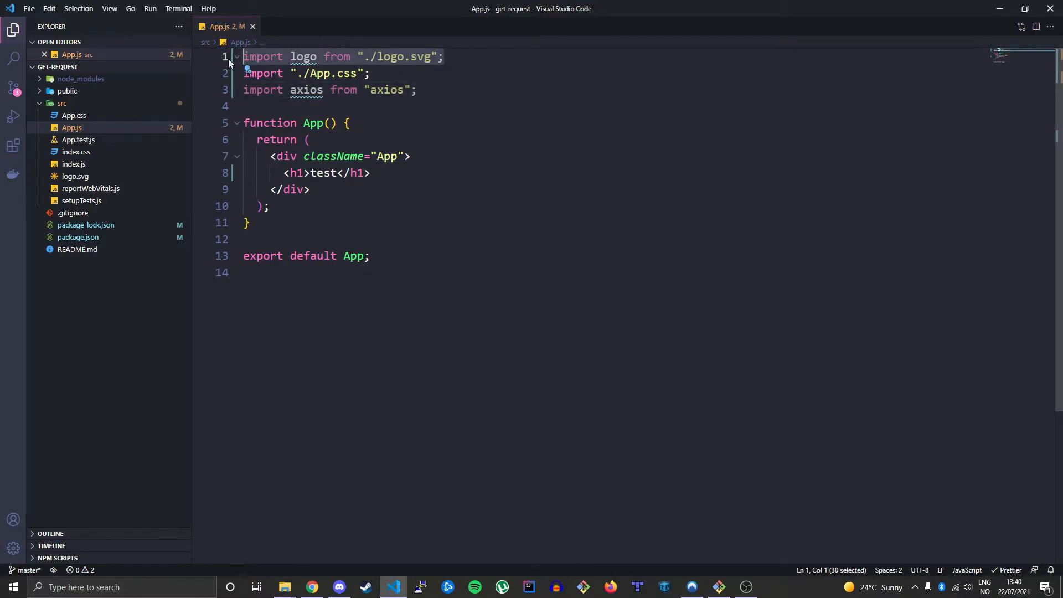
key(Delete)
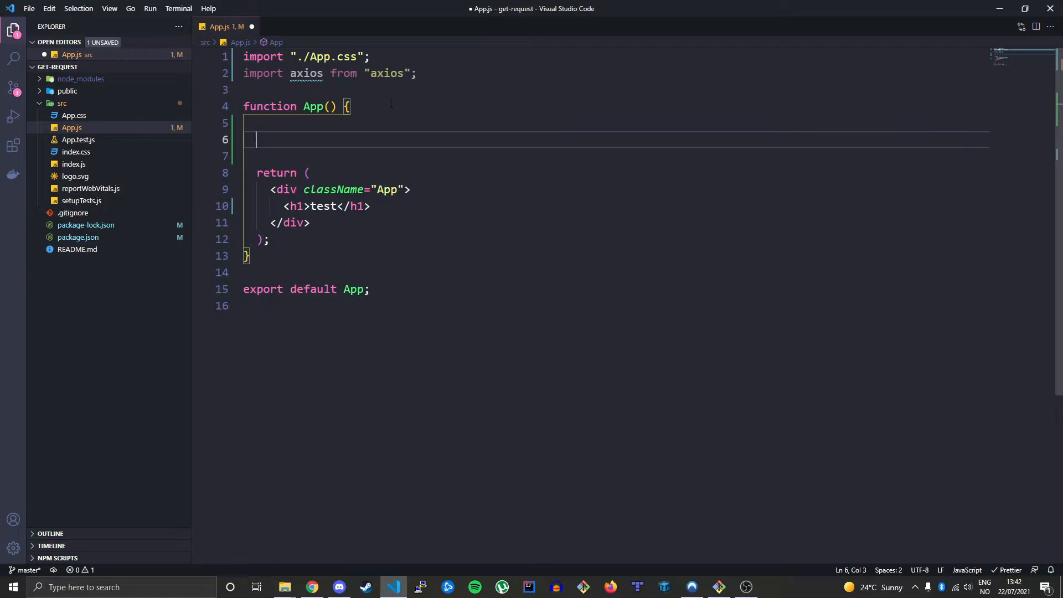
Step: Write const getData = () => { const data = axios.get("") } inside App
text(const)
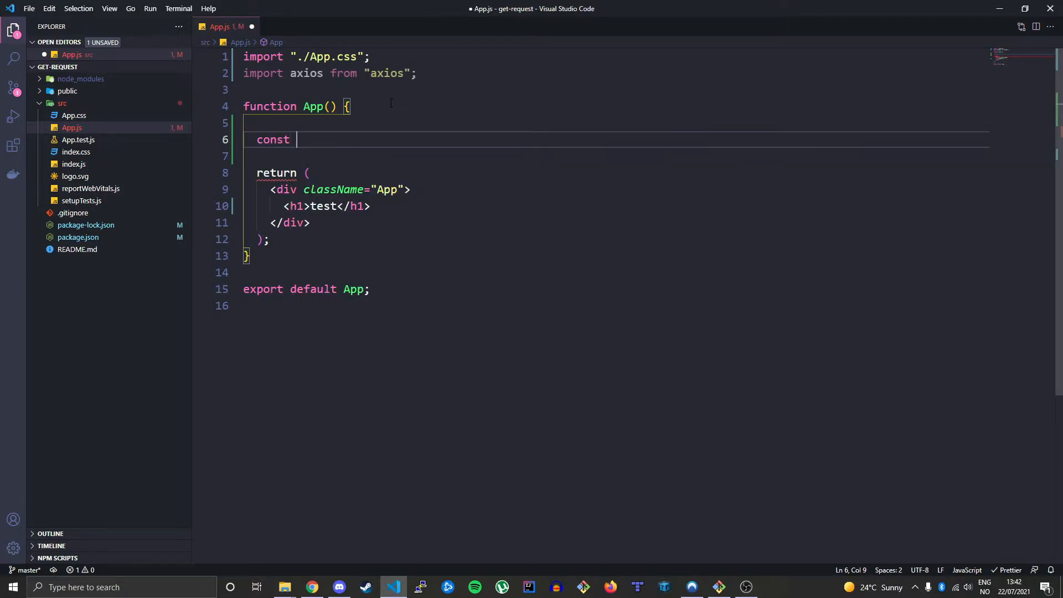
text(getDa)
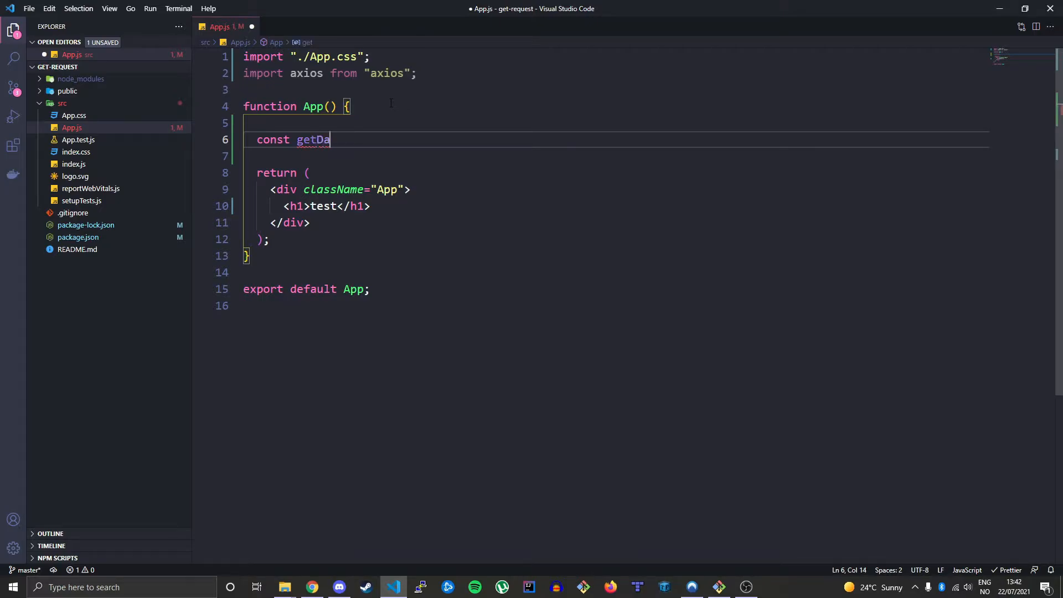
text(ta = () =>)
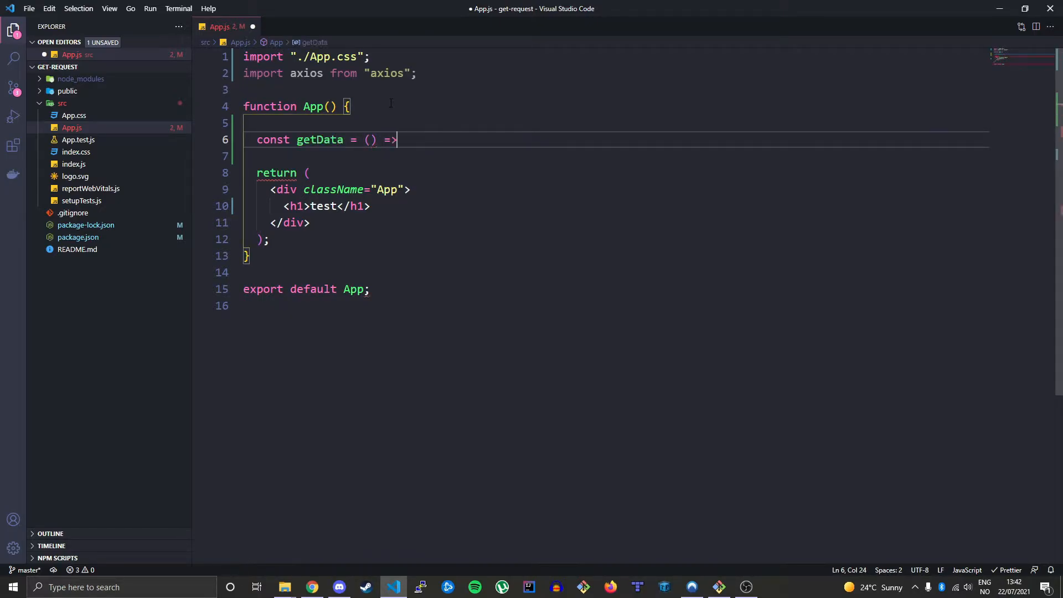
text({)
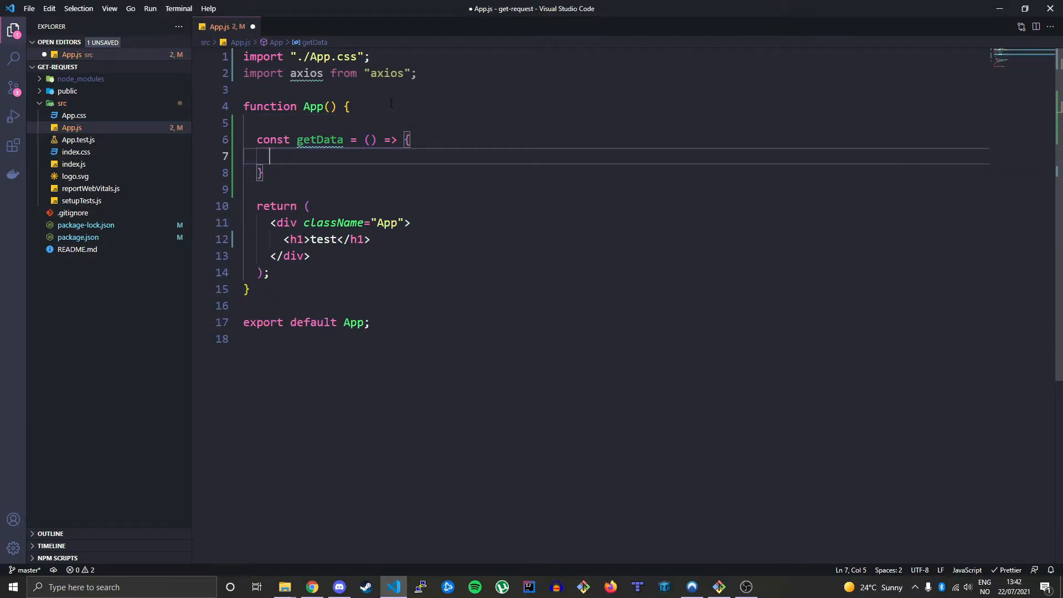
text(const)
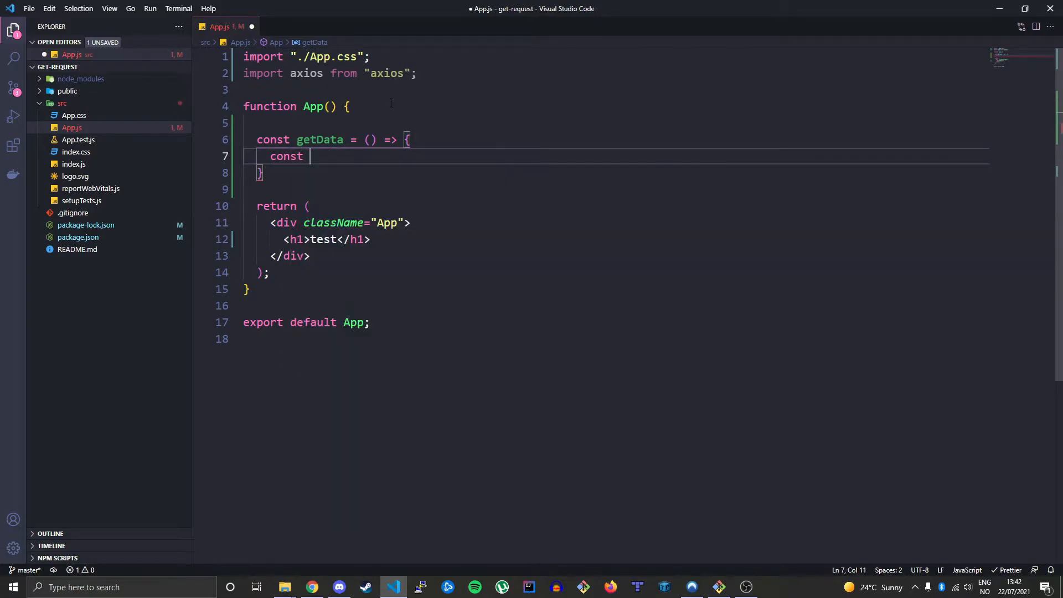
text(data)
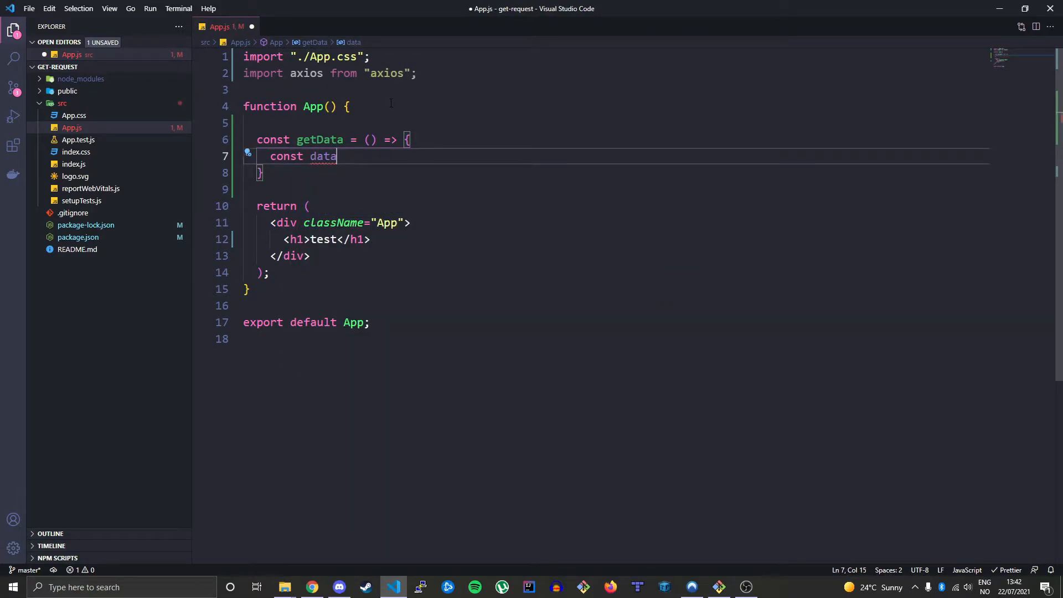
text(=)
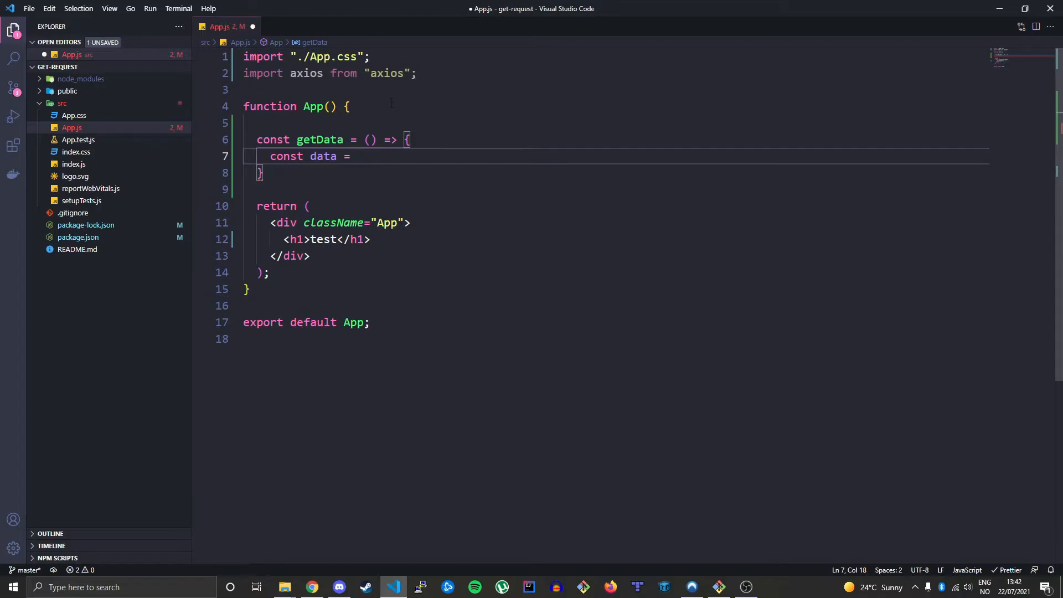
text(axios)
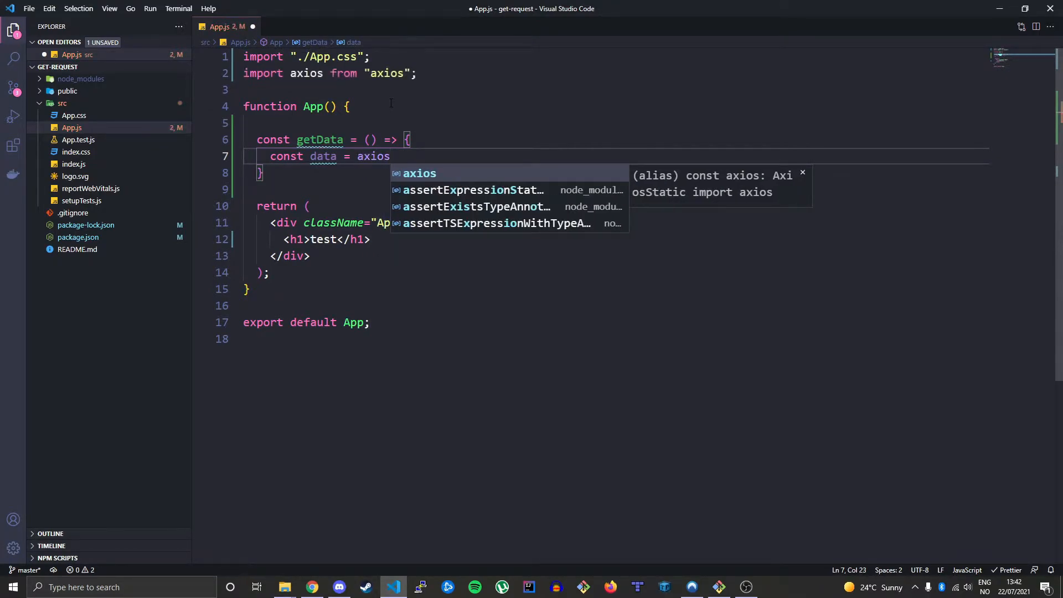
text(.get)
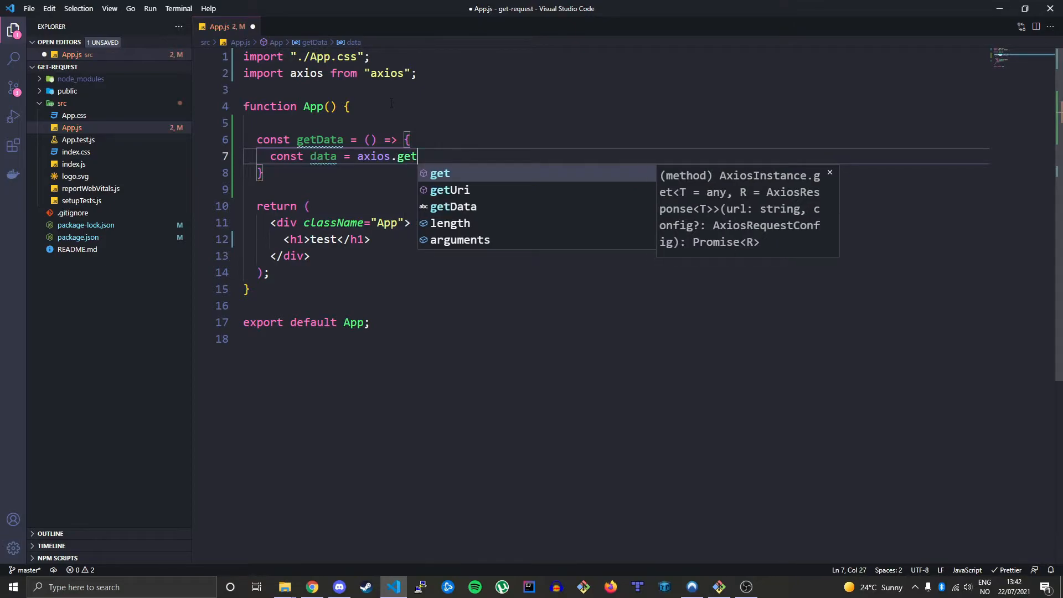
text(()
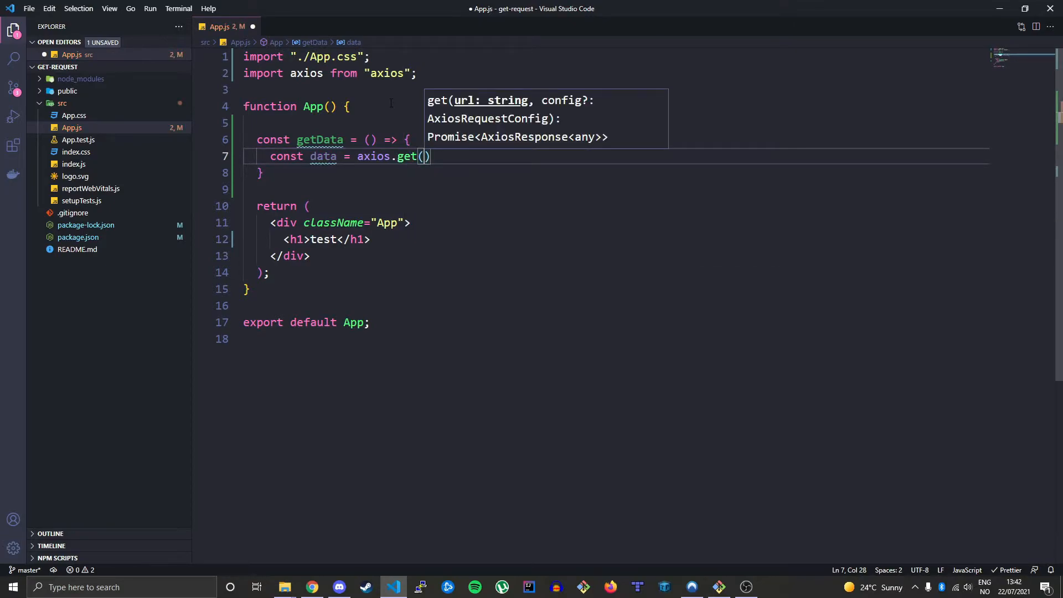
text("")
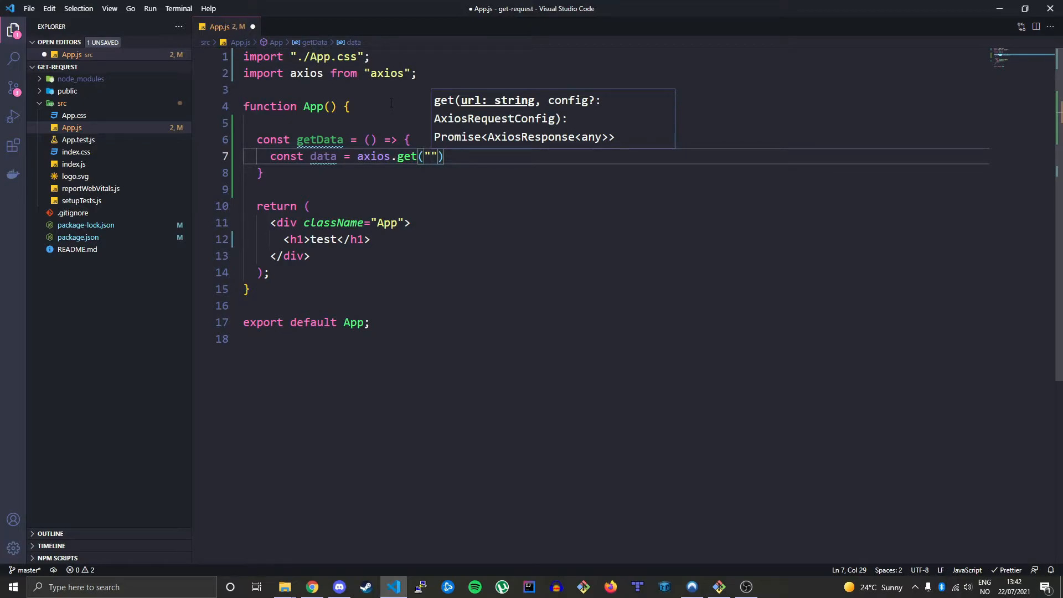
click(313, 587)
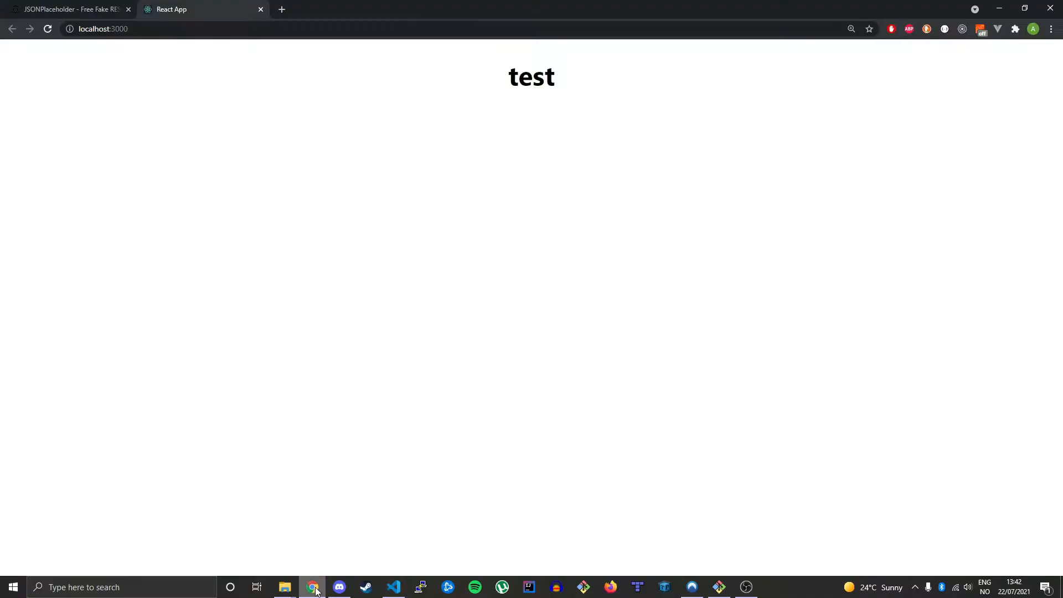
click(67, 9)
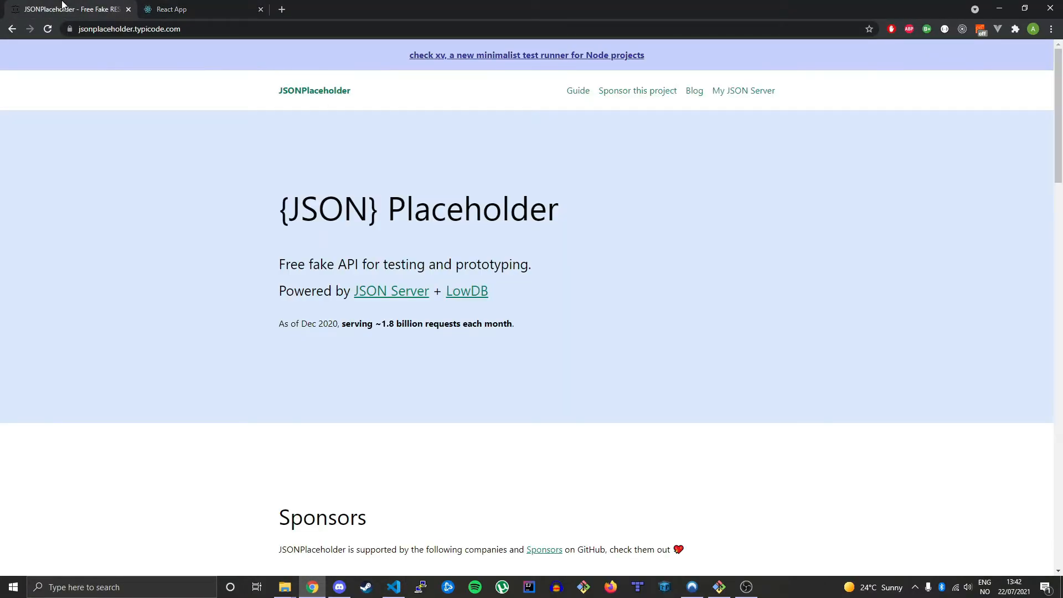
scroll(down, 3)
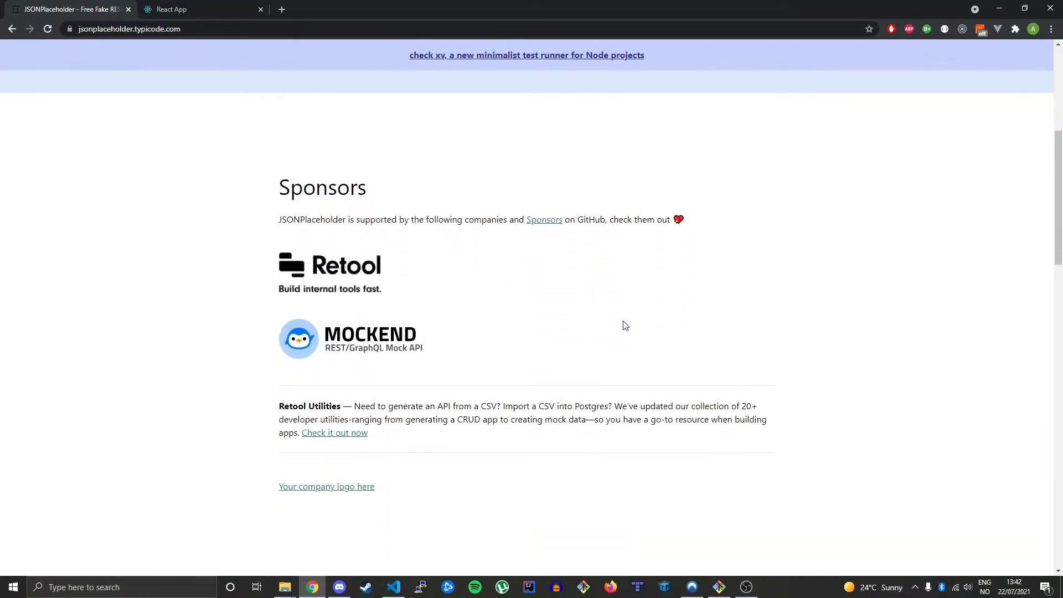
scroll(down, 3)
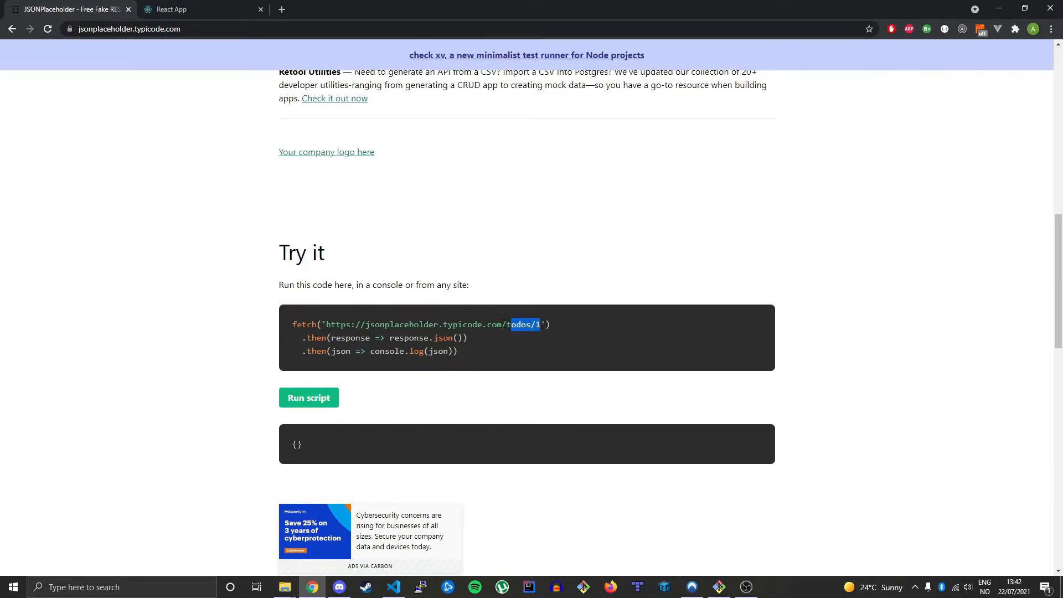
drag(539, 324, 327, 324)
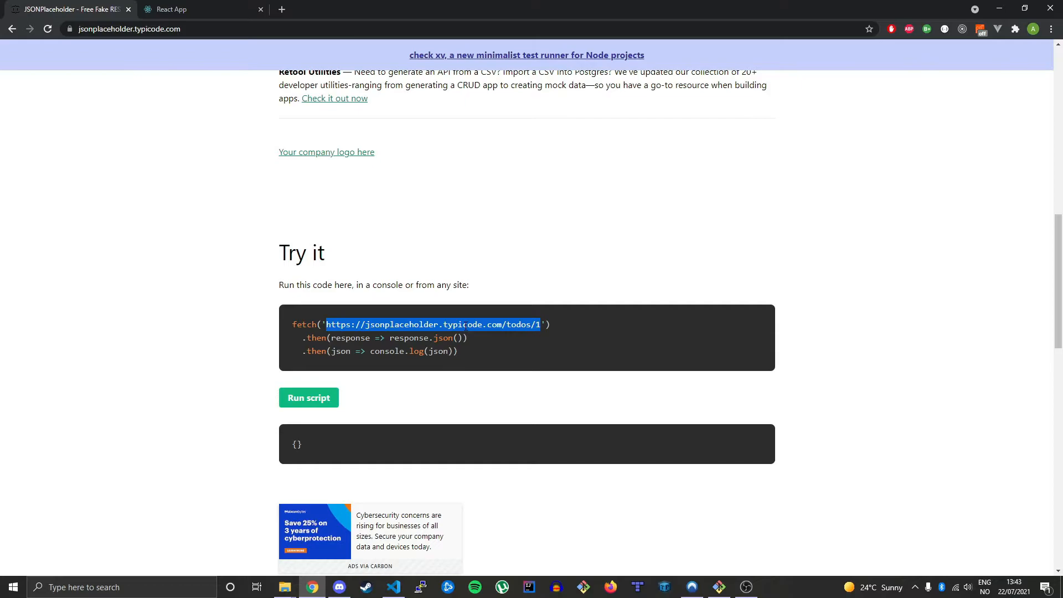
click(392, 586)
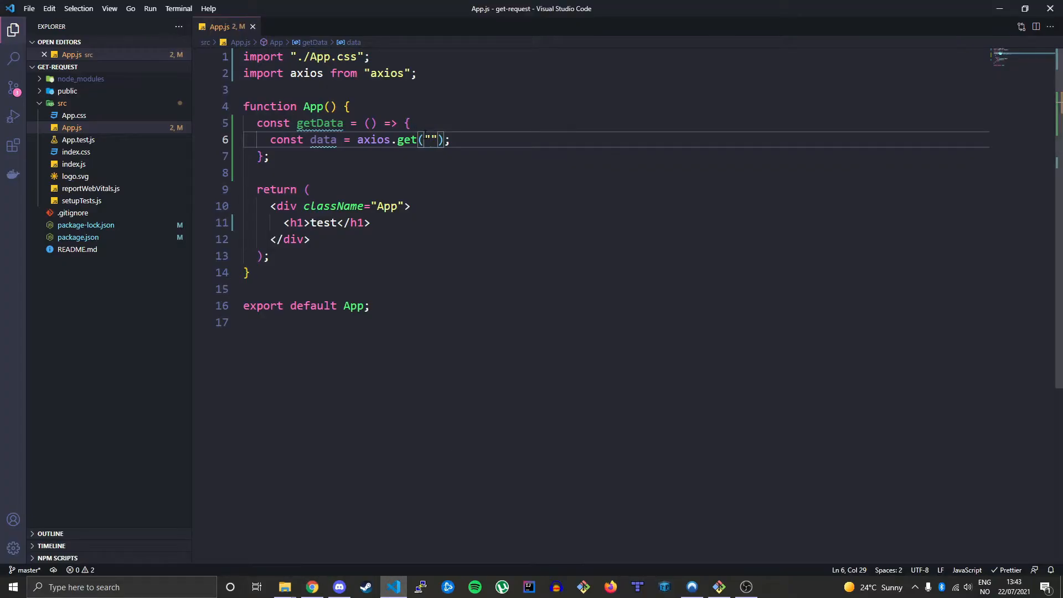
text(https://jsonplaceholder.typicode.com/todos/1)
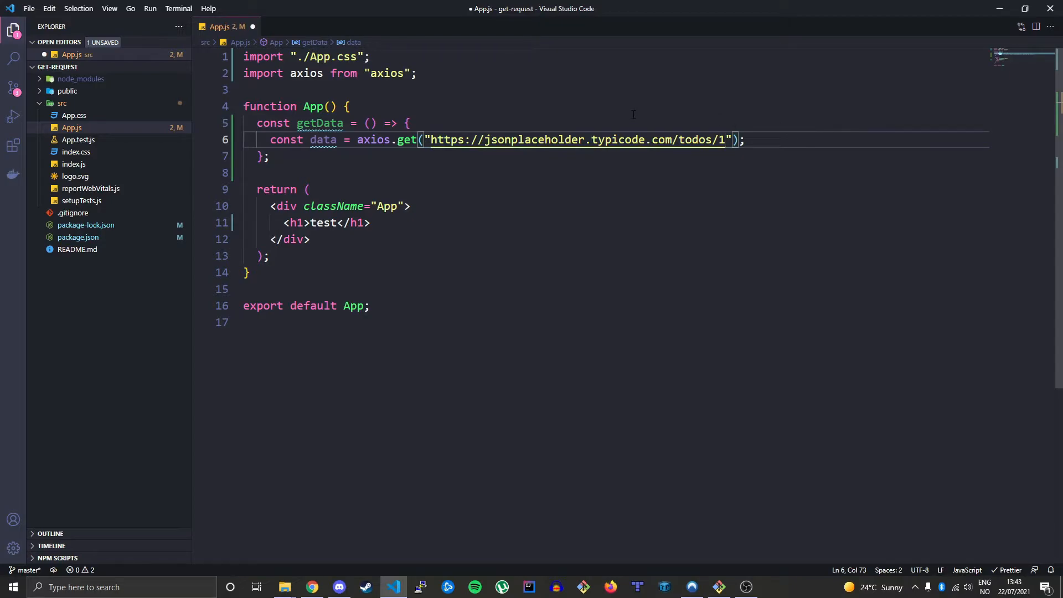
key(ctrl+s)
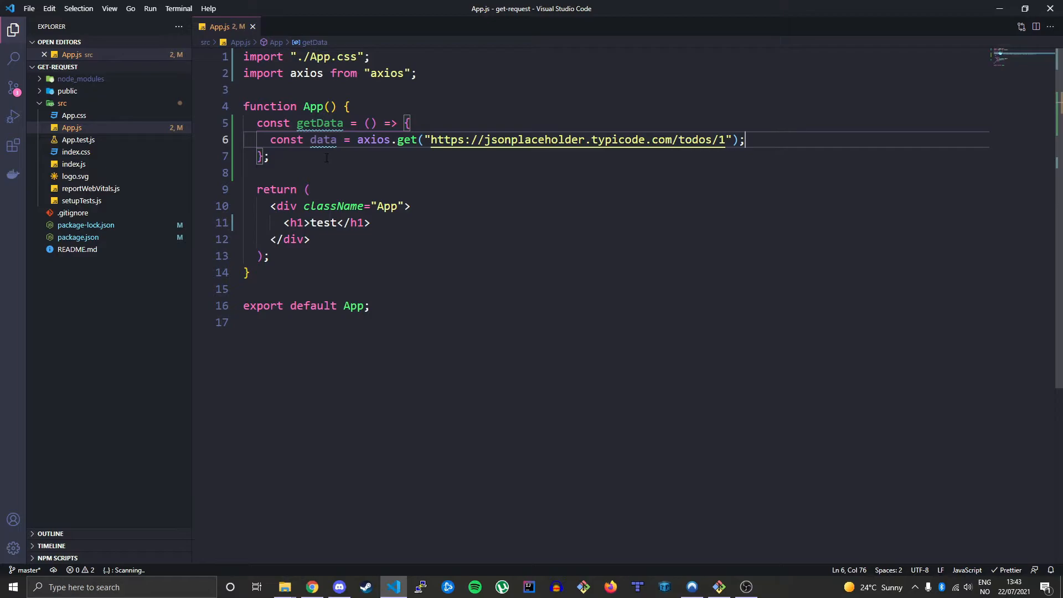
mouse_move(328, 156)
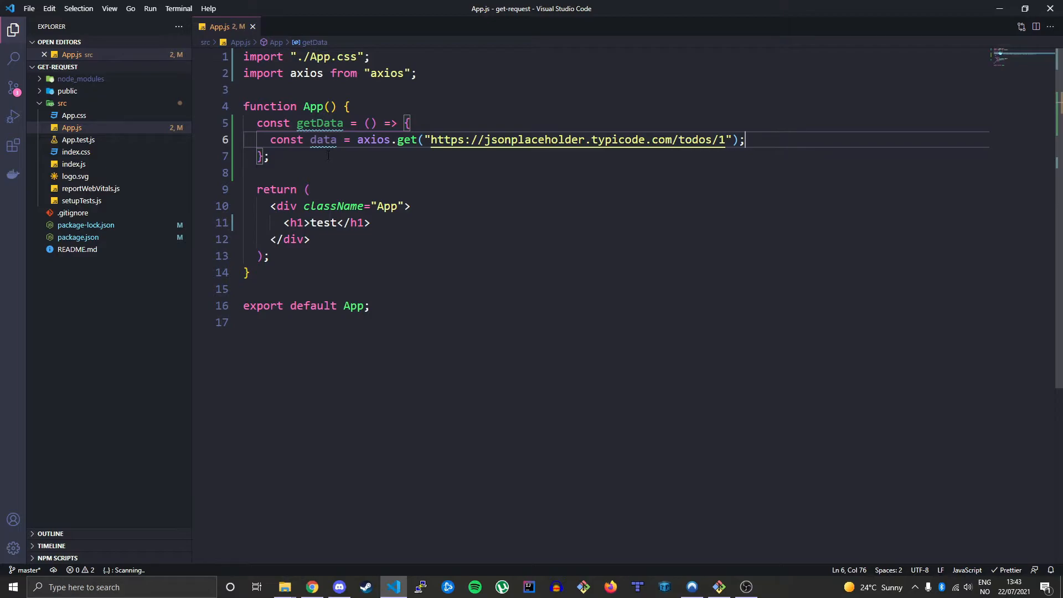
mouse_move(318, 123)
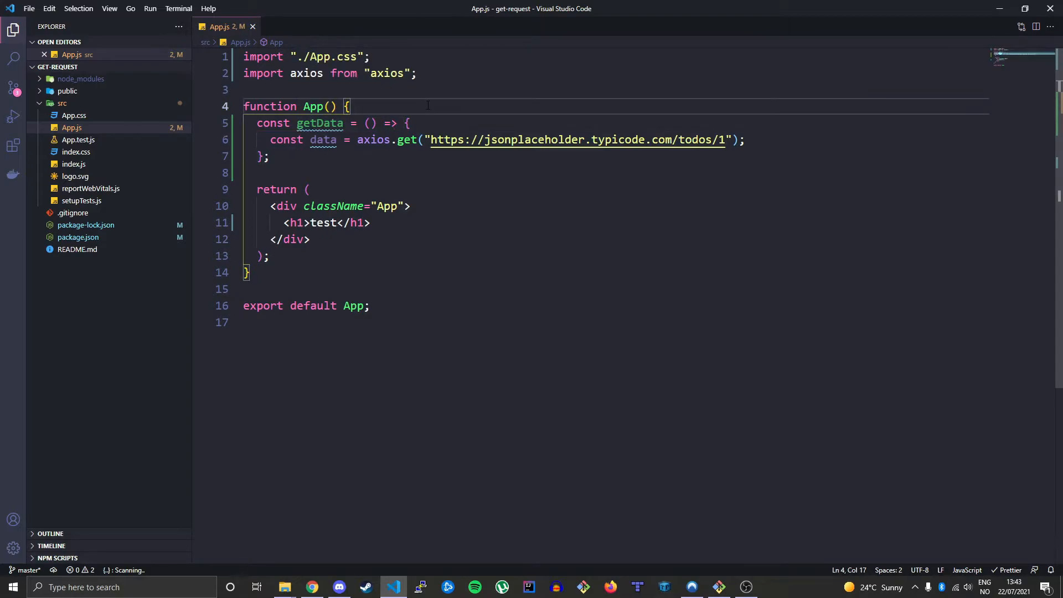
Step: Insert a useEffect block above getData and clear its placeholder effect and cleanup body
key(enter)
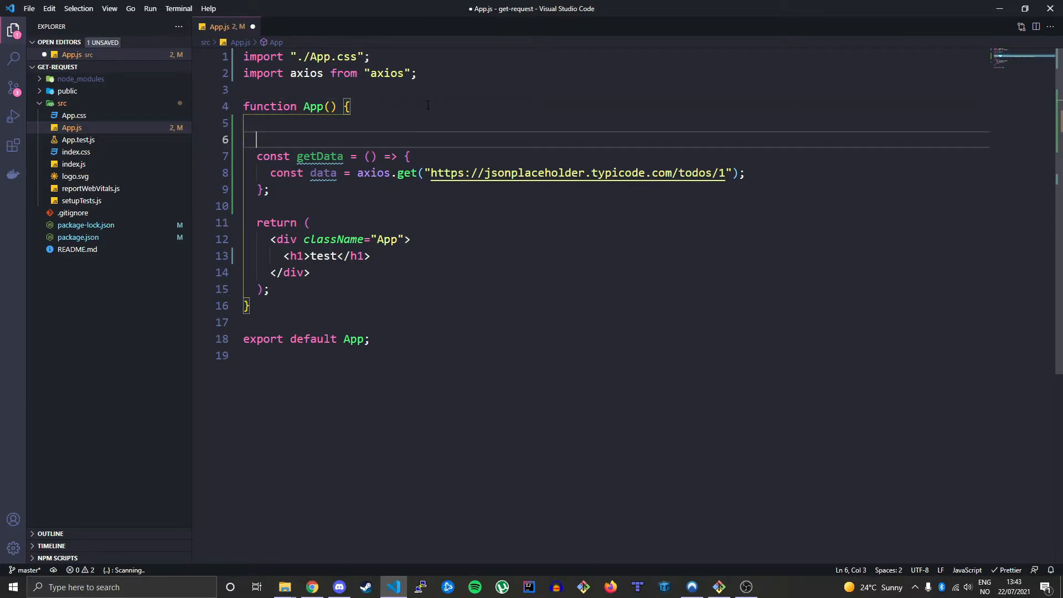
key(Enter)
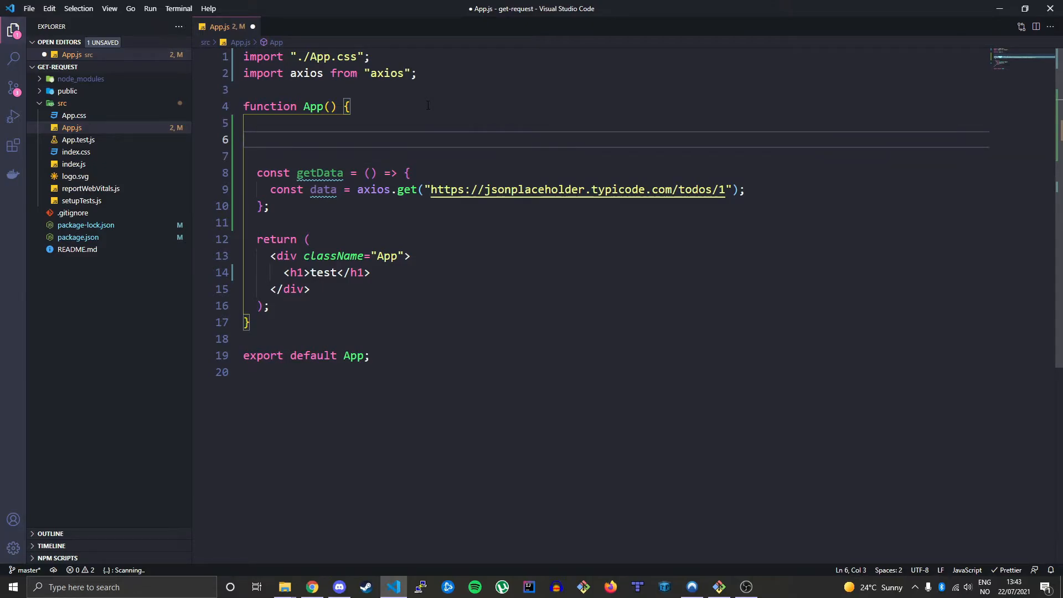
text(use)
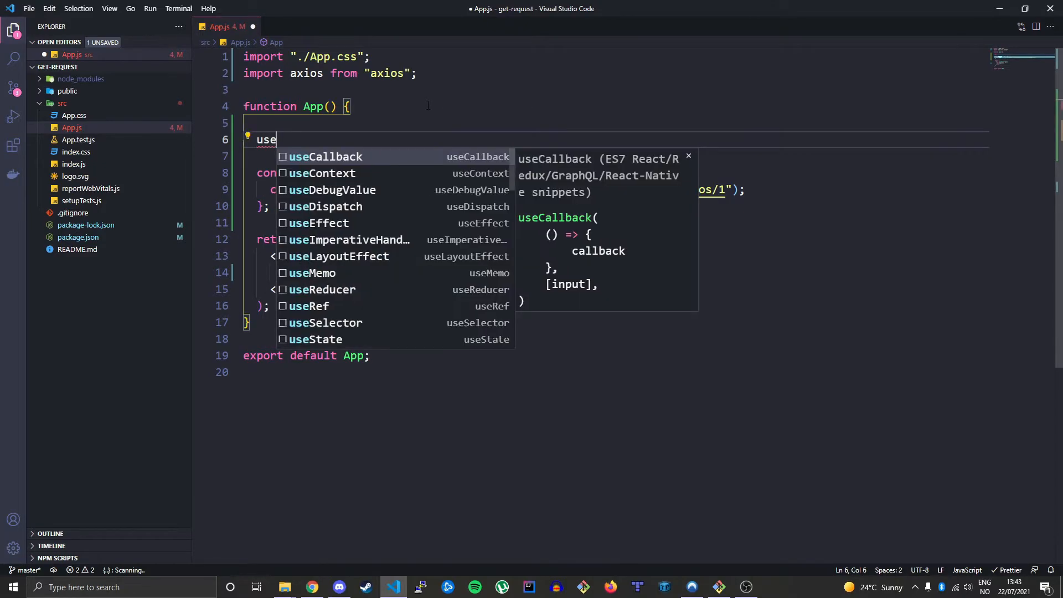
text(Effect(() => {)
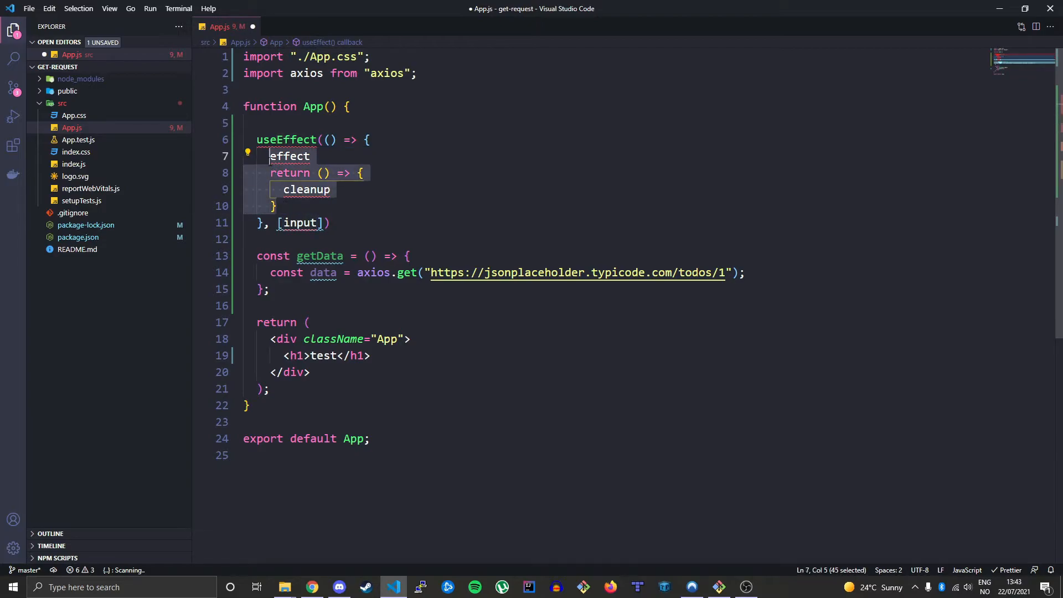
key(Delete)
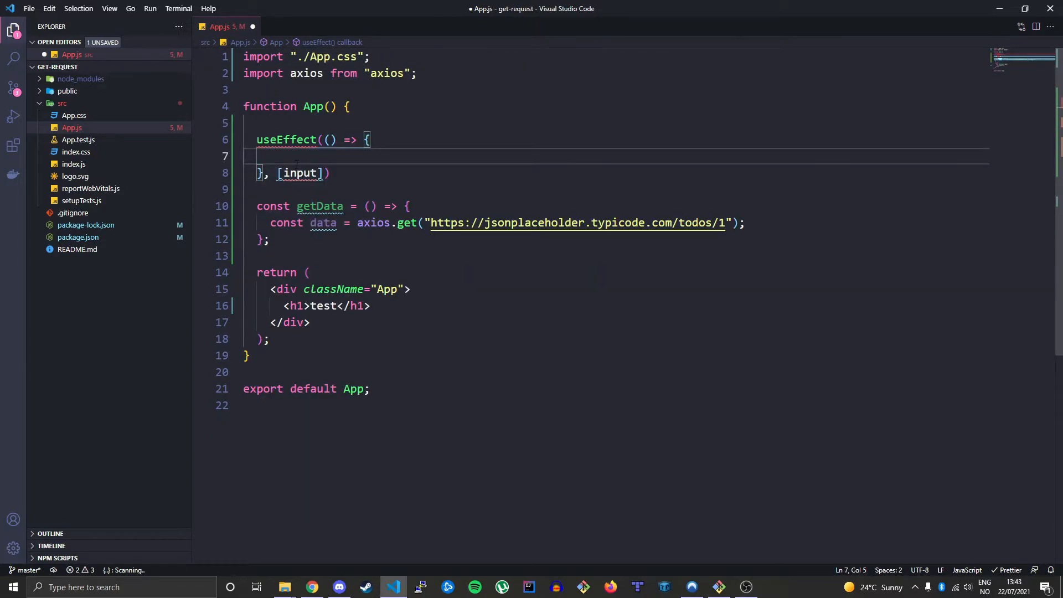
Step: Import useEffect from "react" and remove input from the effect's dependency array
double_click(285, 140)
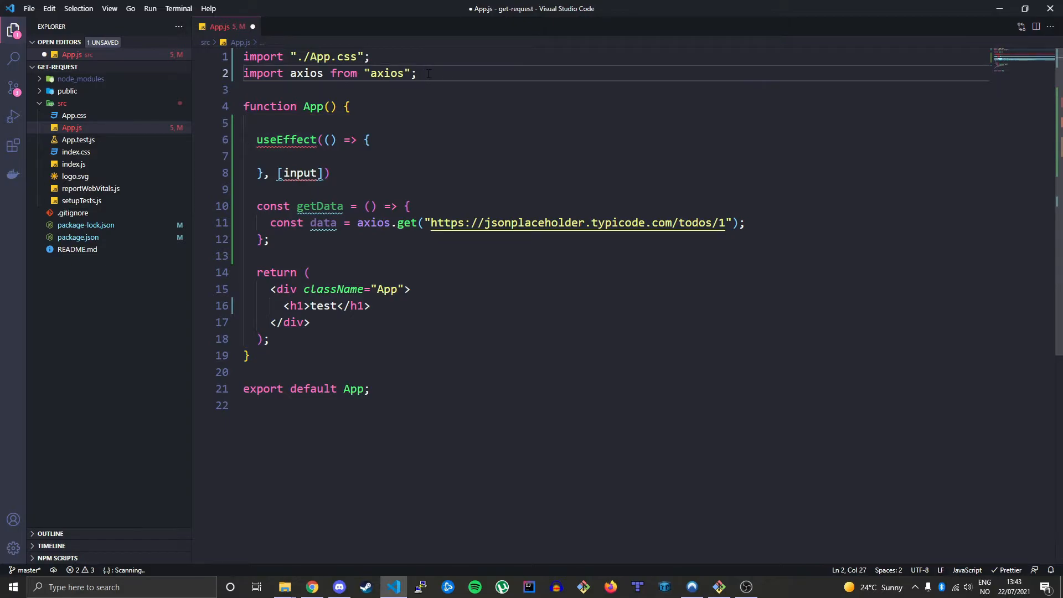
text(import)
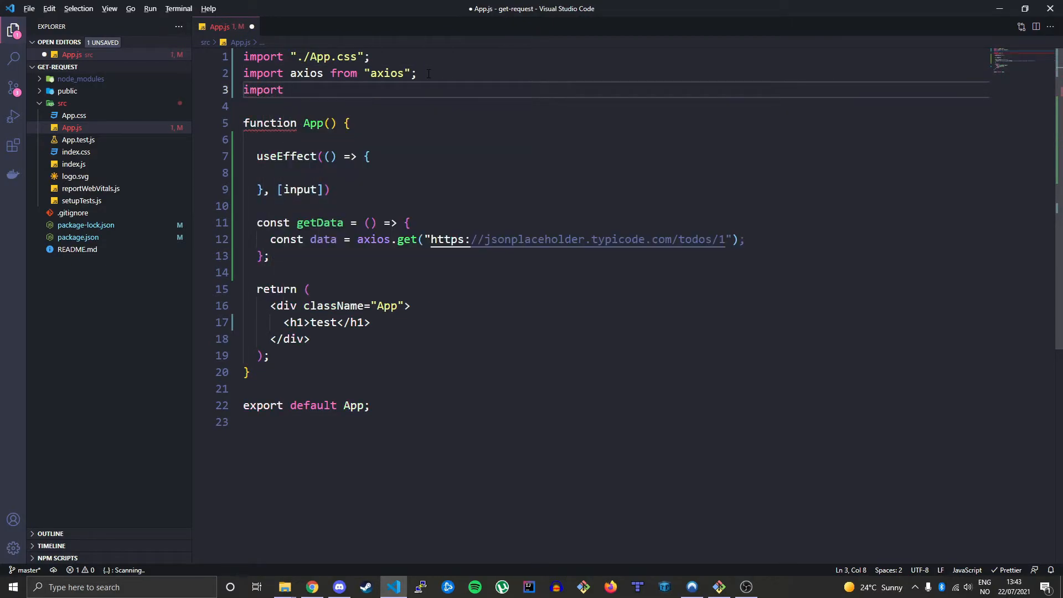
text({useEffect)
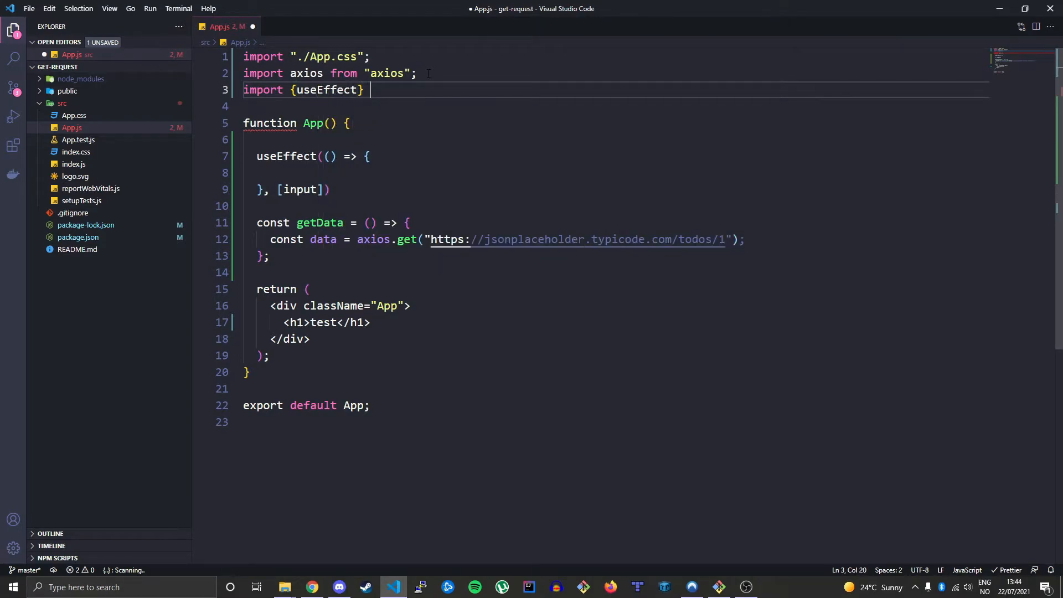
text(from "react)
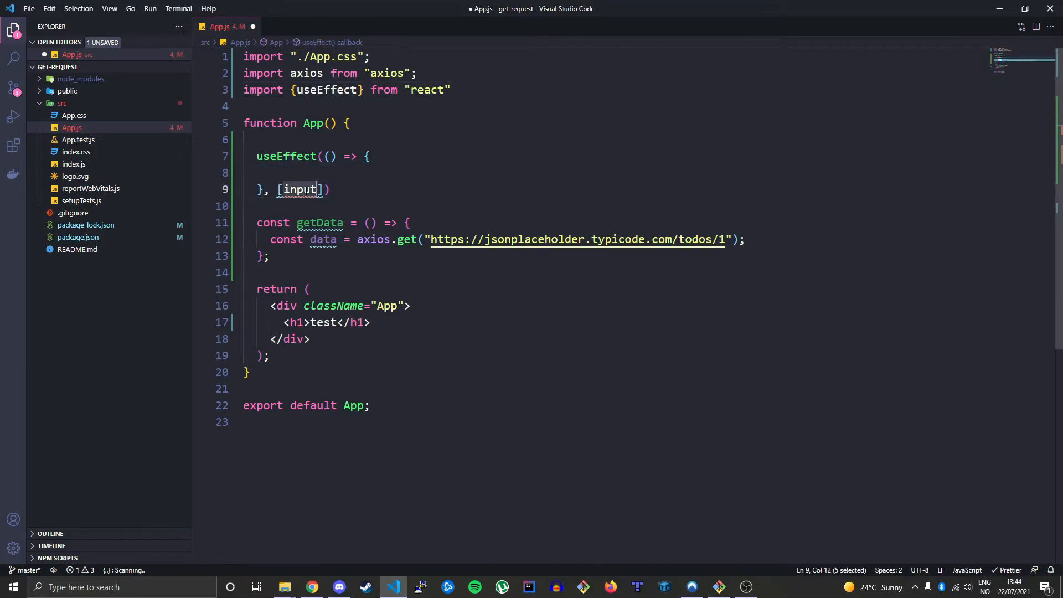
key(Delete)
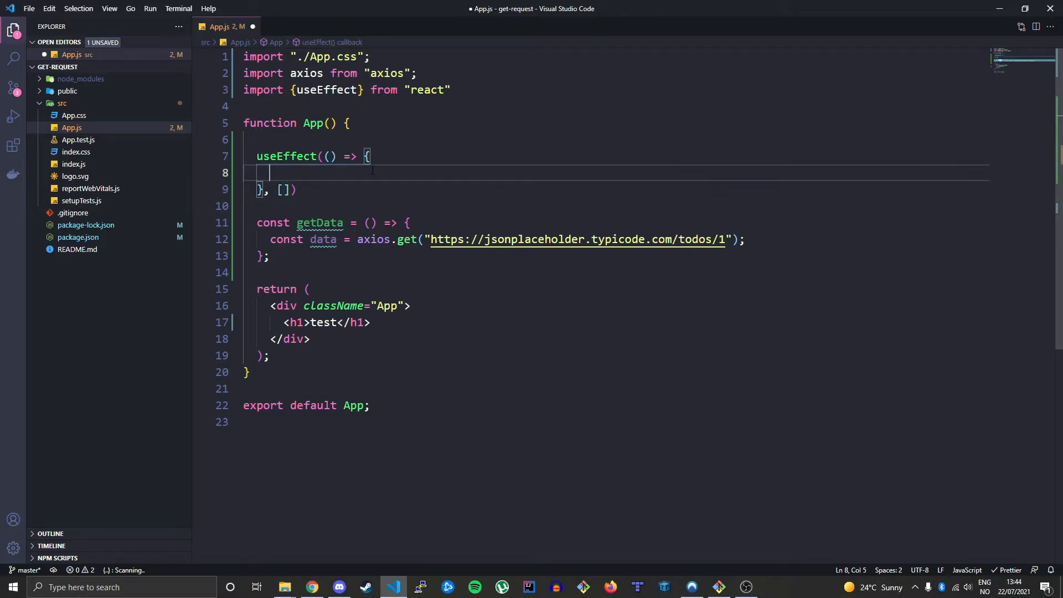
Step: Move getData into useEffect with a getData() call, format it, and make it async awaiting axios.get
text(getData()
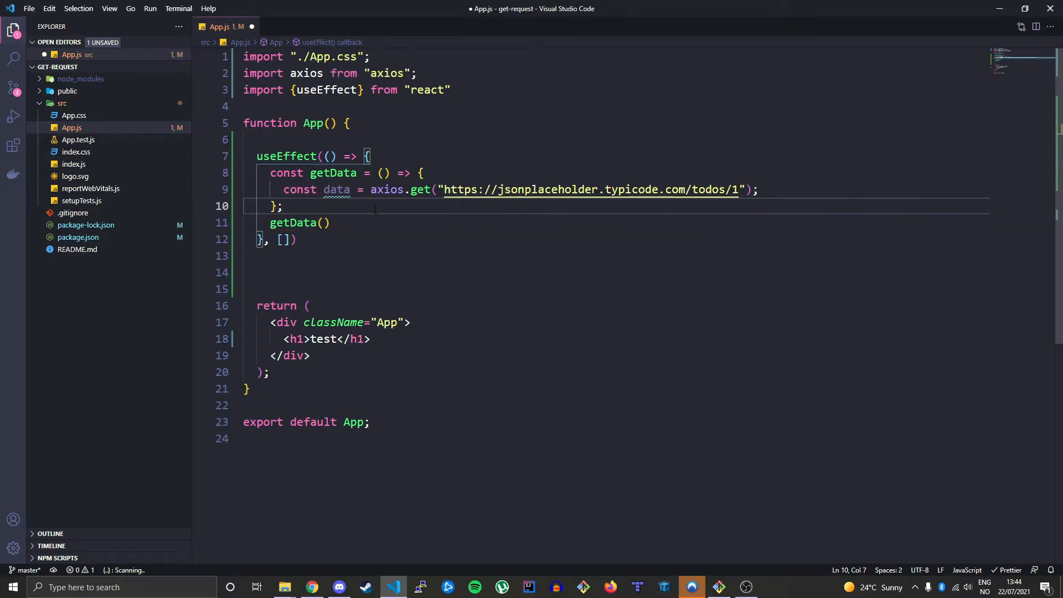
key(ctrl+s)
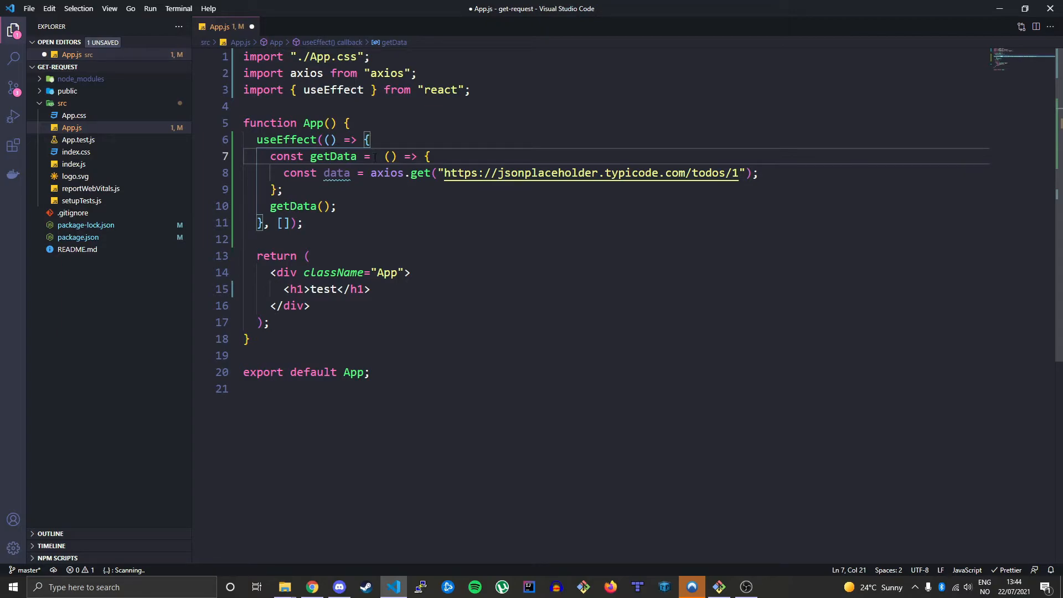
text(async)
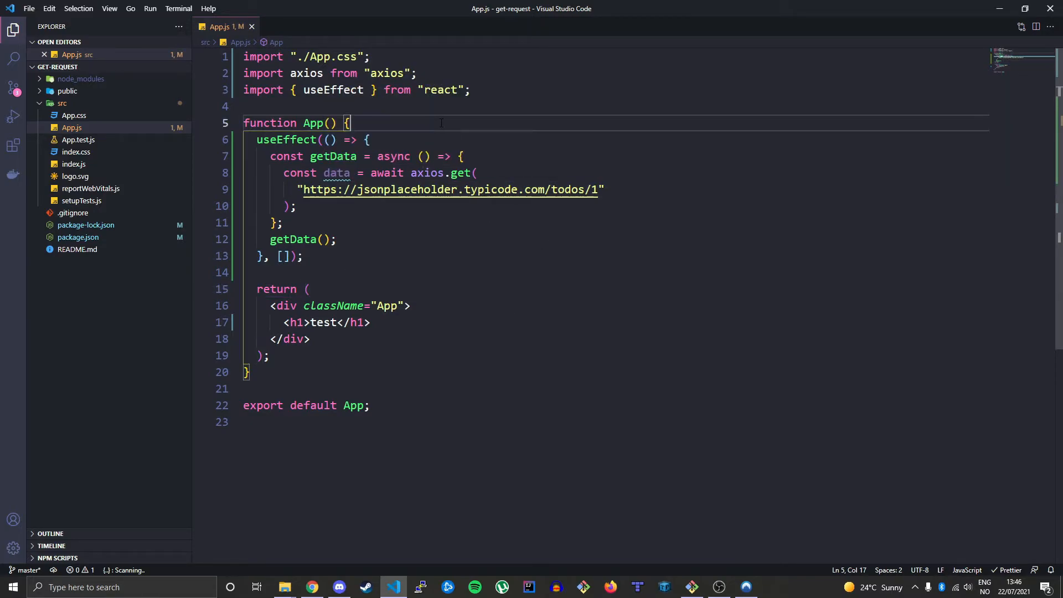
Step: Start a const [fetchedData, setFetchedData] declaration at the top of App
key(Enter)
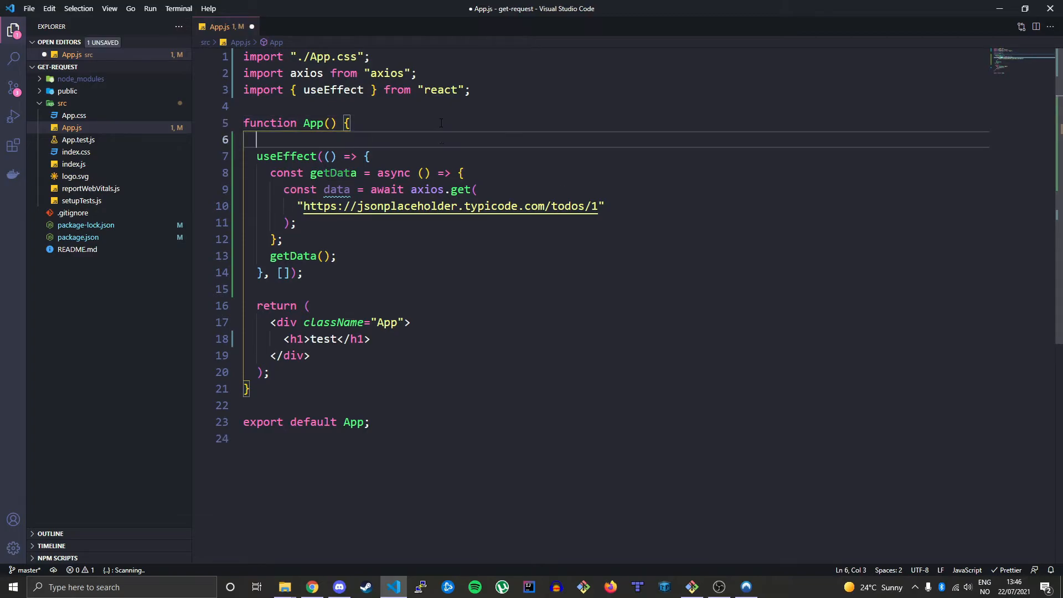
key(enter)
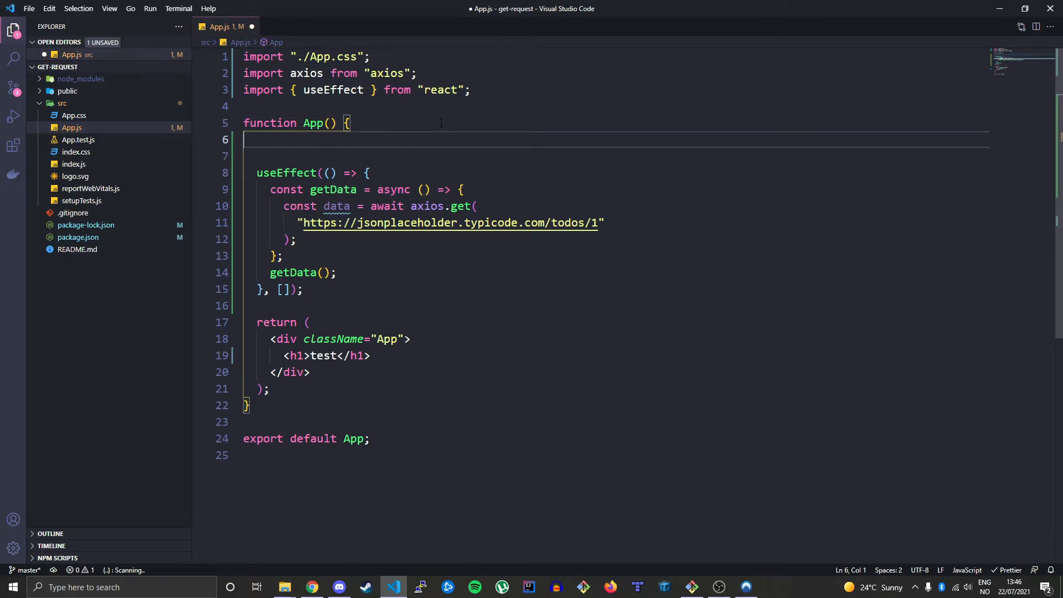
text(const)
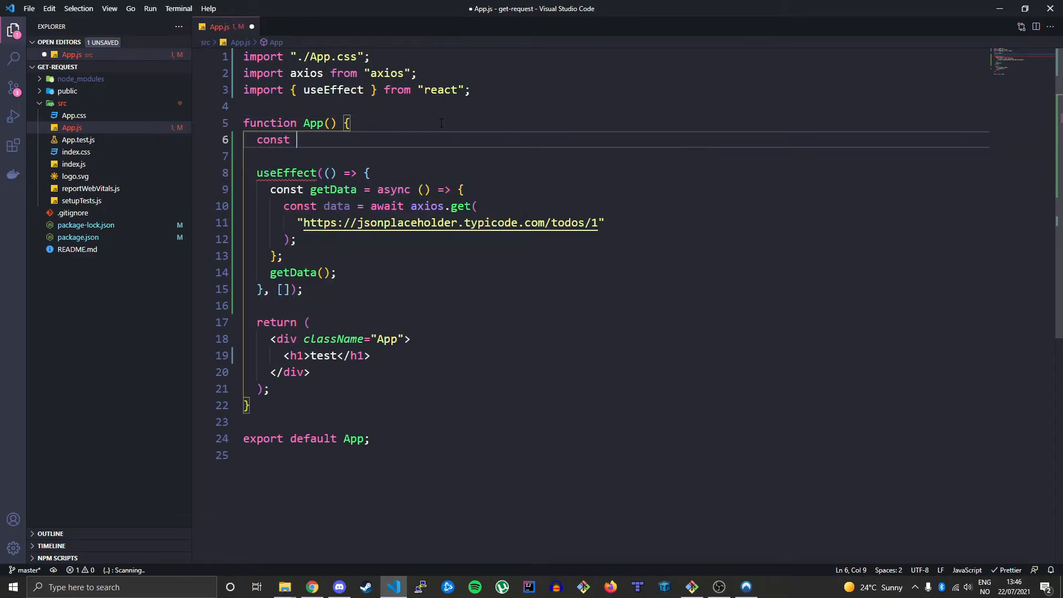
text([])
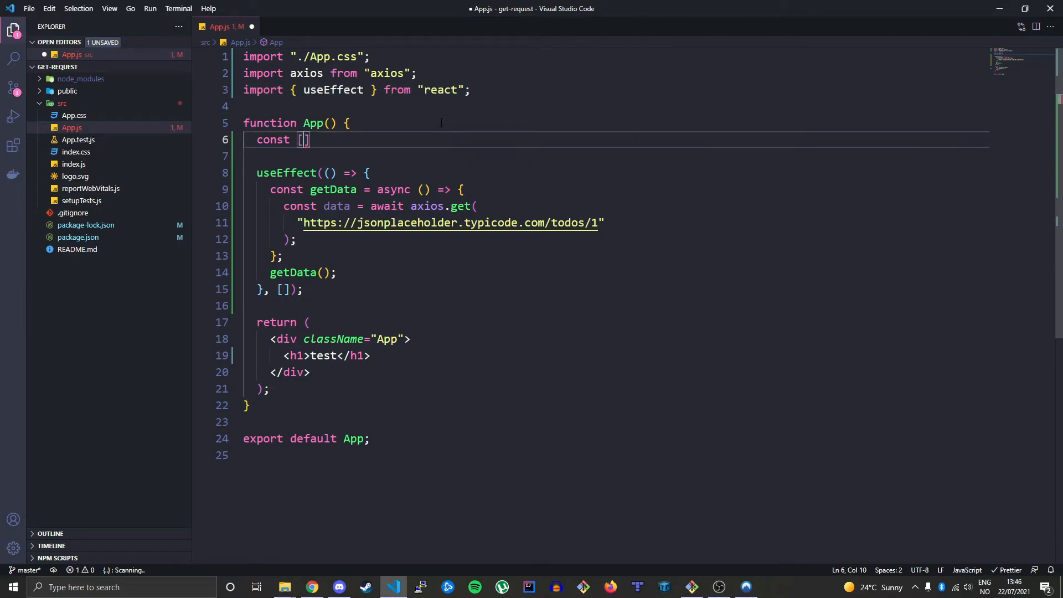
text(fetched)
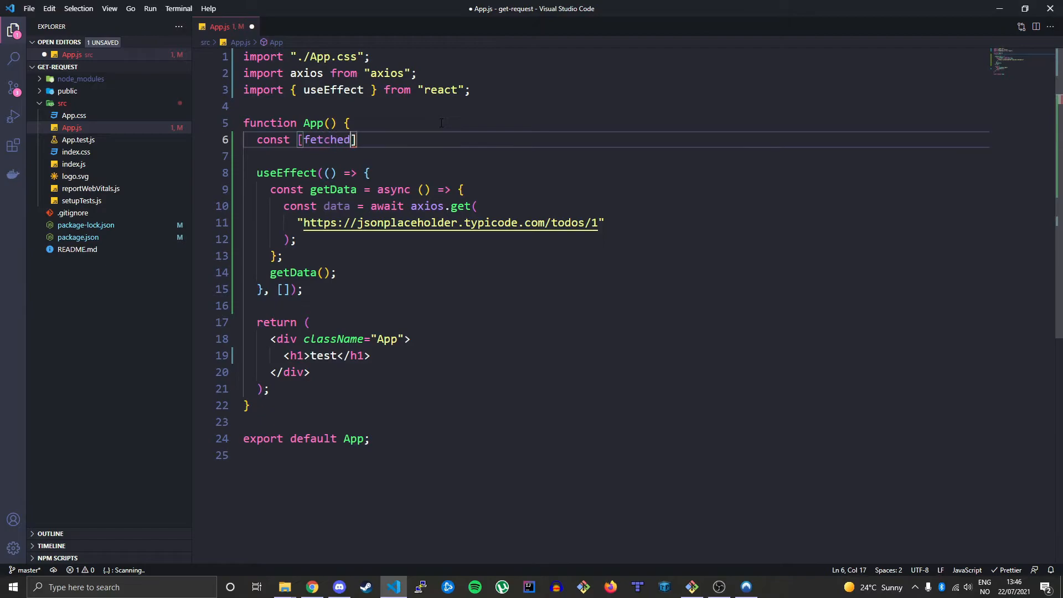
text(Data, setFetched)
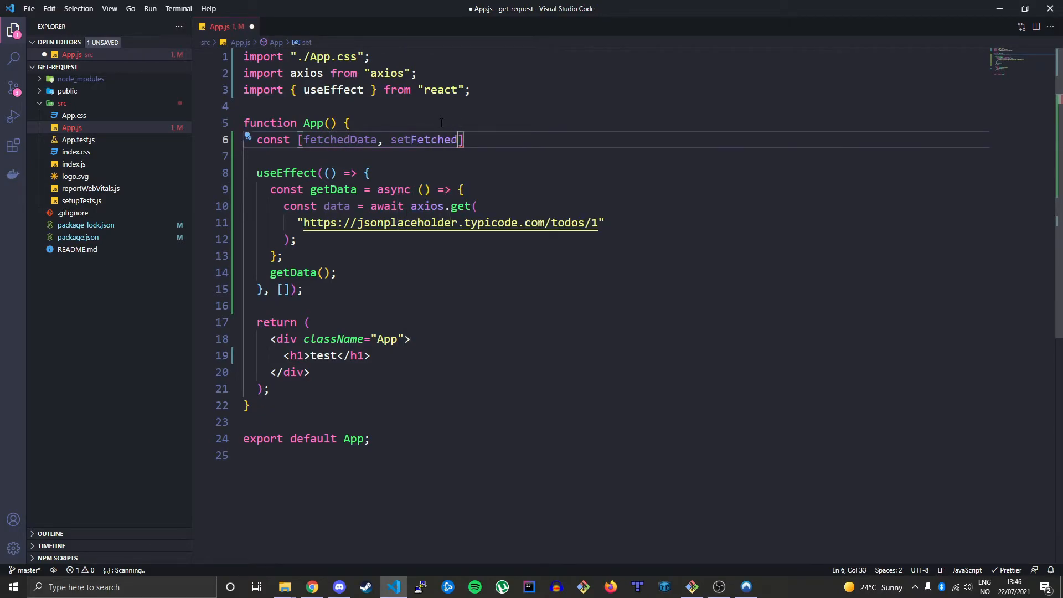
text(Data)
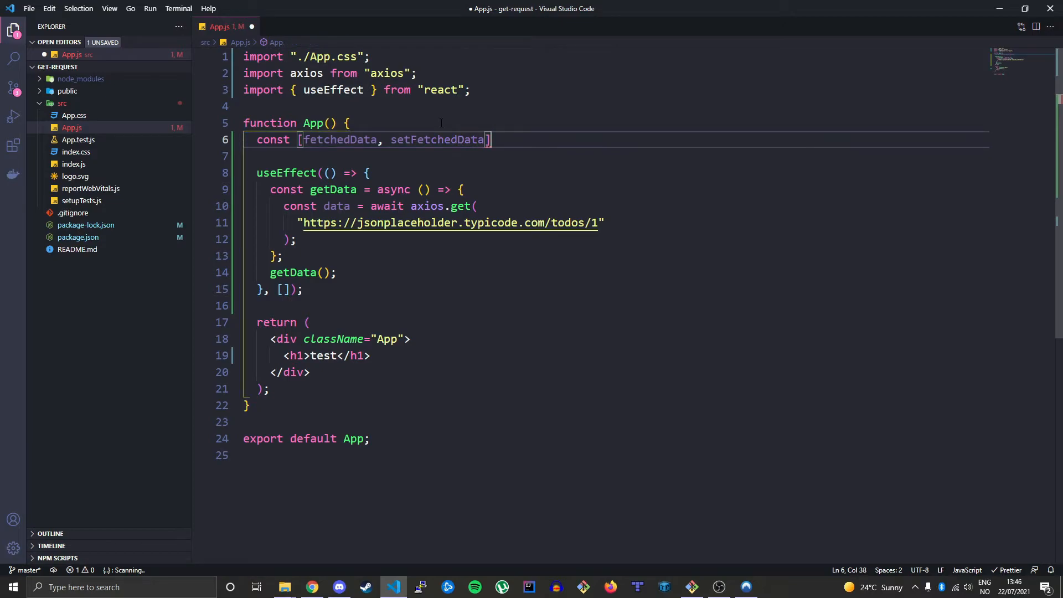
double_click(339, 139)
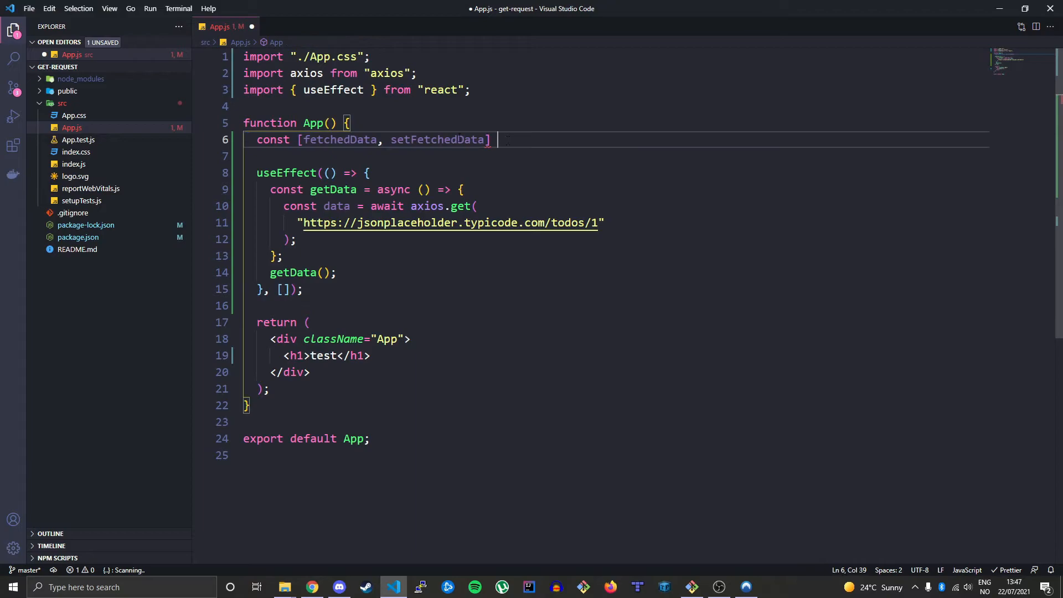
double_click(339, 140)
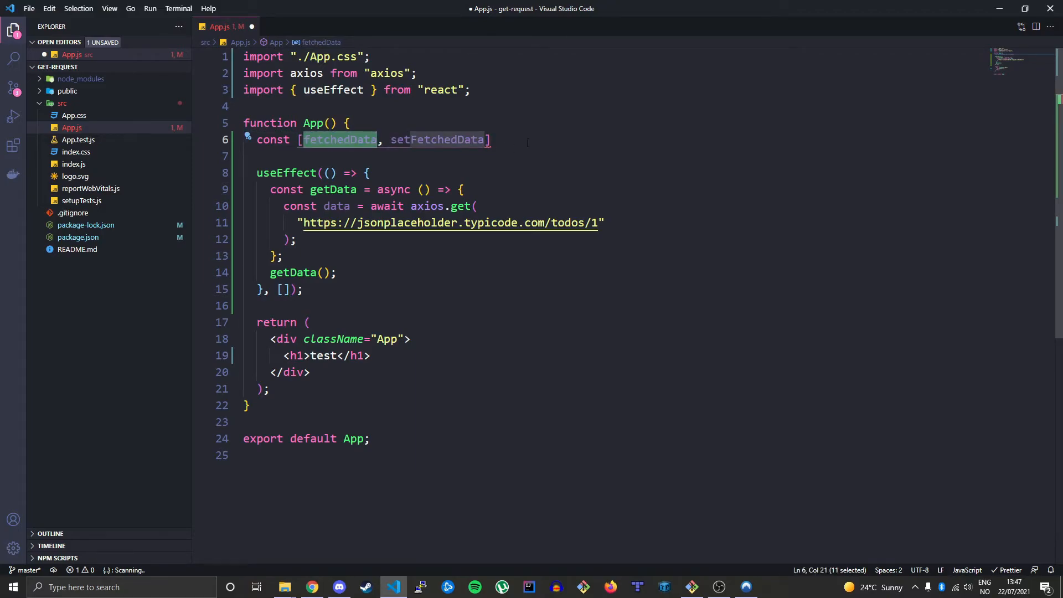
Step: Initialize the state with useState([]) and add useState to the react import
text(= u)
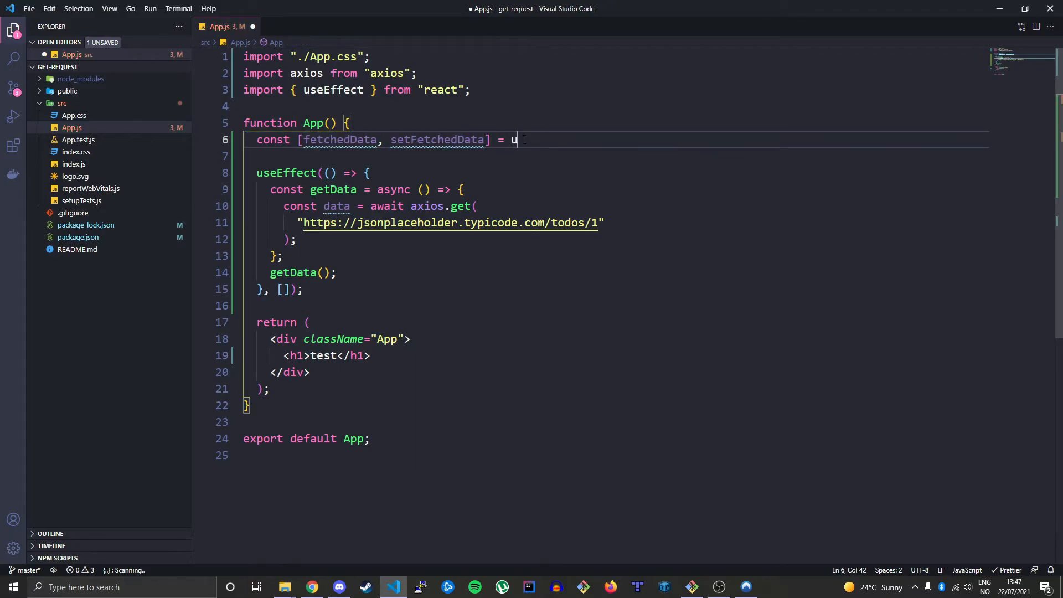
text(seState()
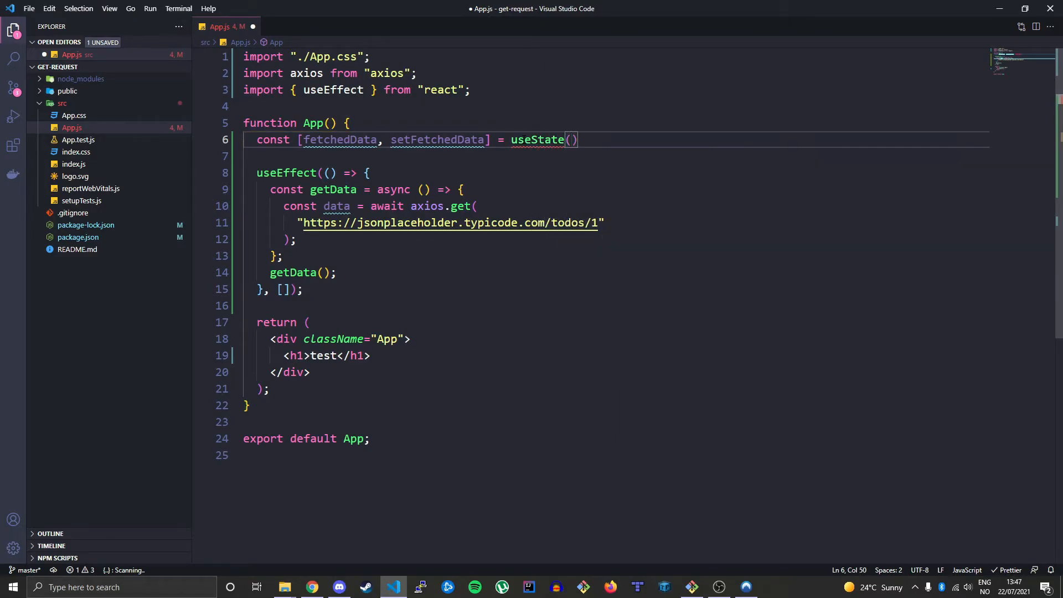
text([])
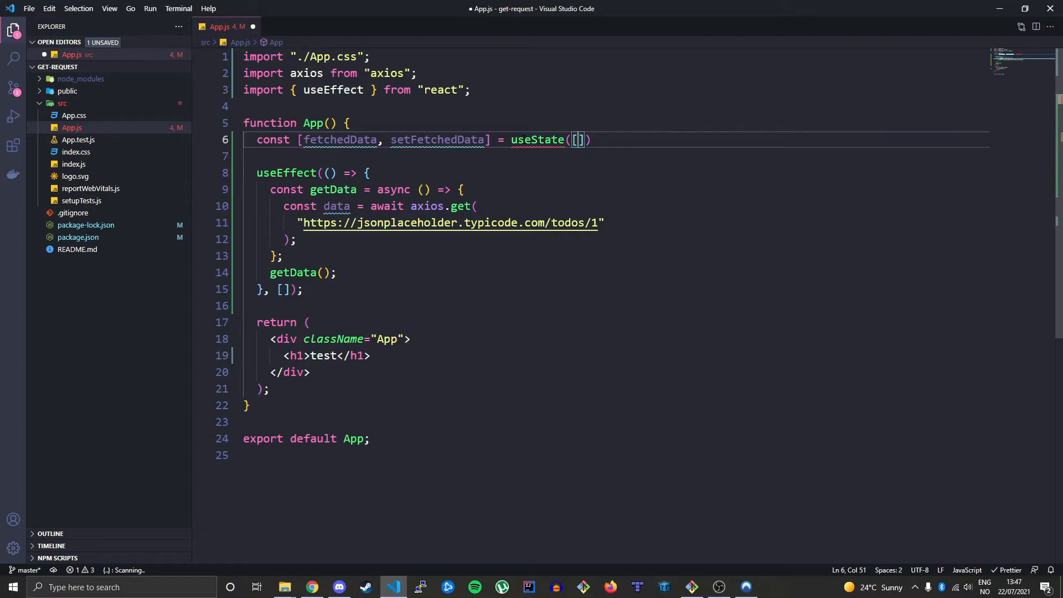
text(;)
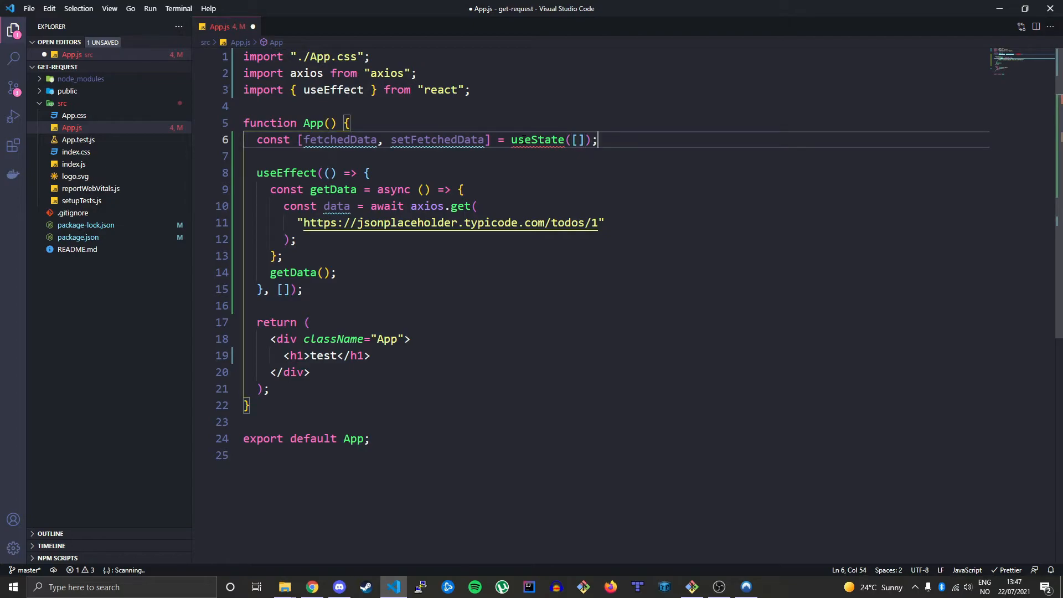
double_click(537, 139)
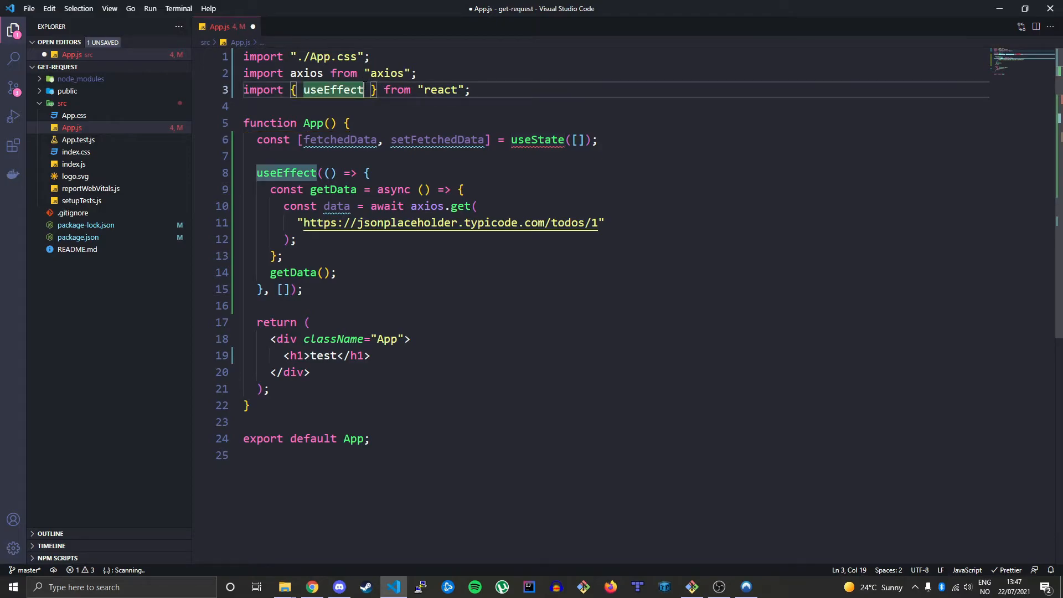
text(, useState)
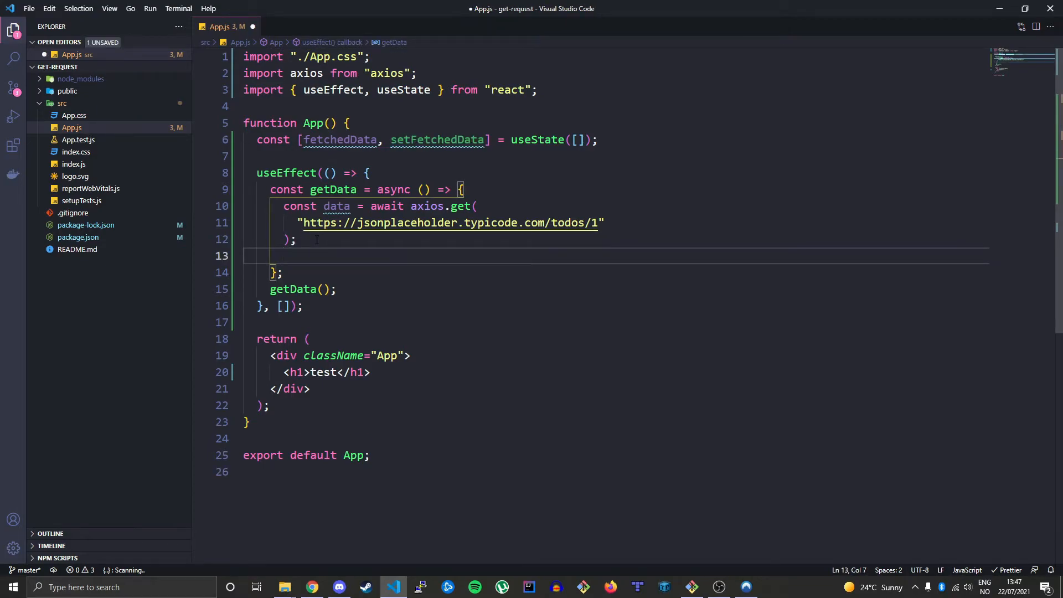
Step: Store the response in getData with setFetchedData(data);
text(setF)
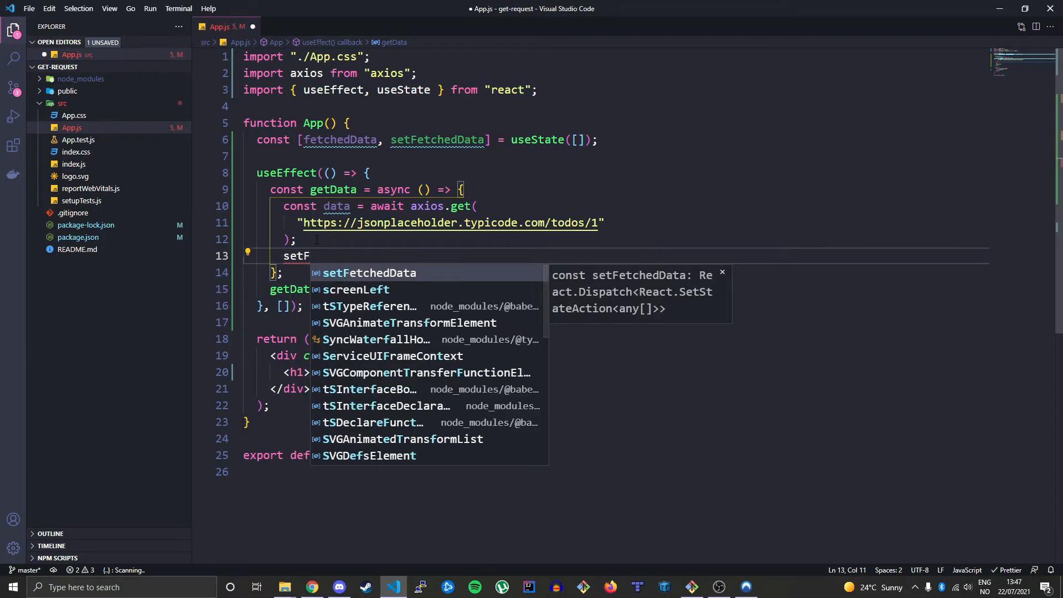
text(etchedData(da)
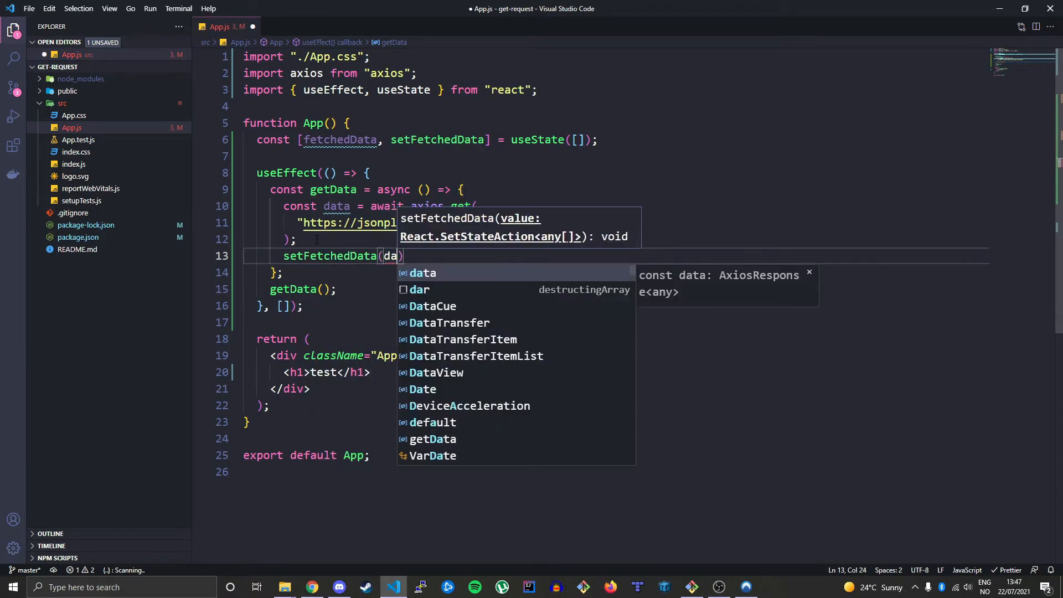
click(422, 273)
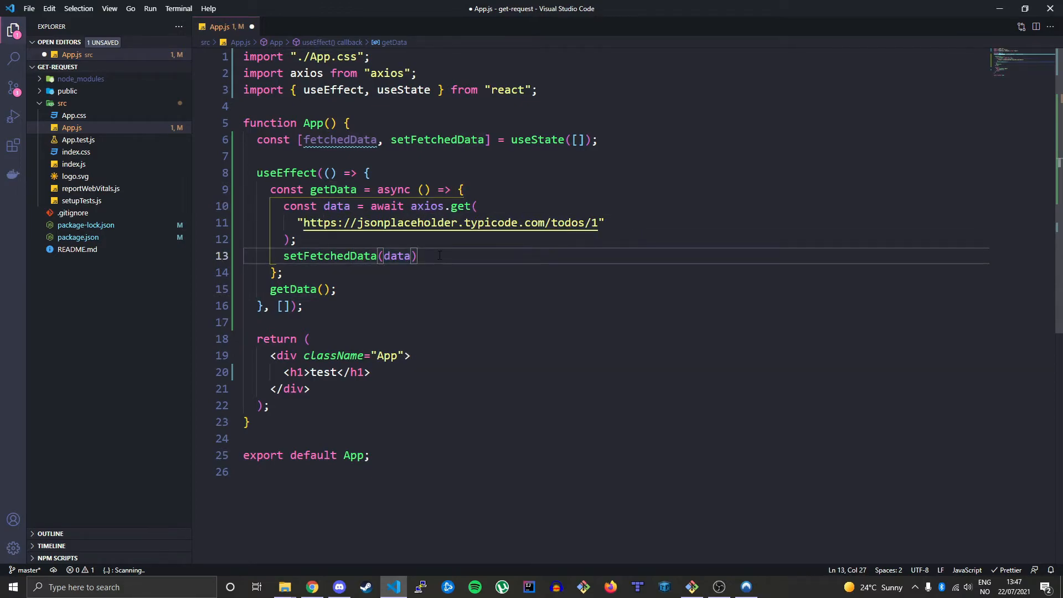
text(;)
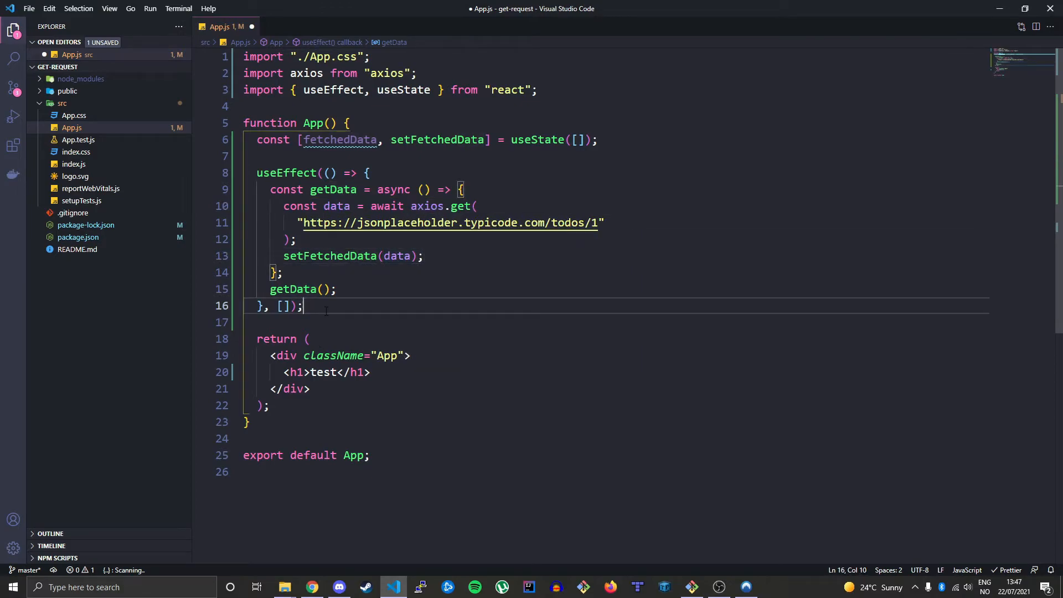
Step: Add console.log("data:", fetchedData) before the return
text(consol)
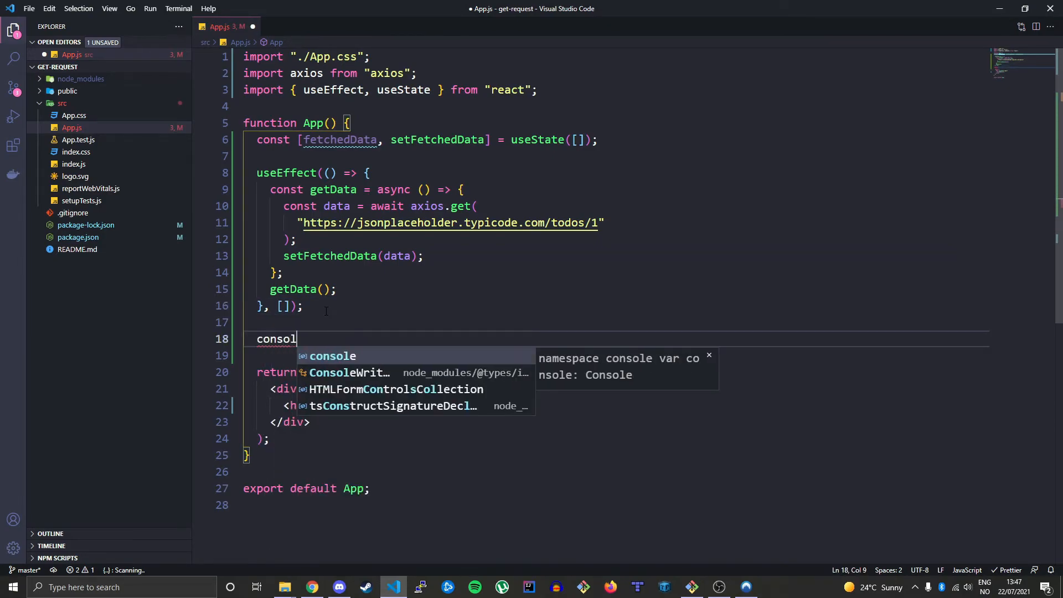
text(.log()
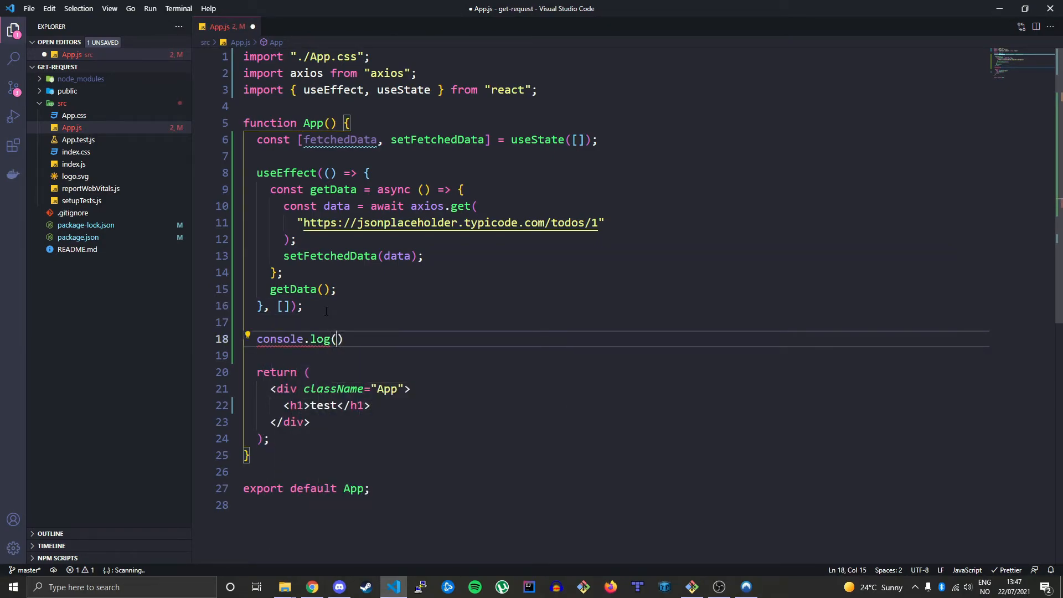
text("data:")
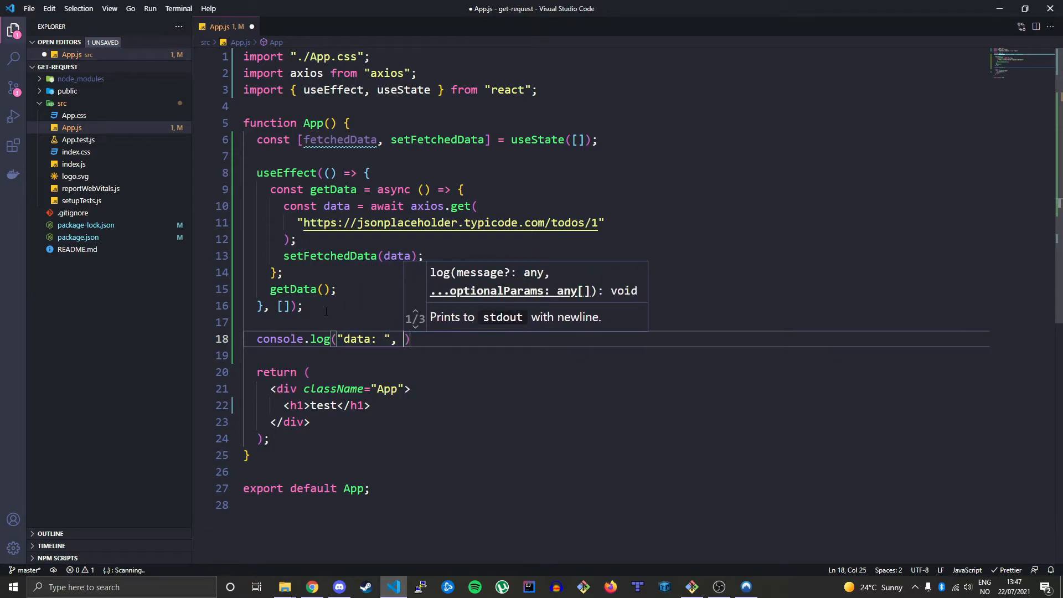
text(fetchedData)
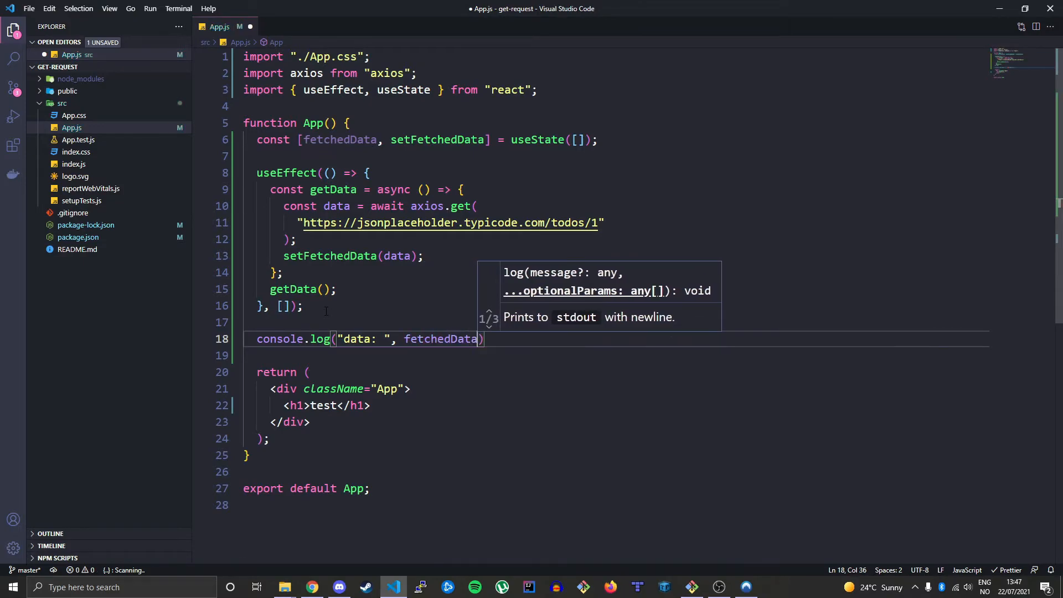
click(304, 305)
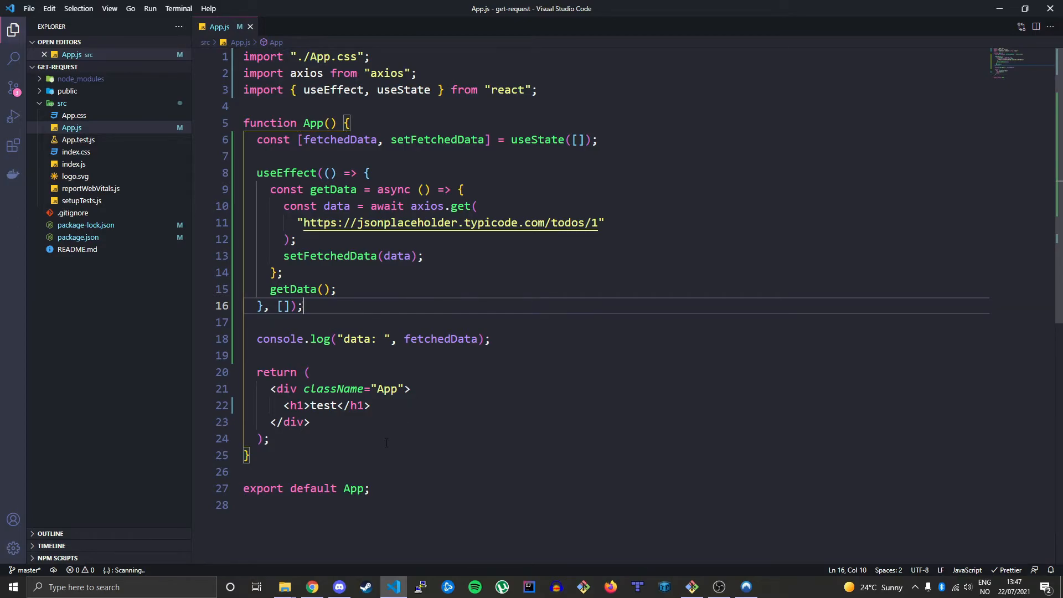
Step: Inspect the localhost:3000 page in Chrome and reload it, finding the site unreachable
click(311, 587)
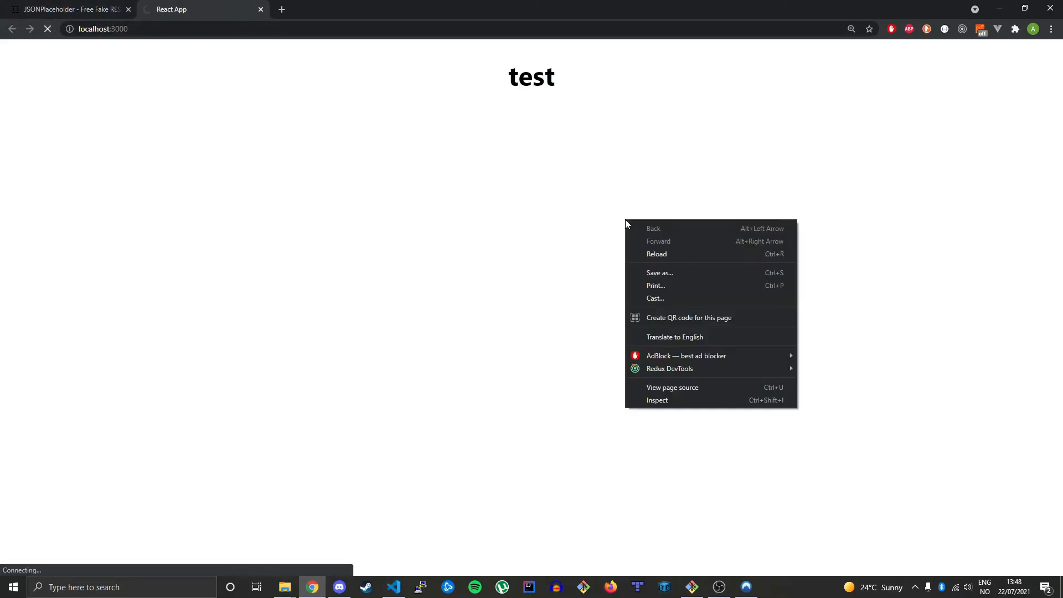
click(656, 400)
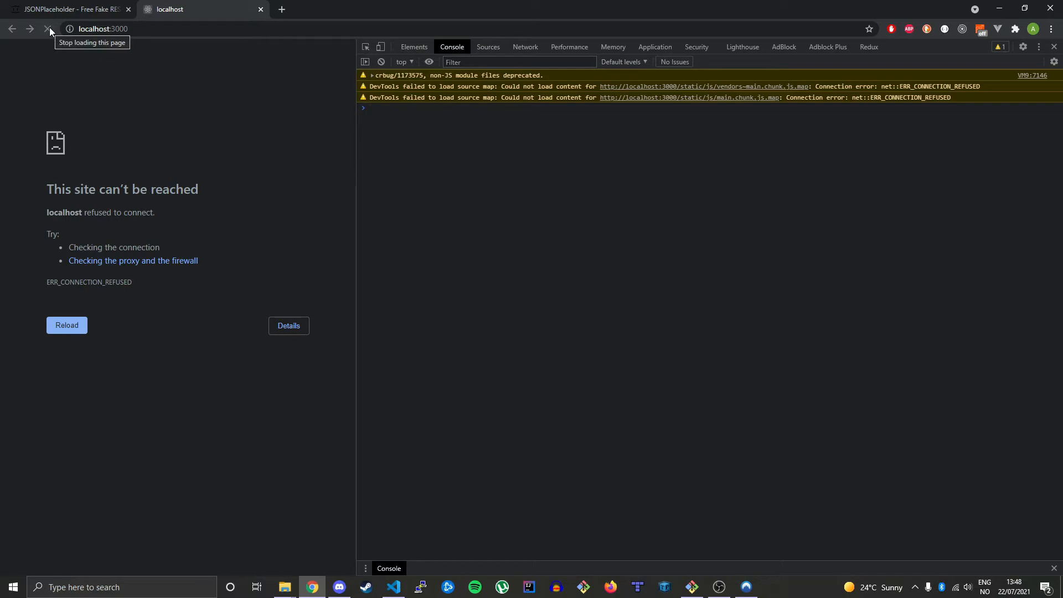
click(47, 29)
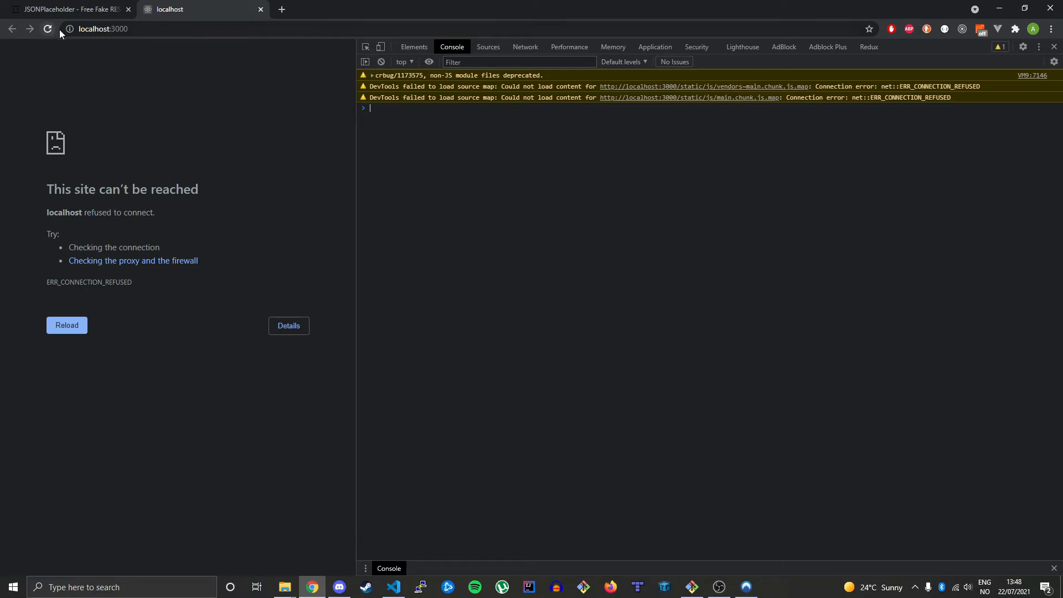
click(46, 28)
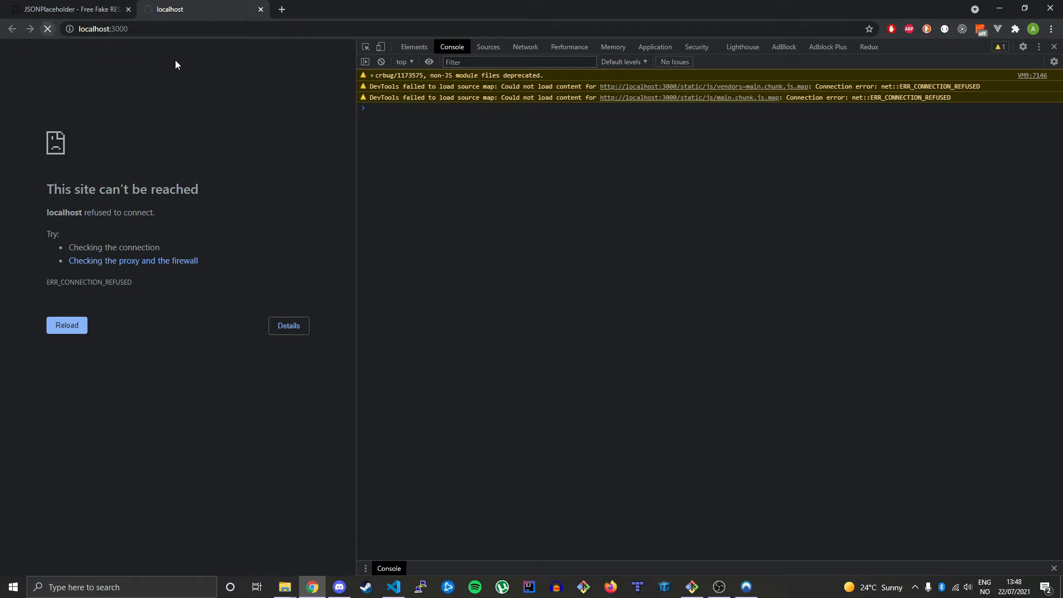
click(392, 587)
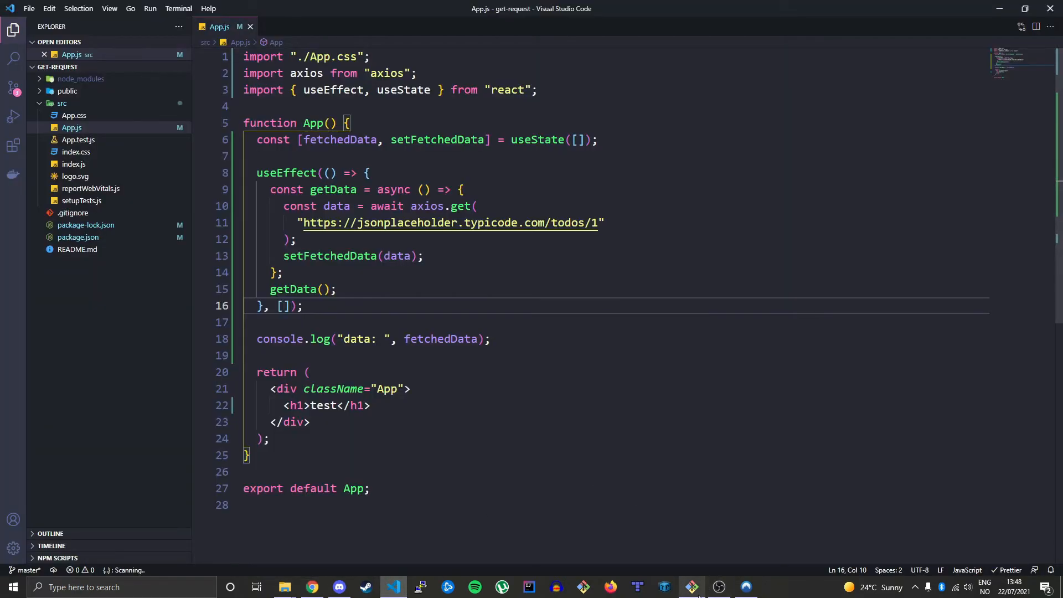
Step: Run npm start in Git Bash to relaunch the get-request dev server
click(691, 587)
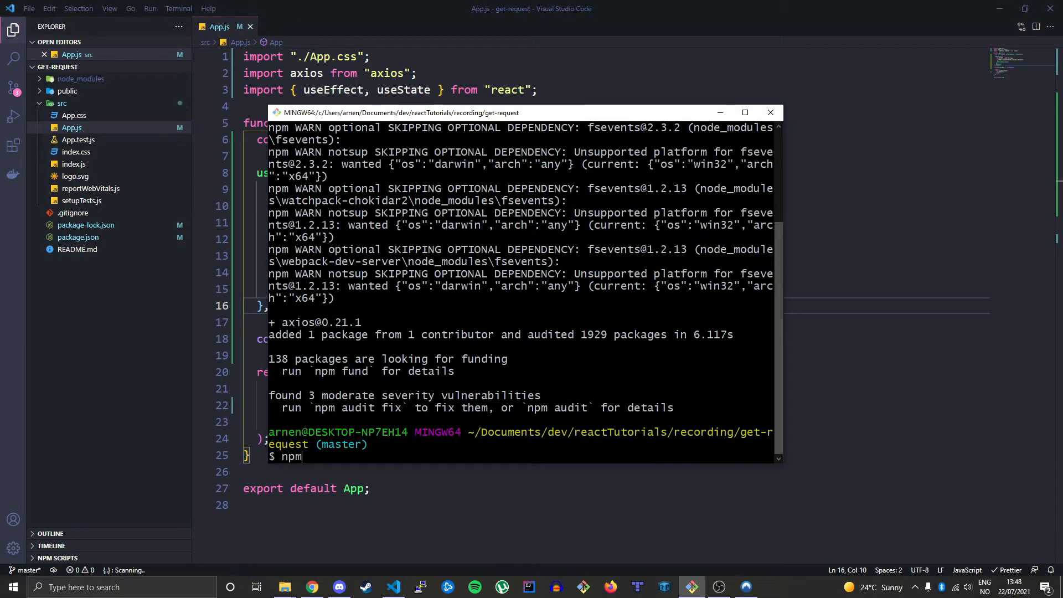
text(e)
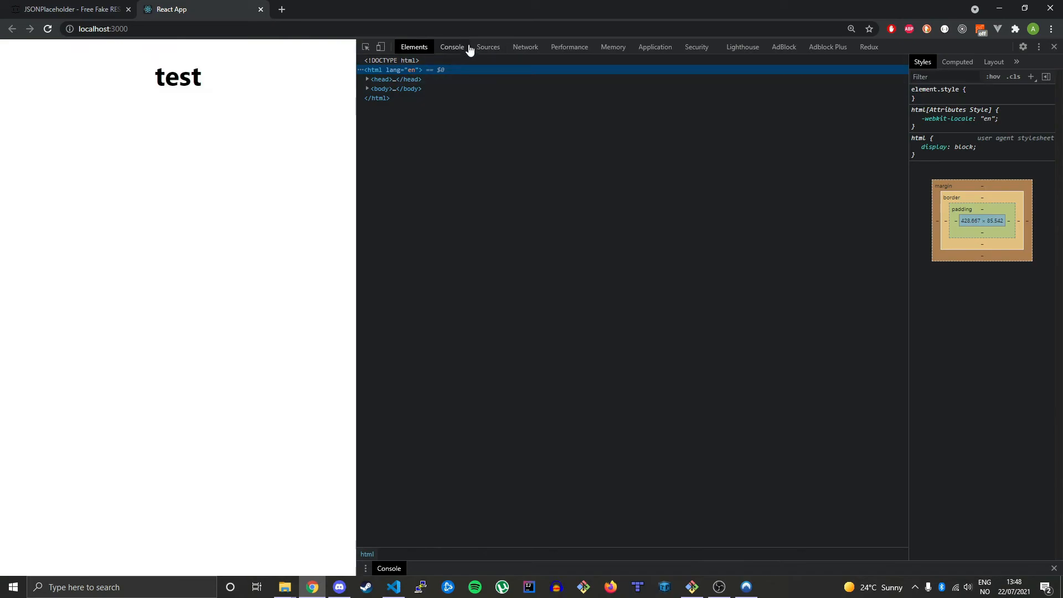
Step: Expand the logged response in the Console to find data title 'delectus aut autem'
click(451, 47)
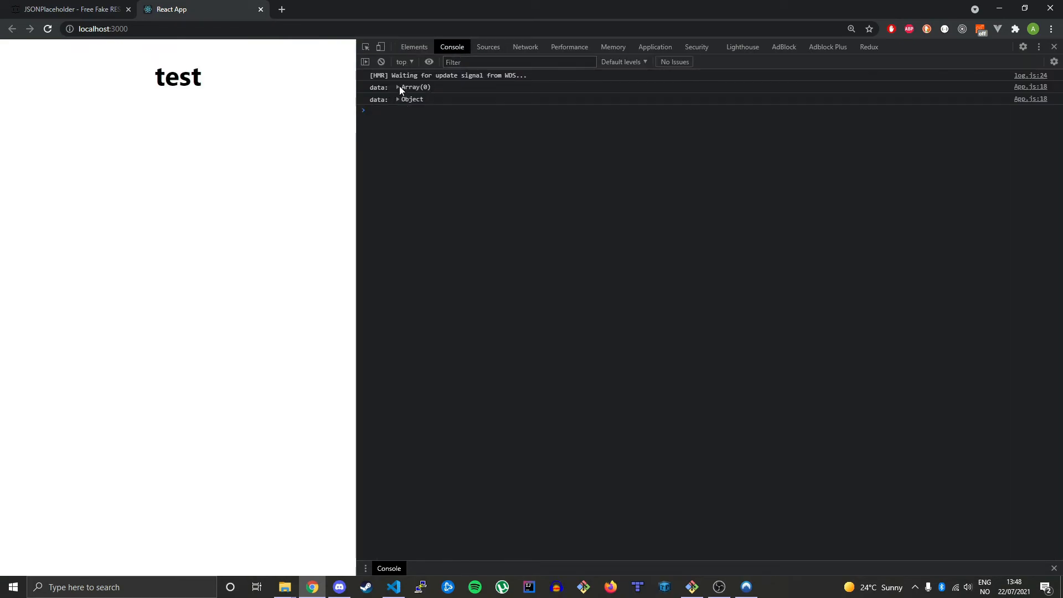
click(398, 99)
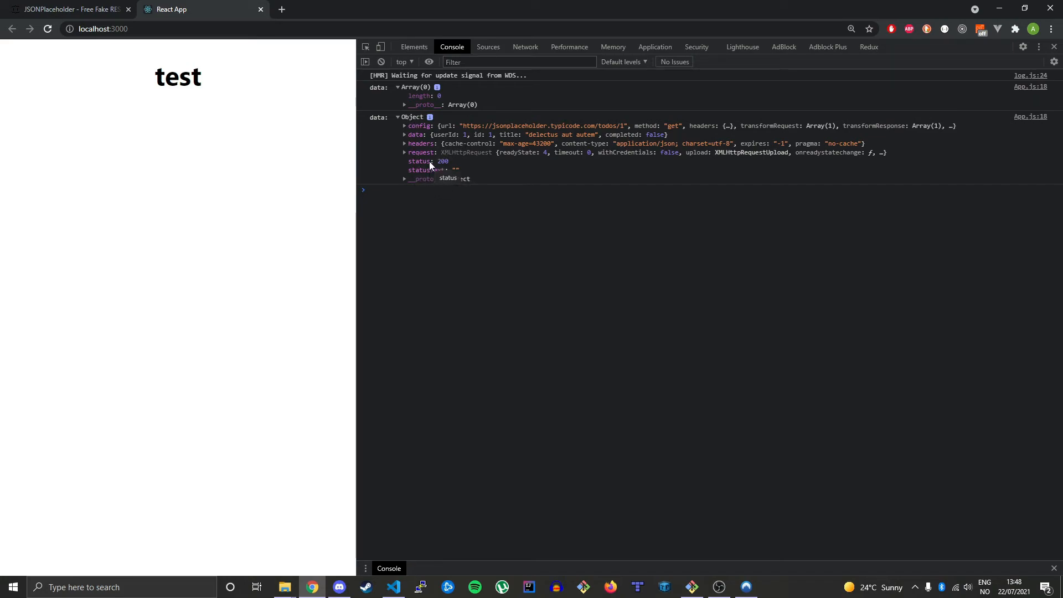
click(404, 134)
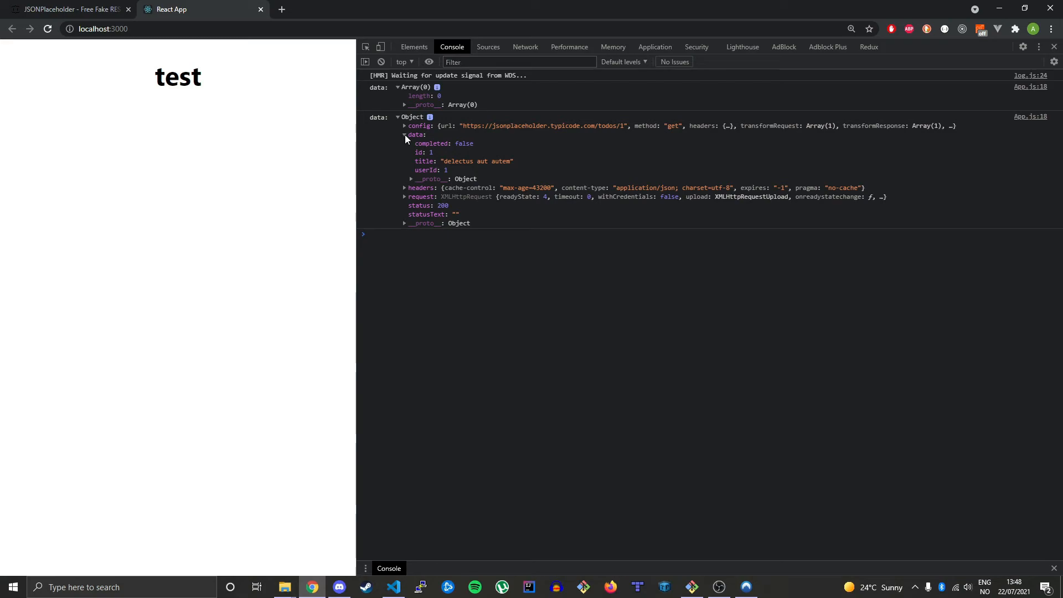
mouse_move(425, 166)
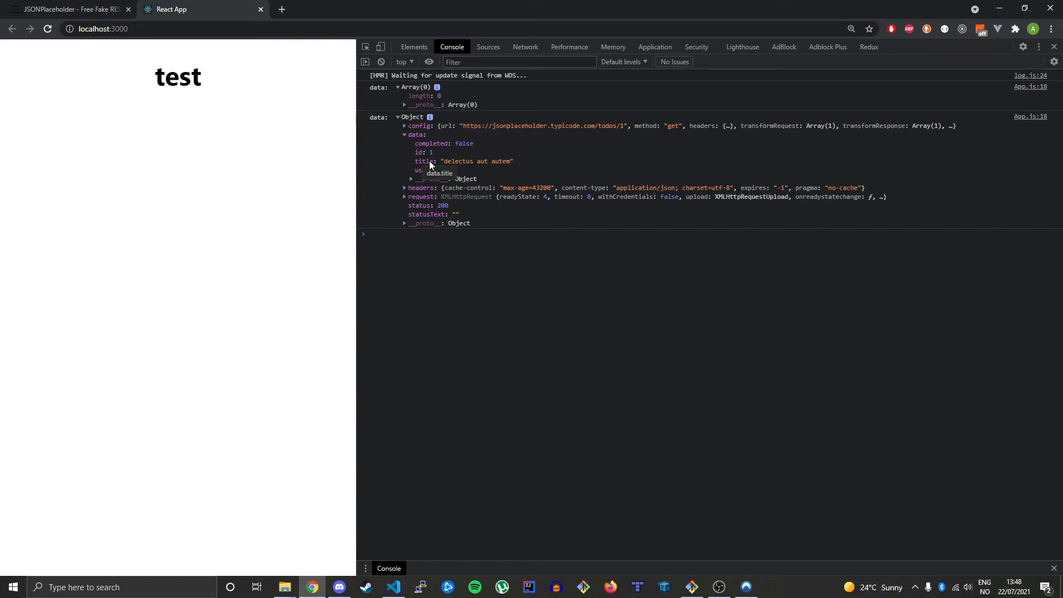
click(392, 587)
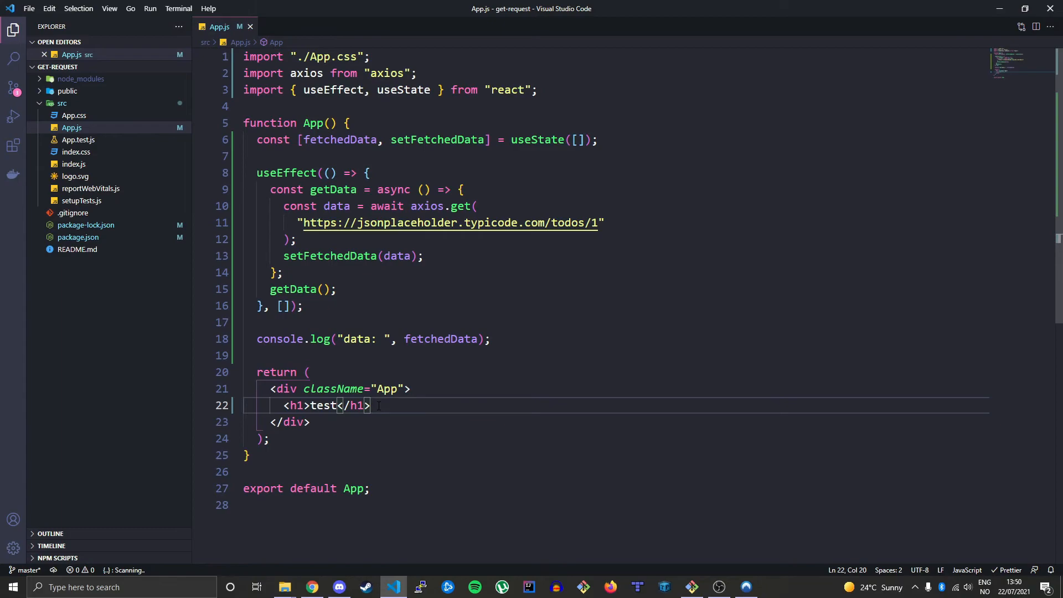
Step: Add <h2>{fetchedData.data.title}</h2> under the h1 and save, triggering a 'title' TypeError
key(Enter)
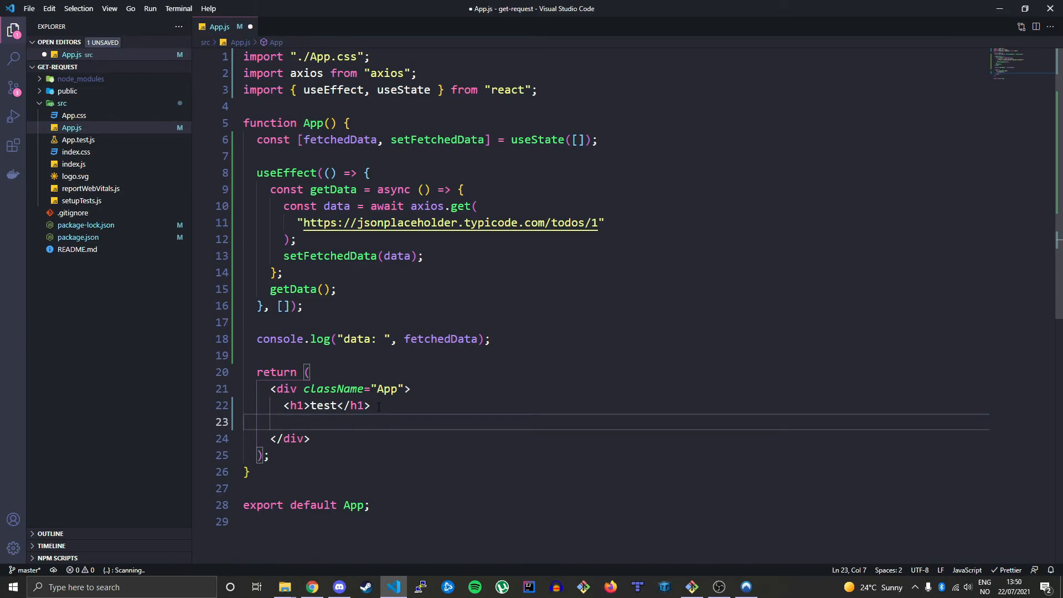
text(<)
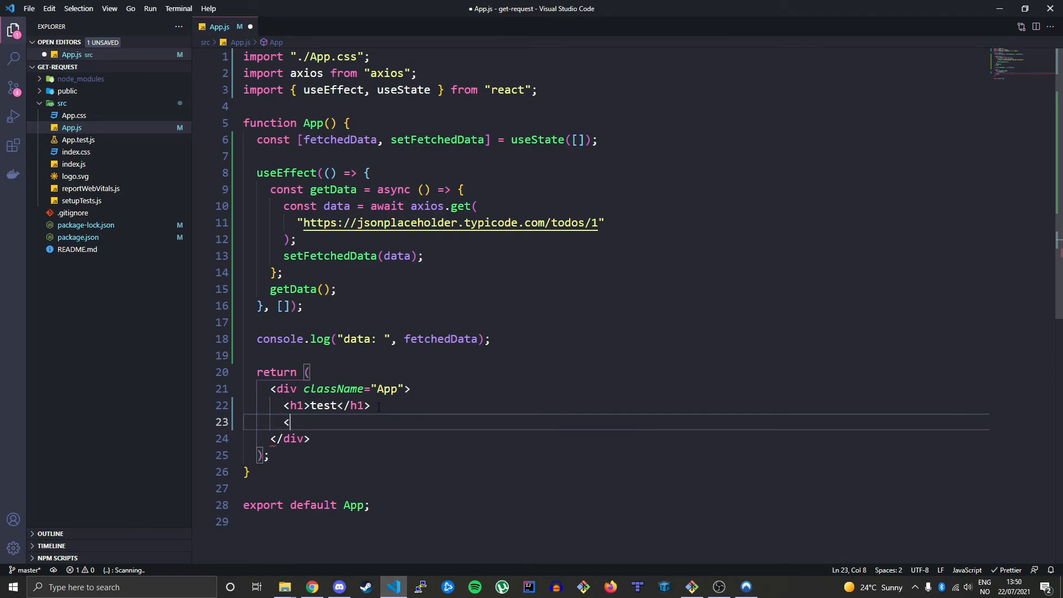
text(h2></h2>)
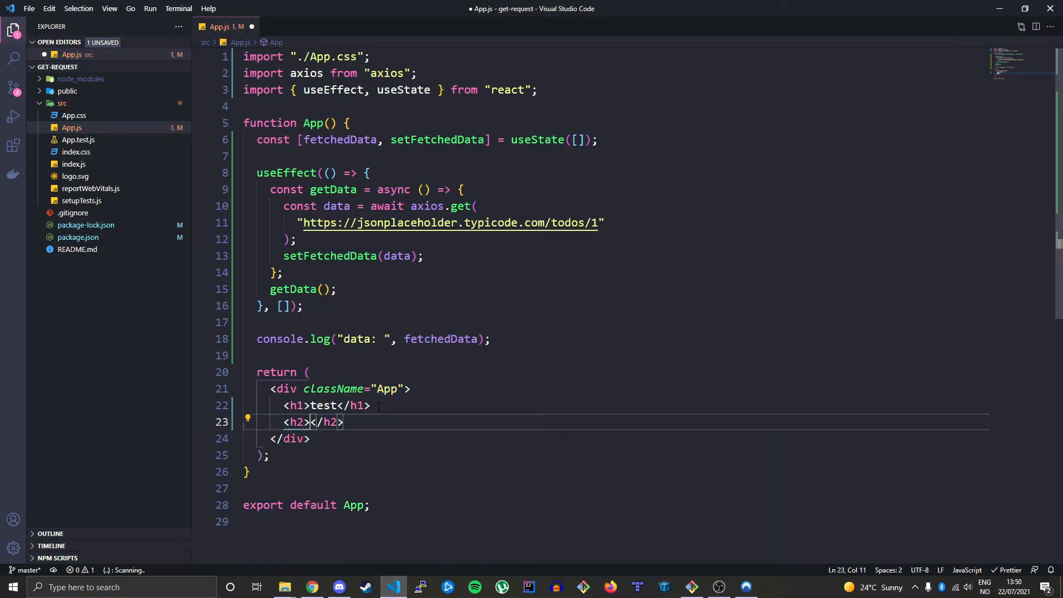
text({})
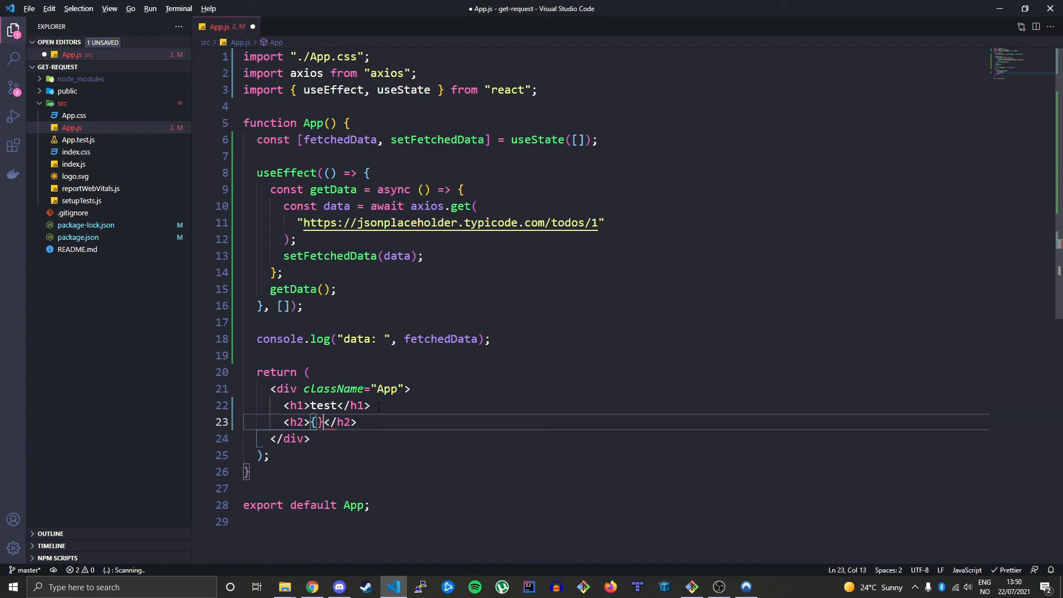
text(fetchedData)
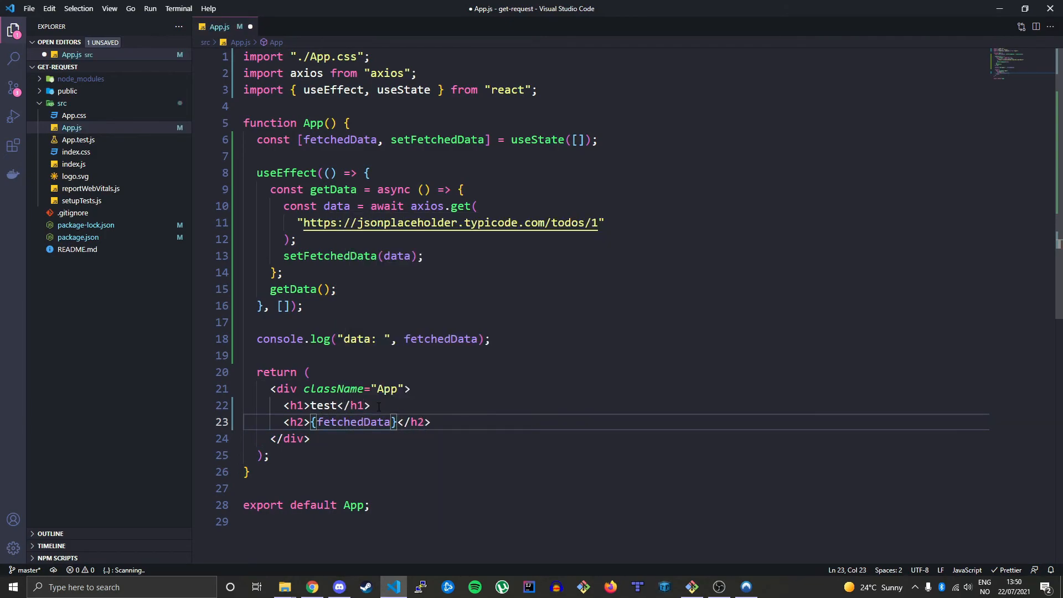
text(.)
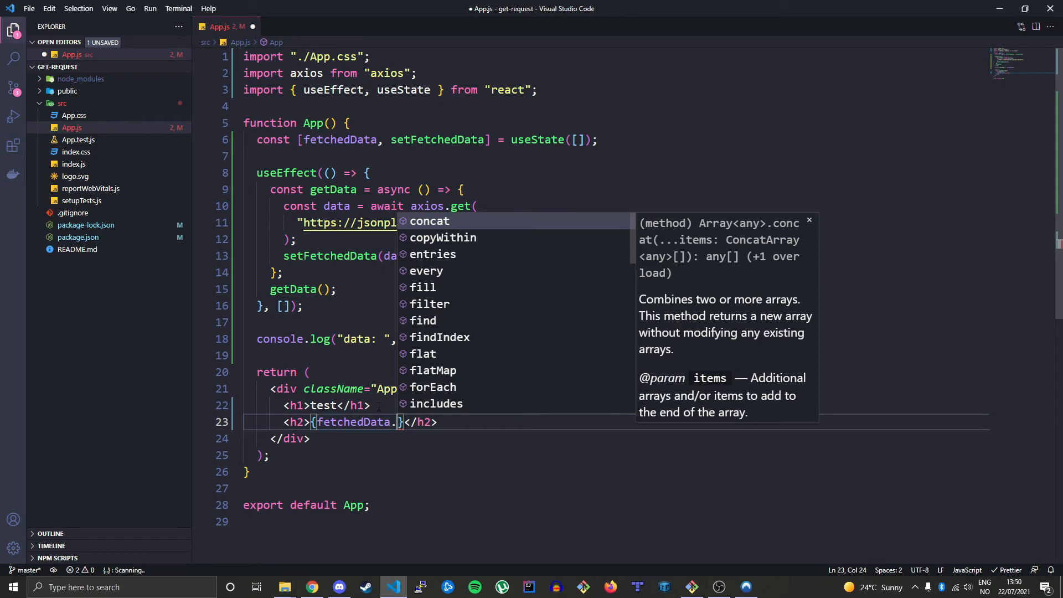
text(data.title)
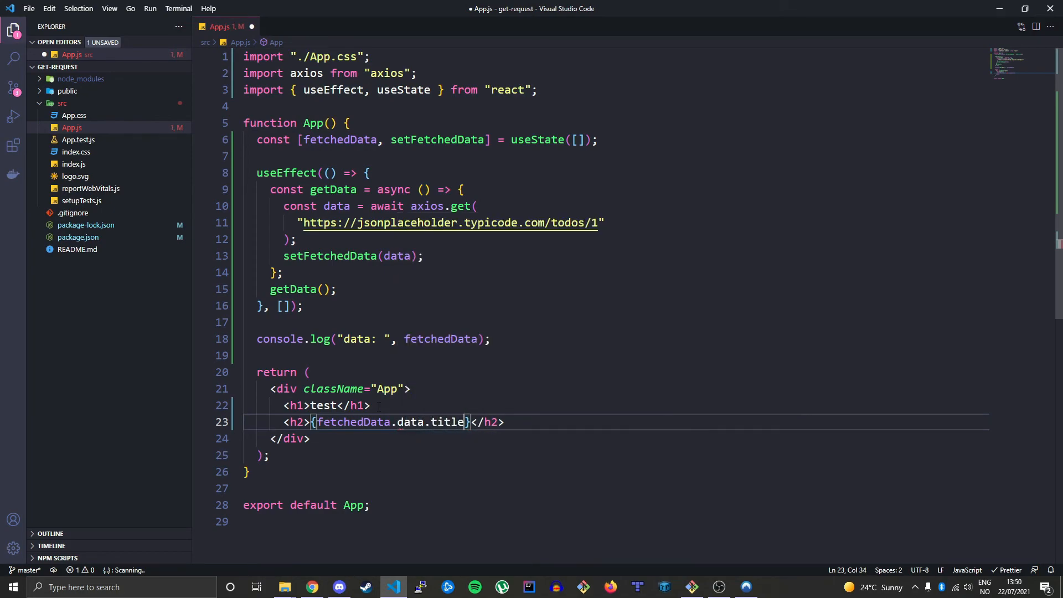
key(ctrl+s)
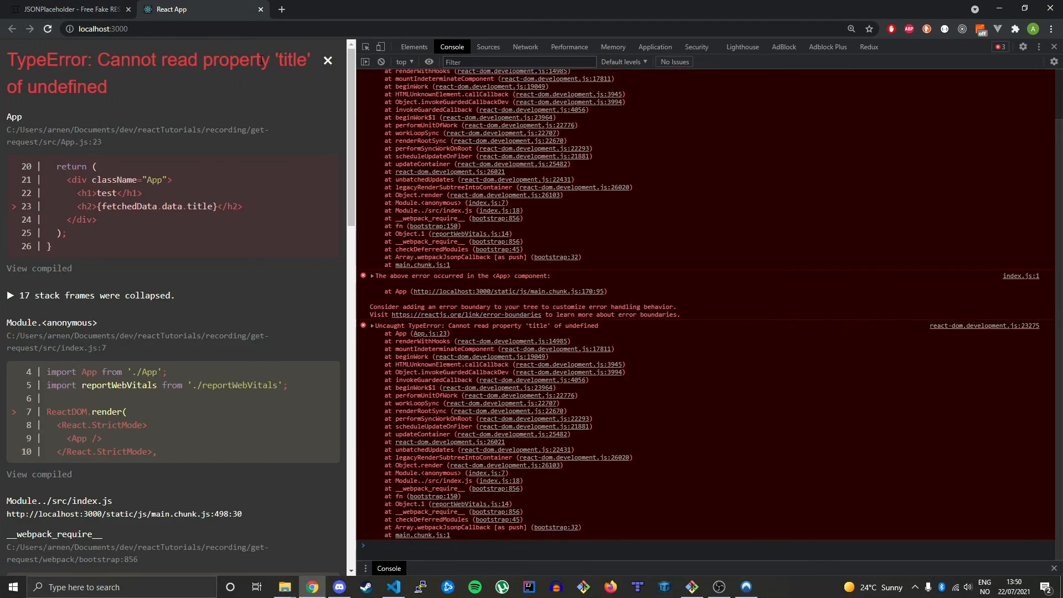
click(392, 586)
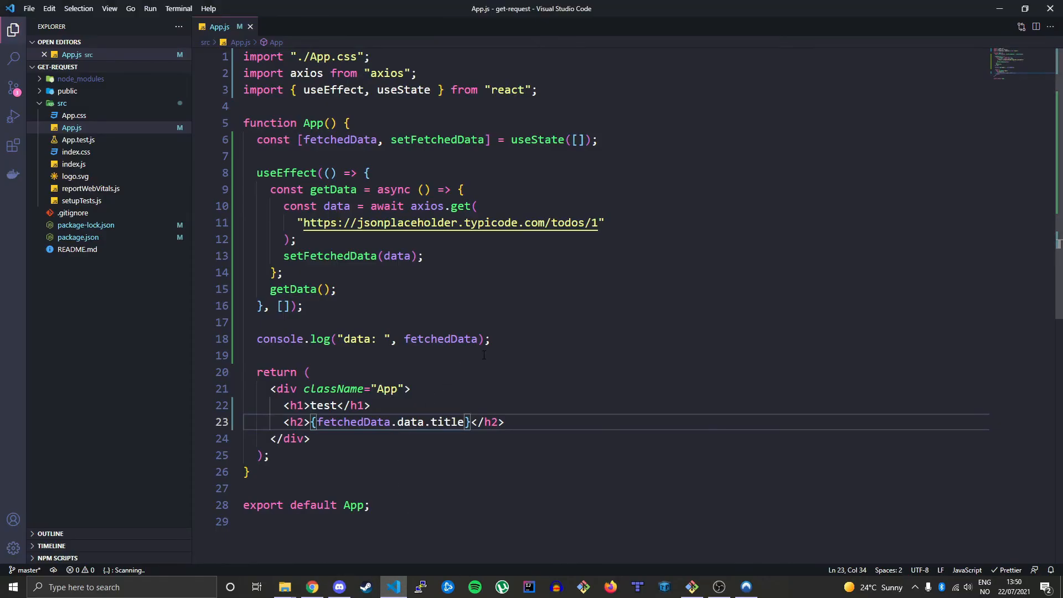
mouse_move(566, 385)
text({)
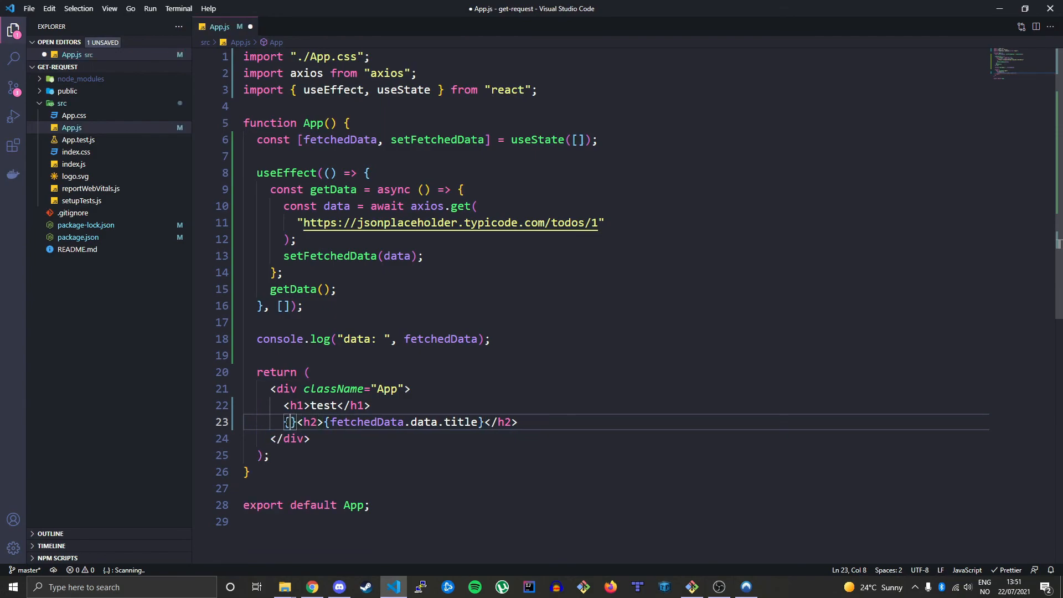
Step: Wrap the h2 in {fetchedData.data ? <h2>…</h2> : null}
text(fetchedData.data ?)
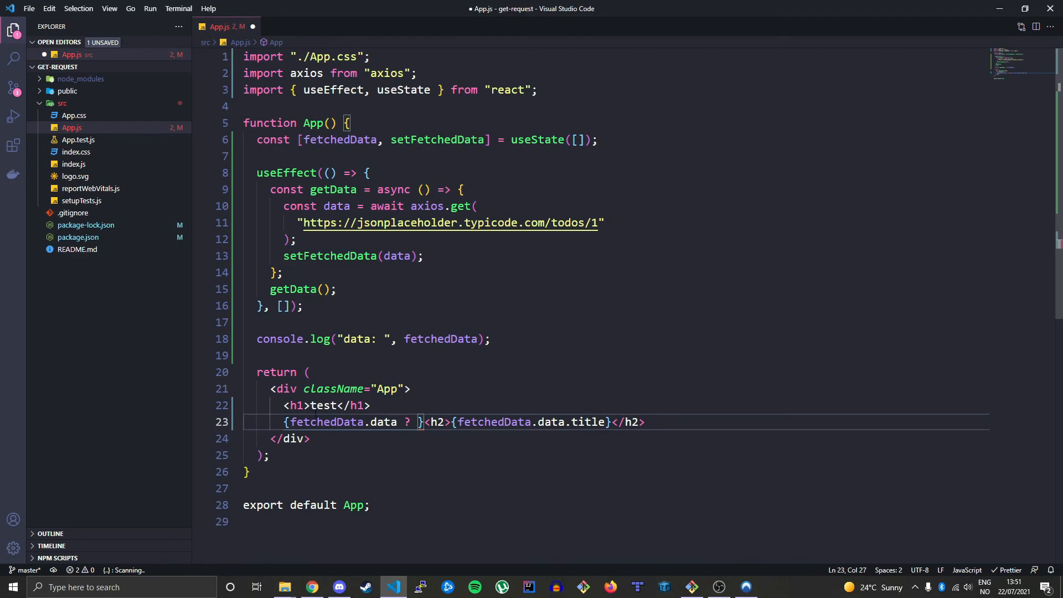
drag(428, 422, 646, 422)
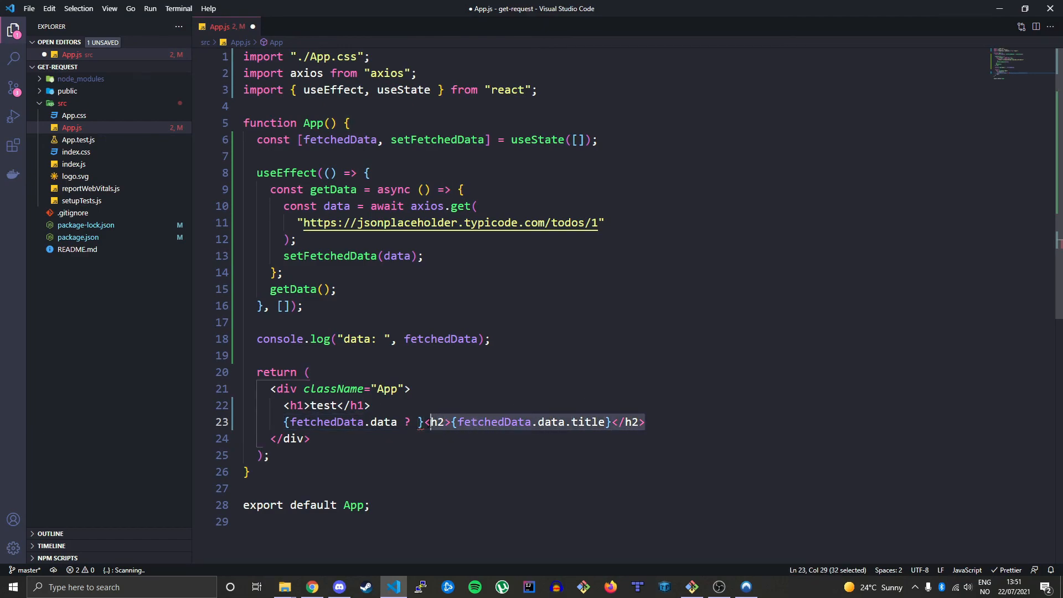
key(Delete)
text( : })
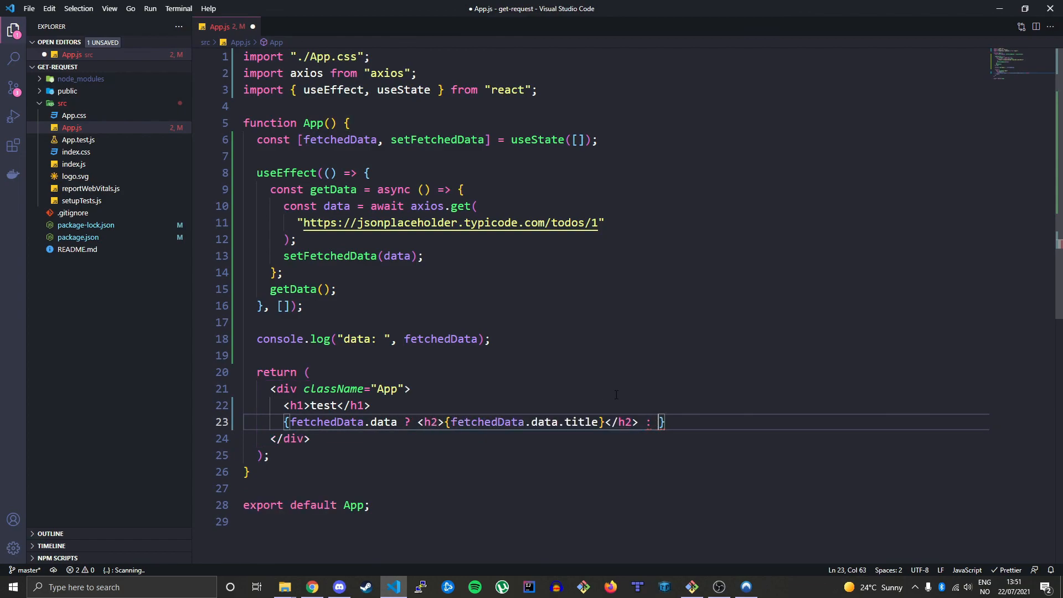
text(null)
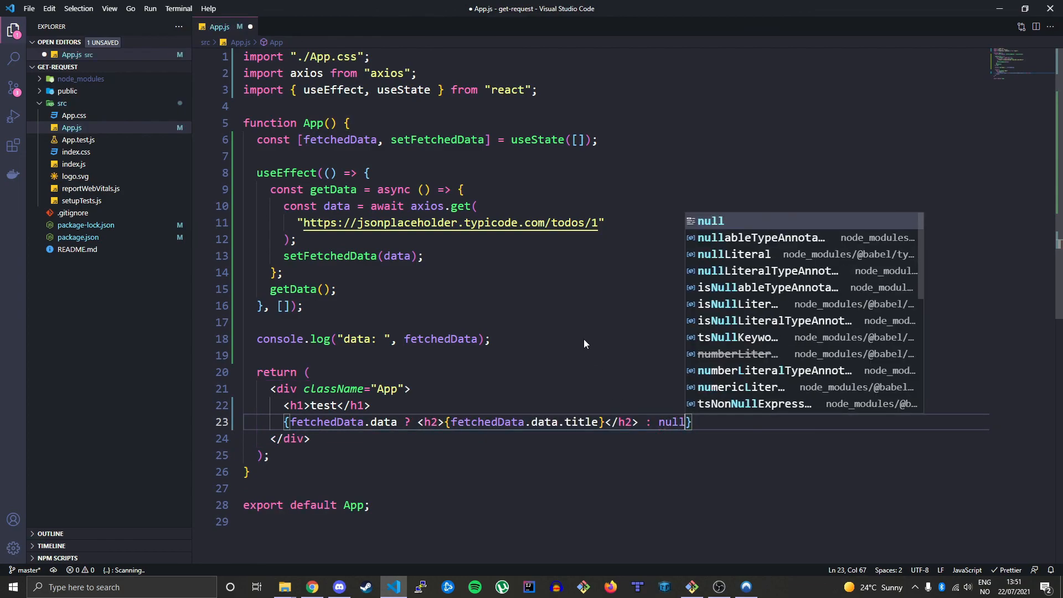